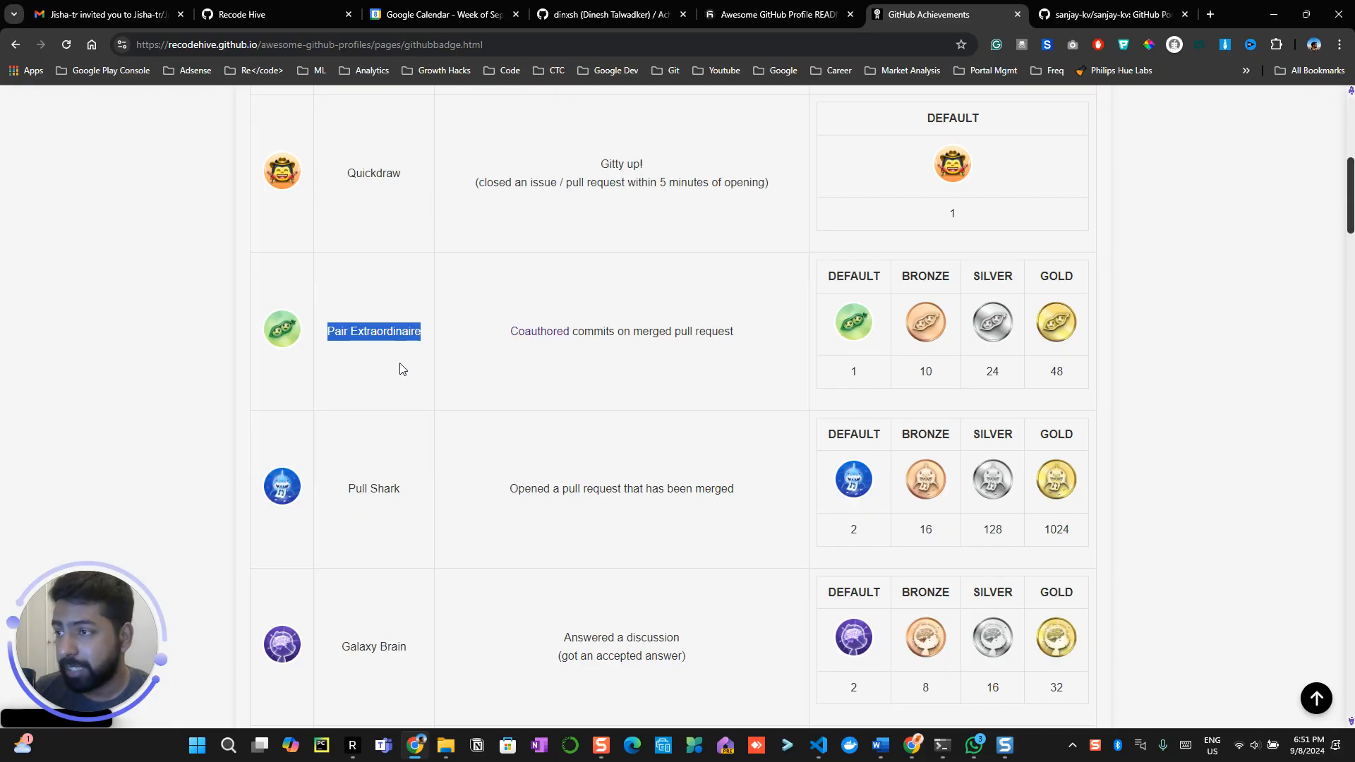
mouse_move(400, 404)
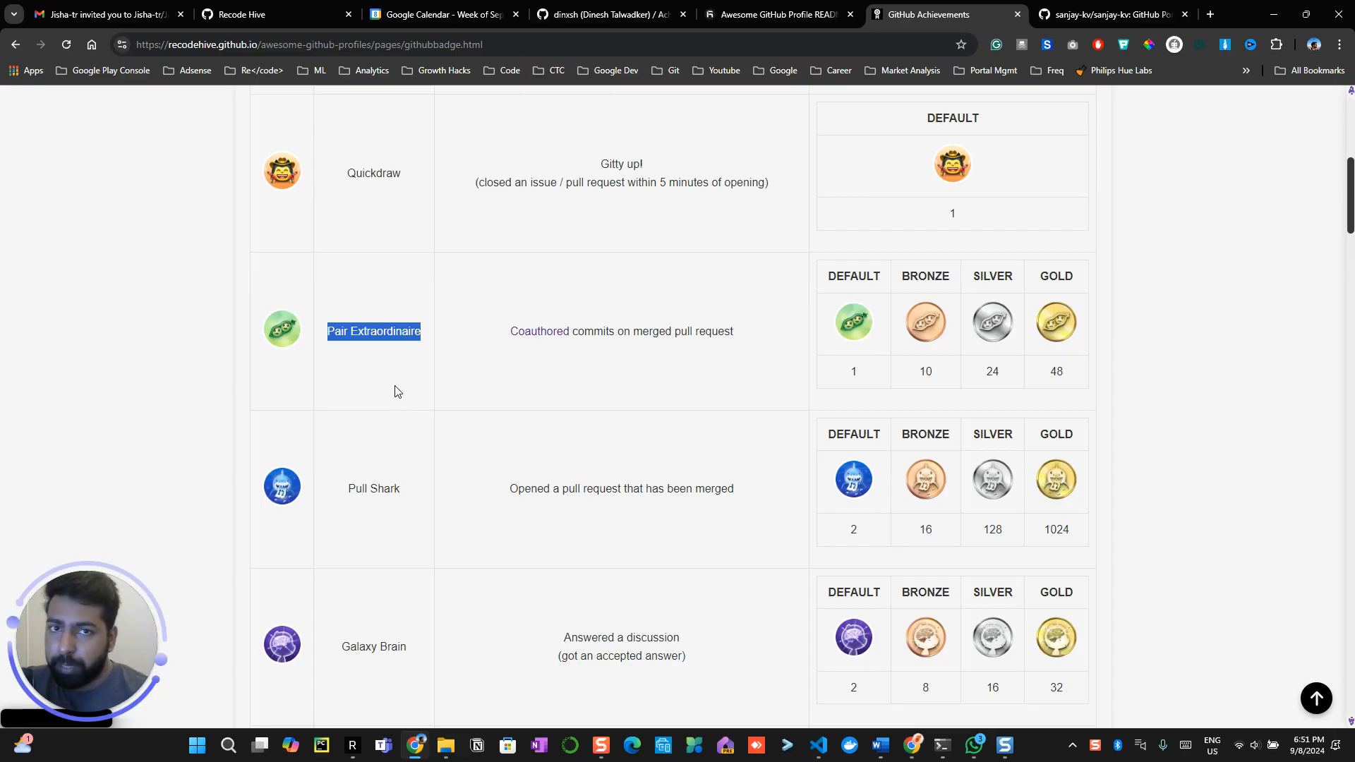
mouse_move(393, 412)
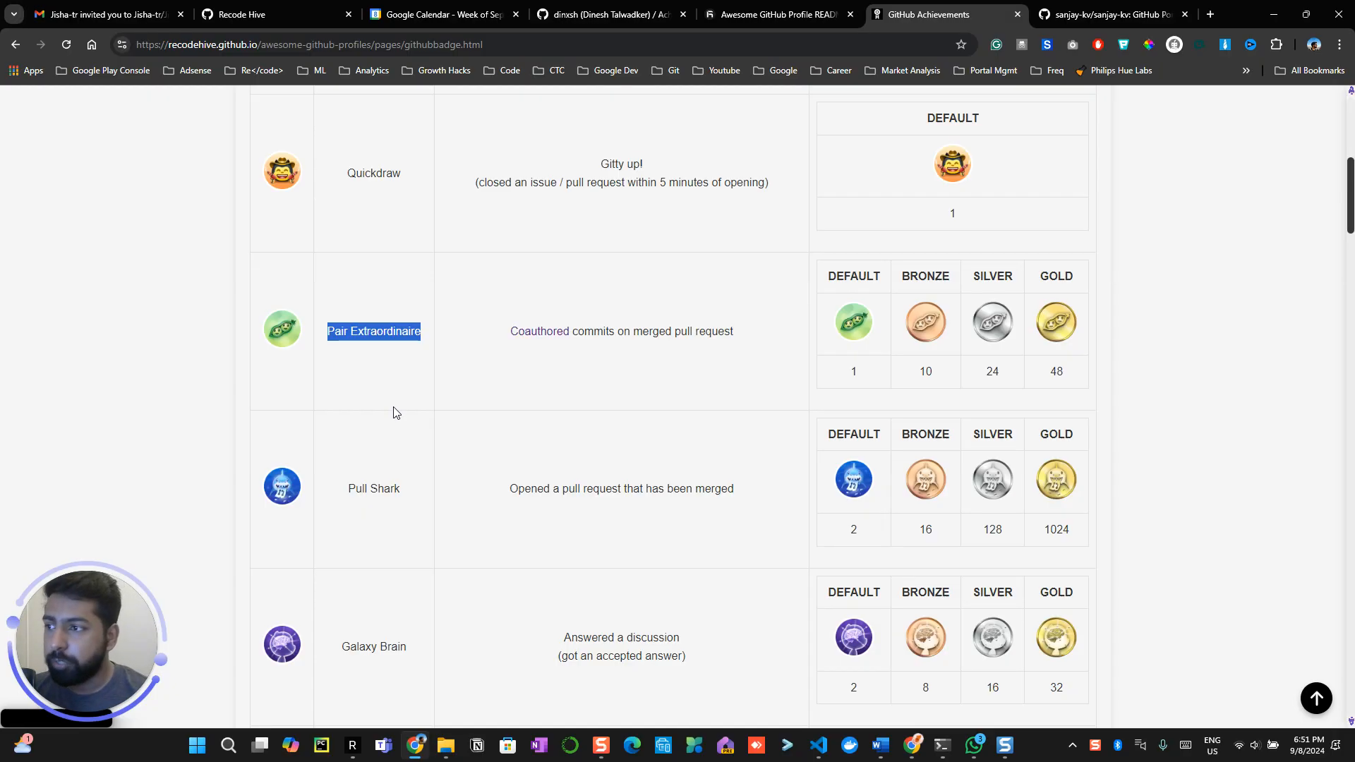
mouse_move(563, 355)
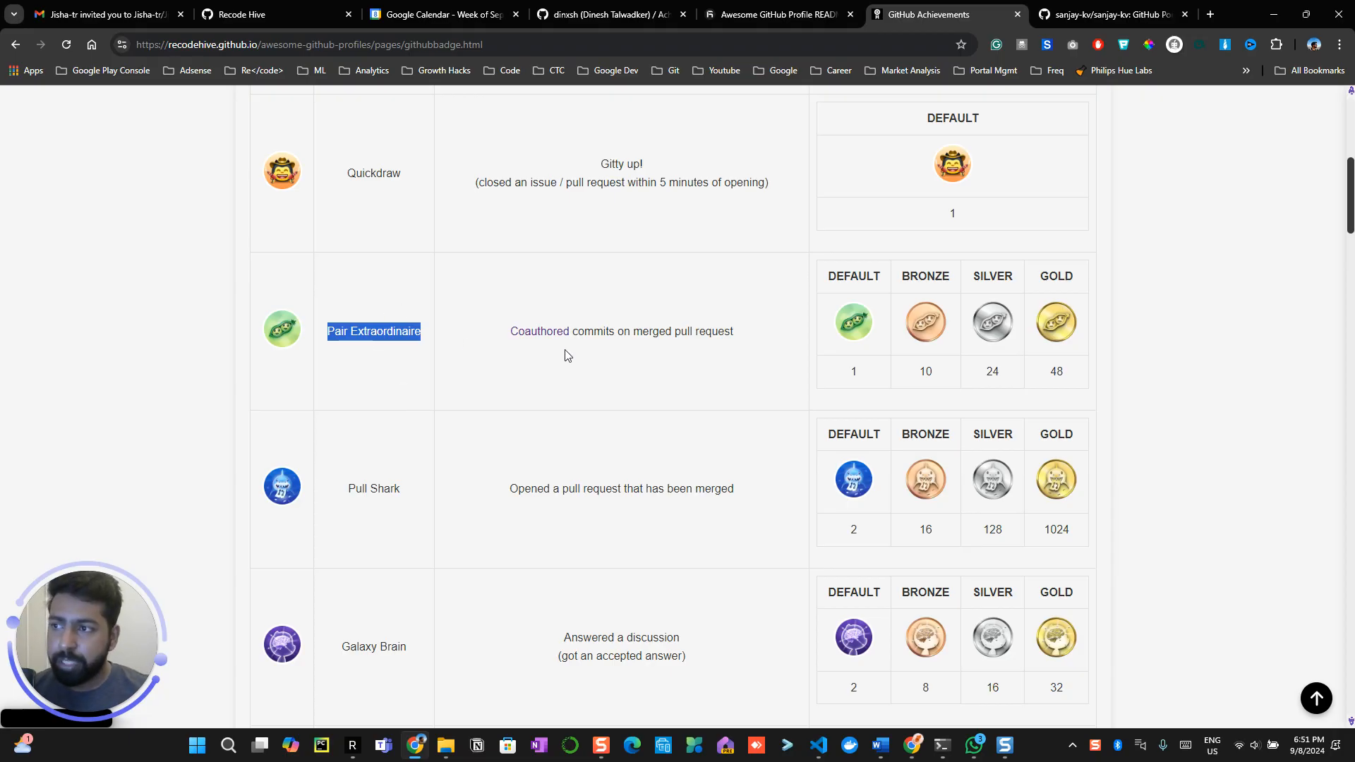
mouse_move(554, 357)
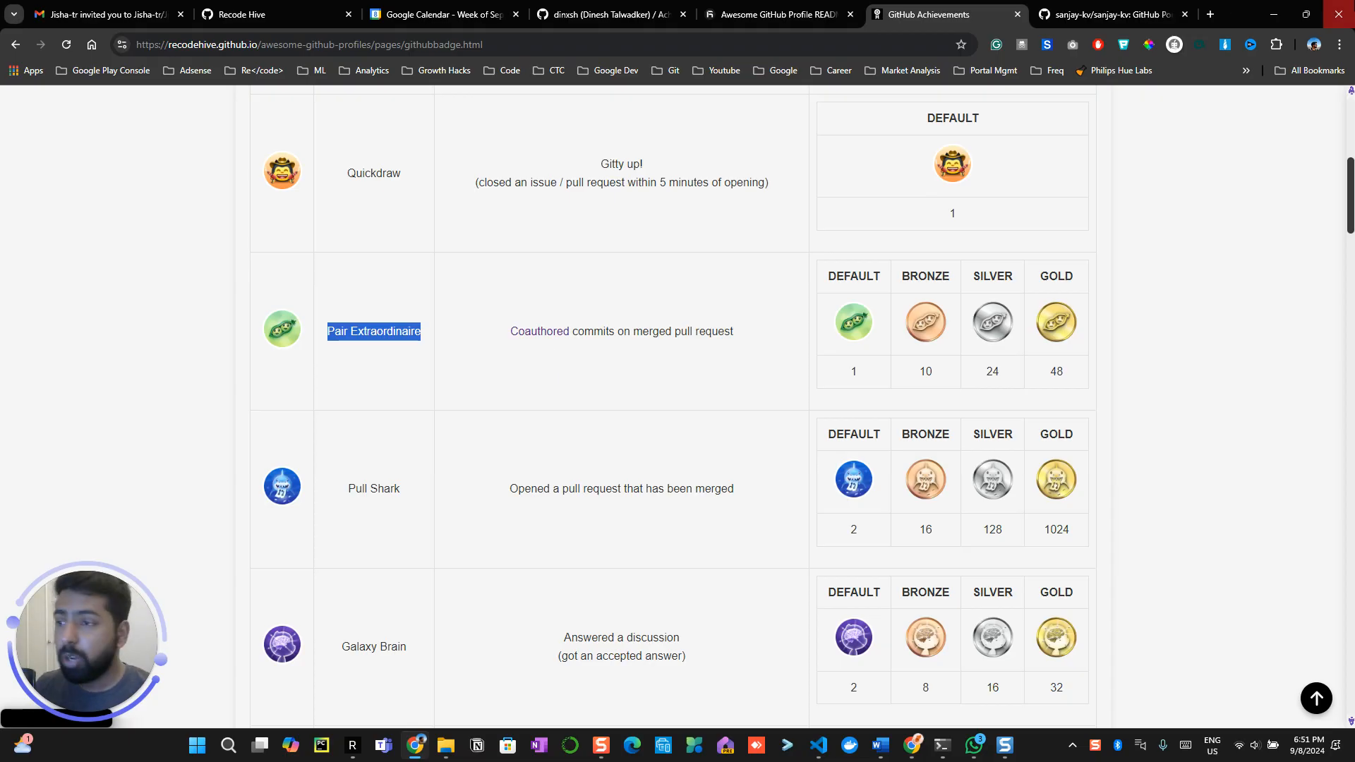
mouse_move(374, 292)
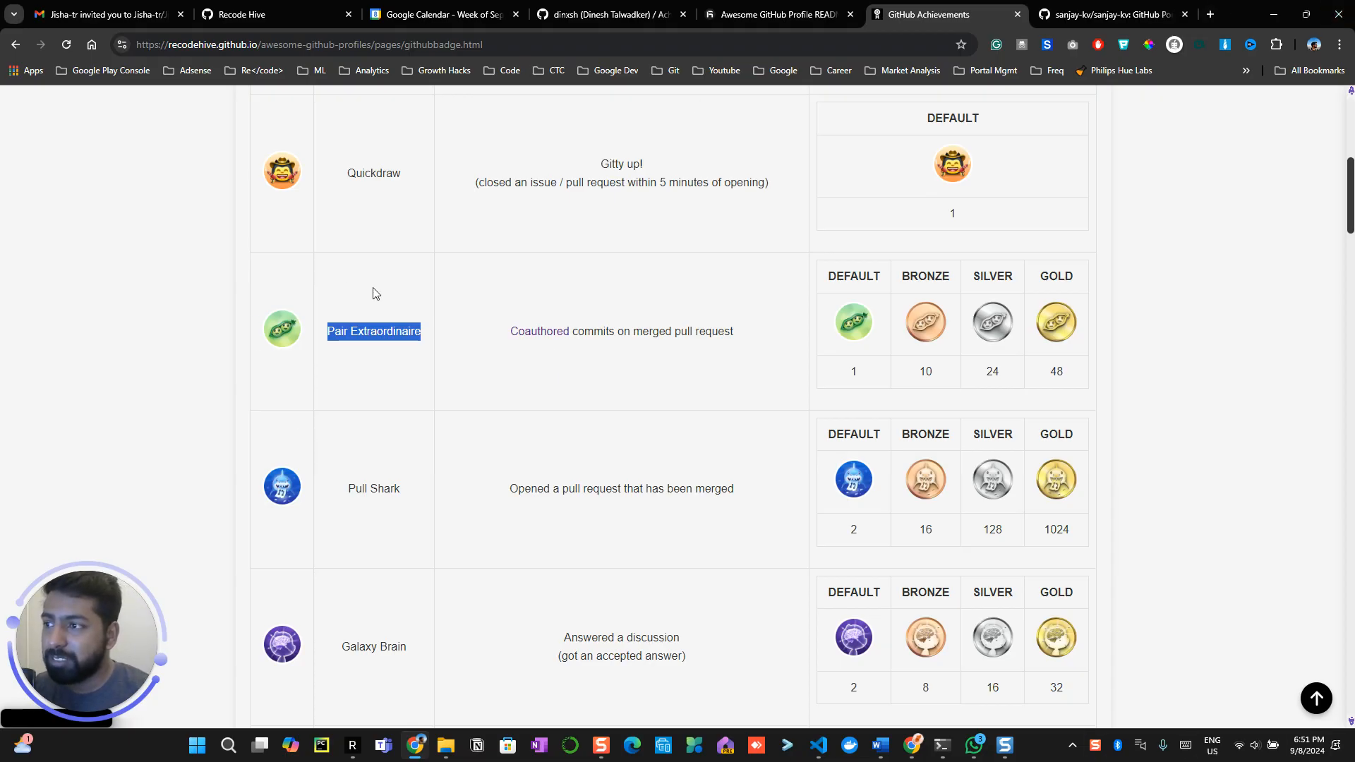
Switch to the sanjay-kv repository tab and bring up its Code clone options.
left_click(270, 14)
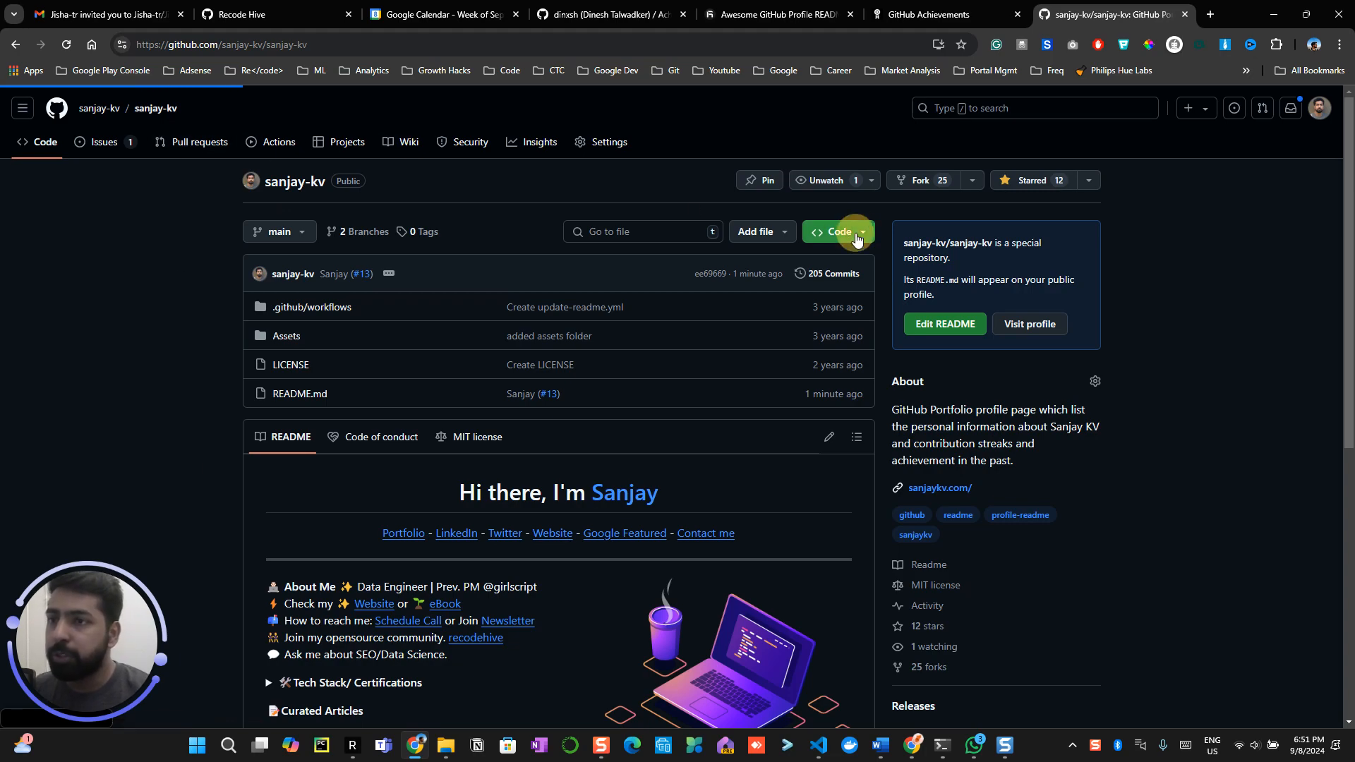
left_click(838, 234)
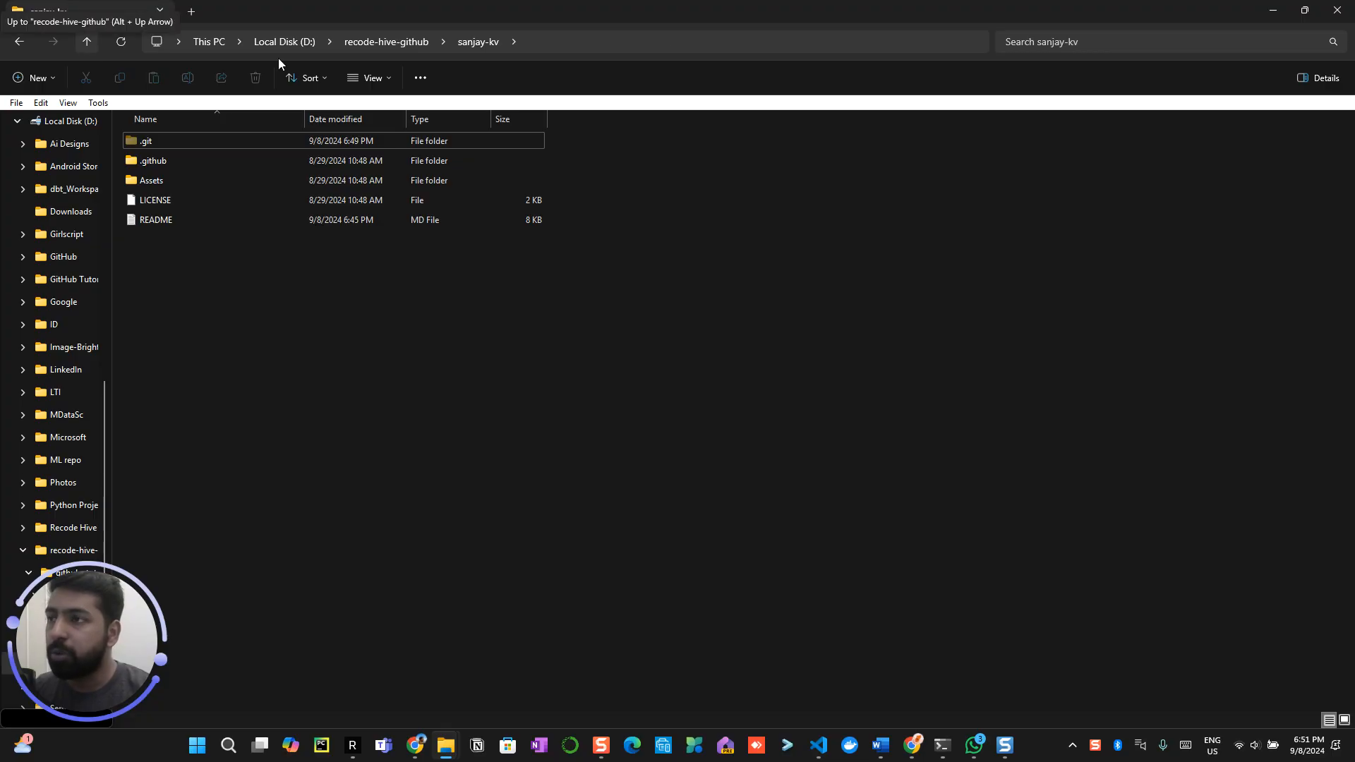
Open a command prompt in the sanjay-kv folder and launch VS Code with 'code .'.
type("cm")
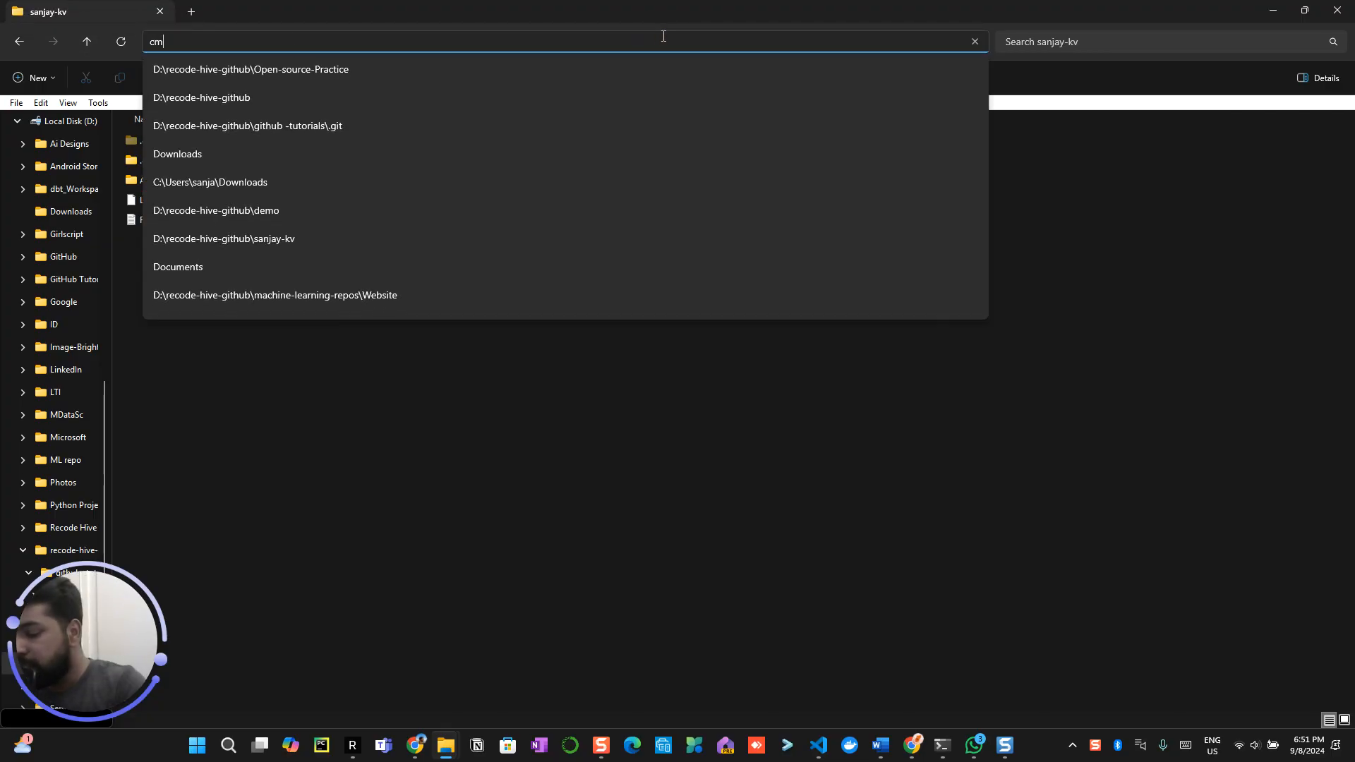
type("d")
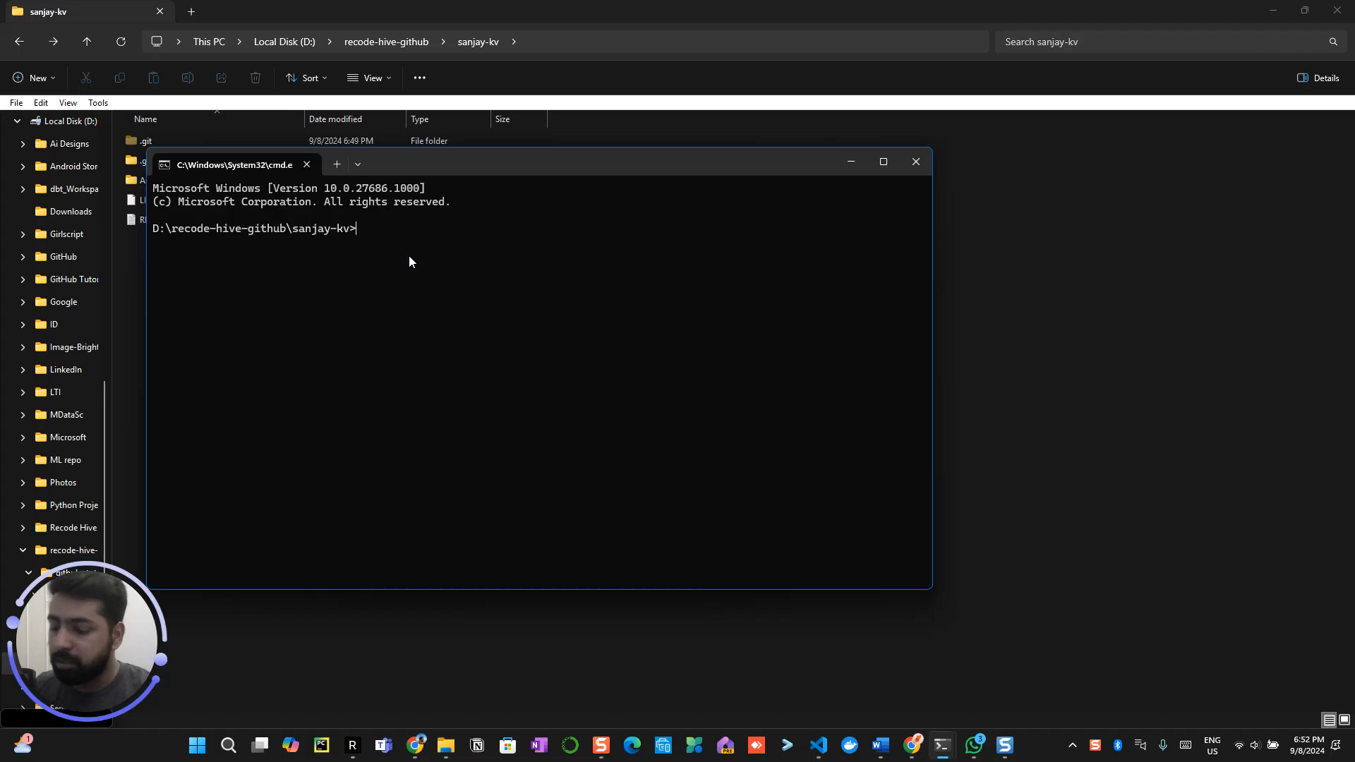
type("git cllo")
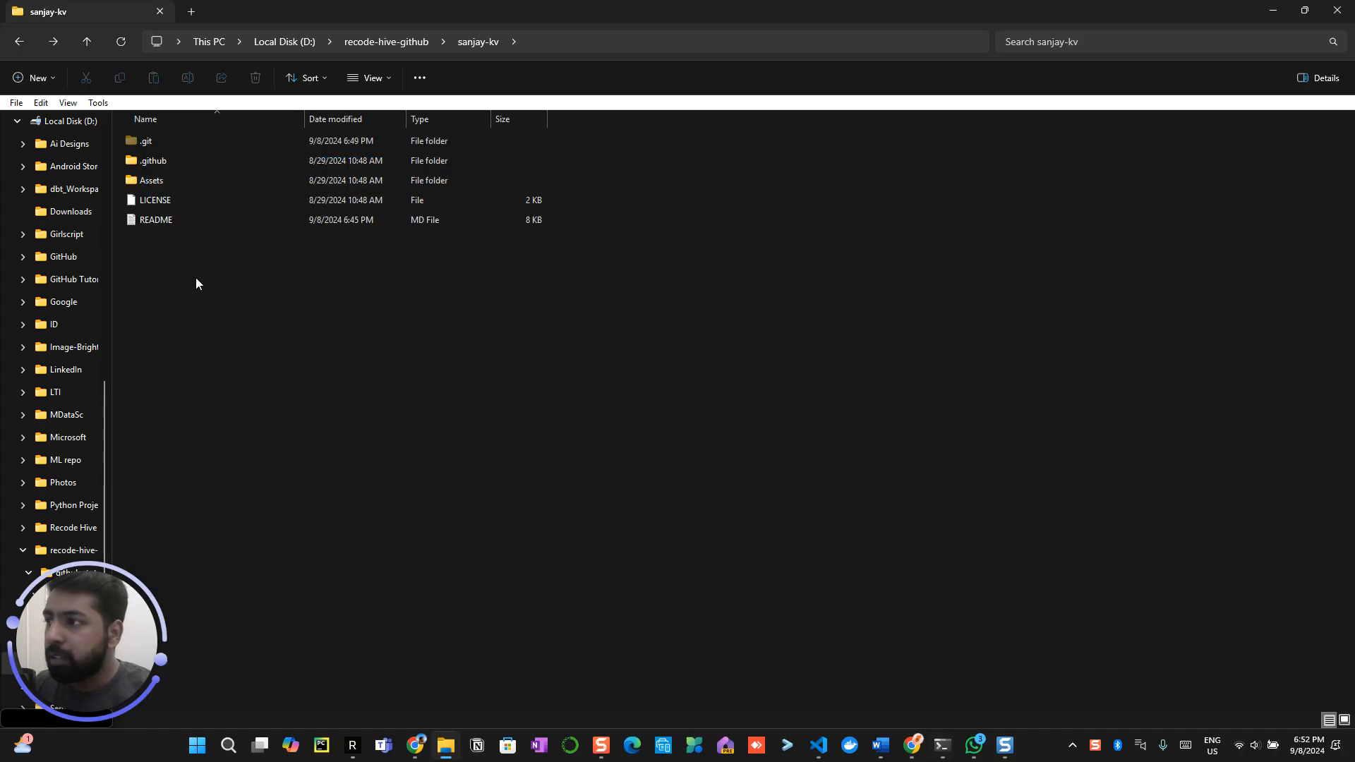
mouse_move(588, 50)
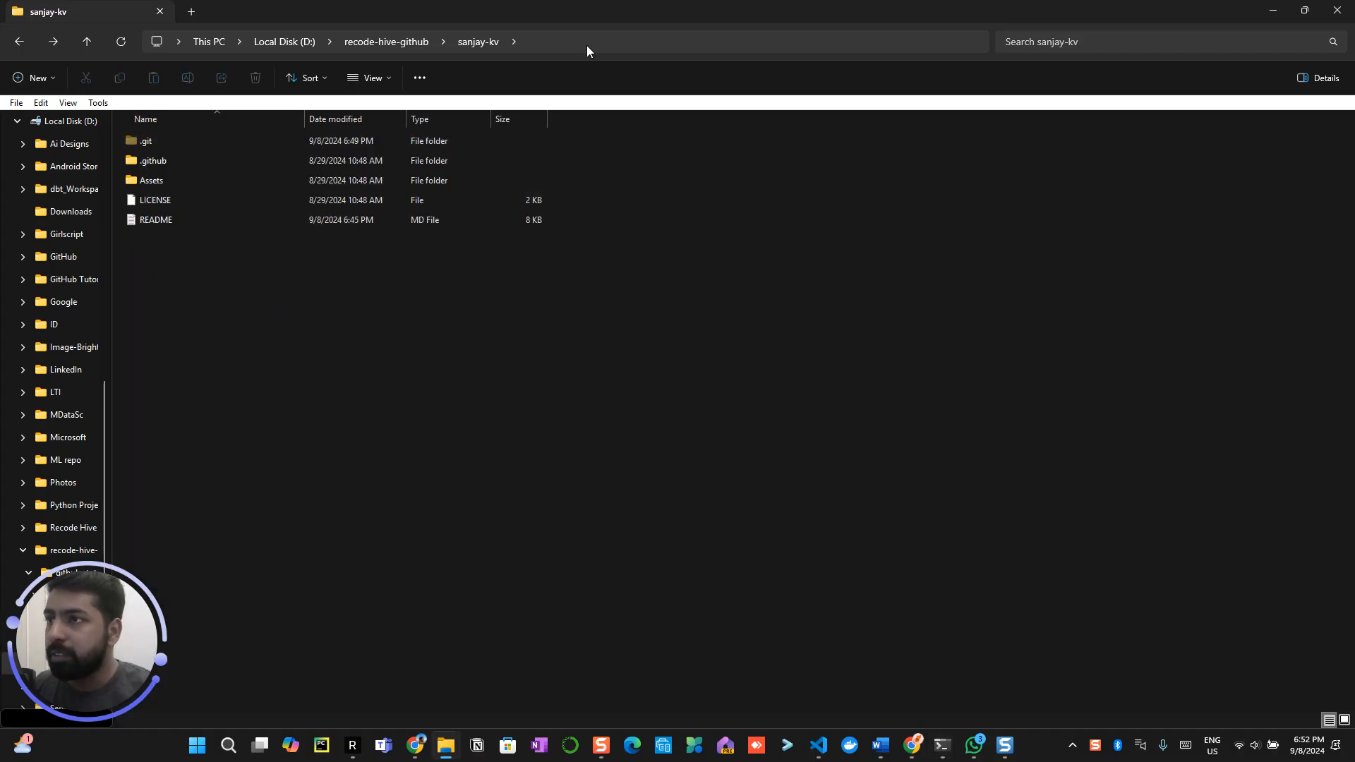
type("cmd")
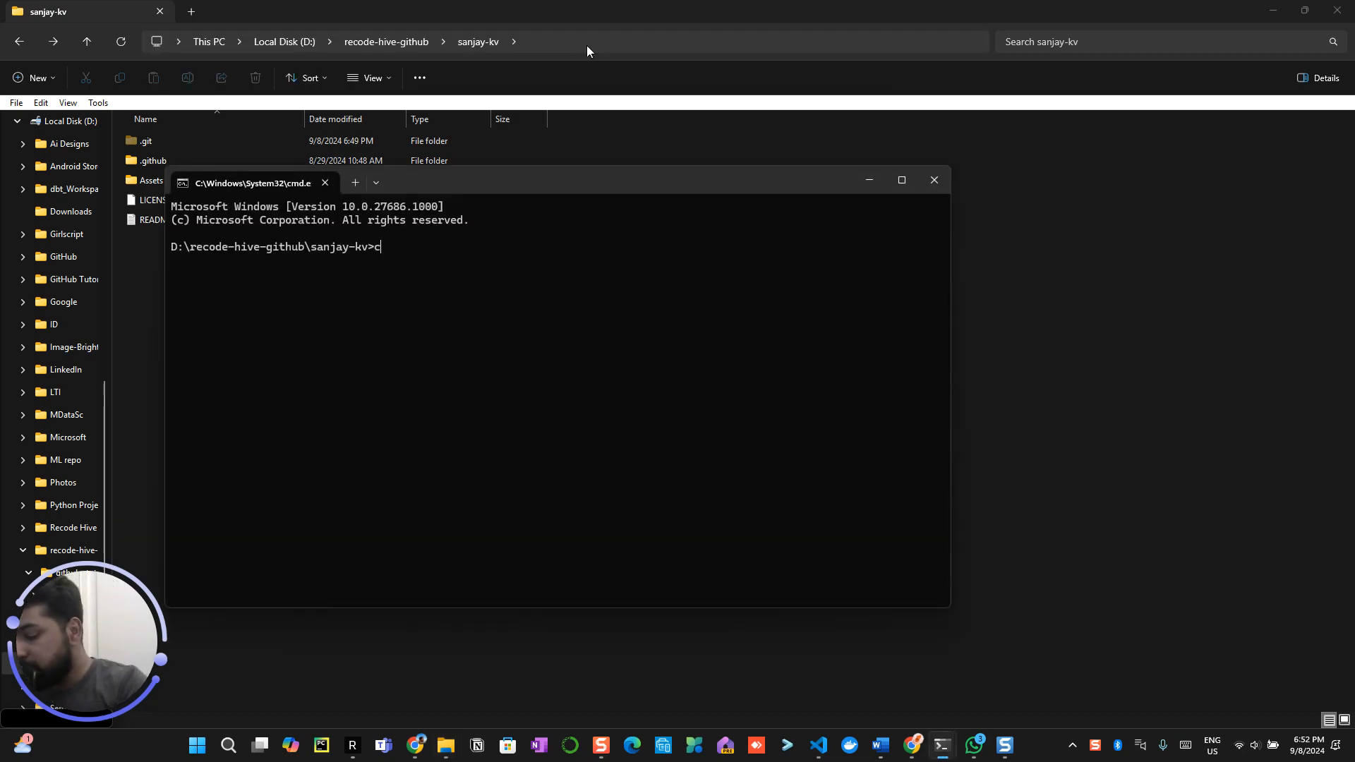
type("ode .")
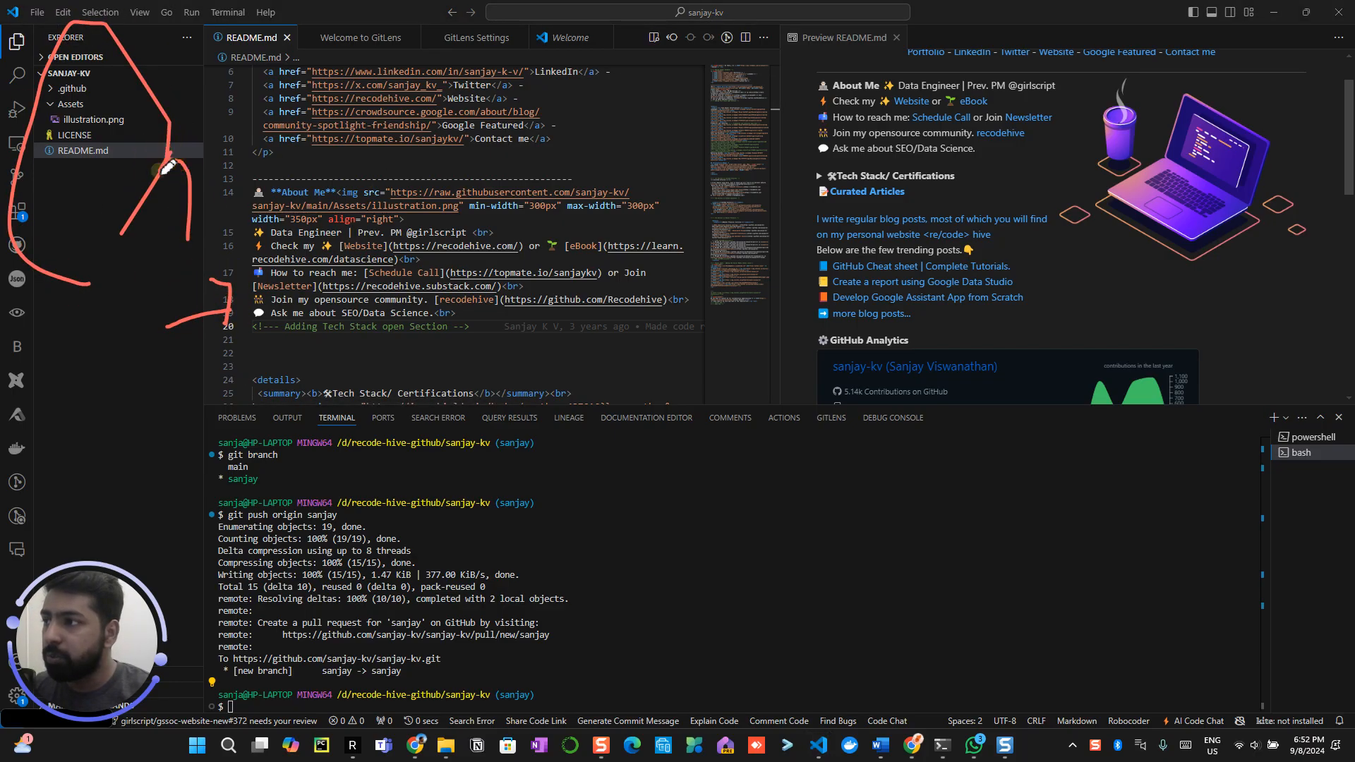
Pull main, create and check out branch feature-sanjay, and list branches to confirm.
left_click_drag(670, 347, 808, 342)
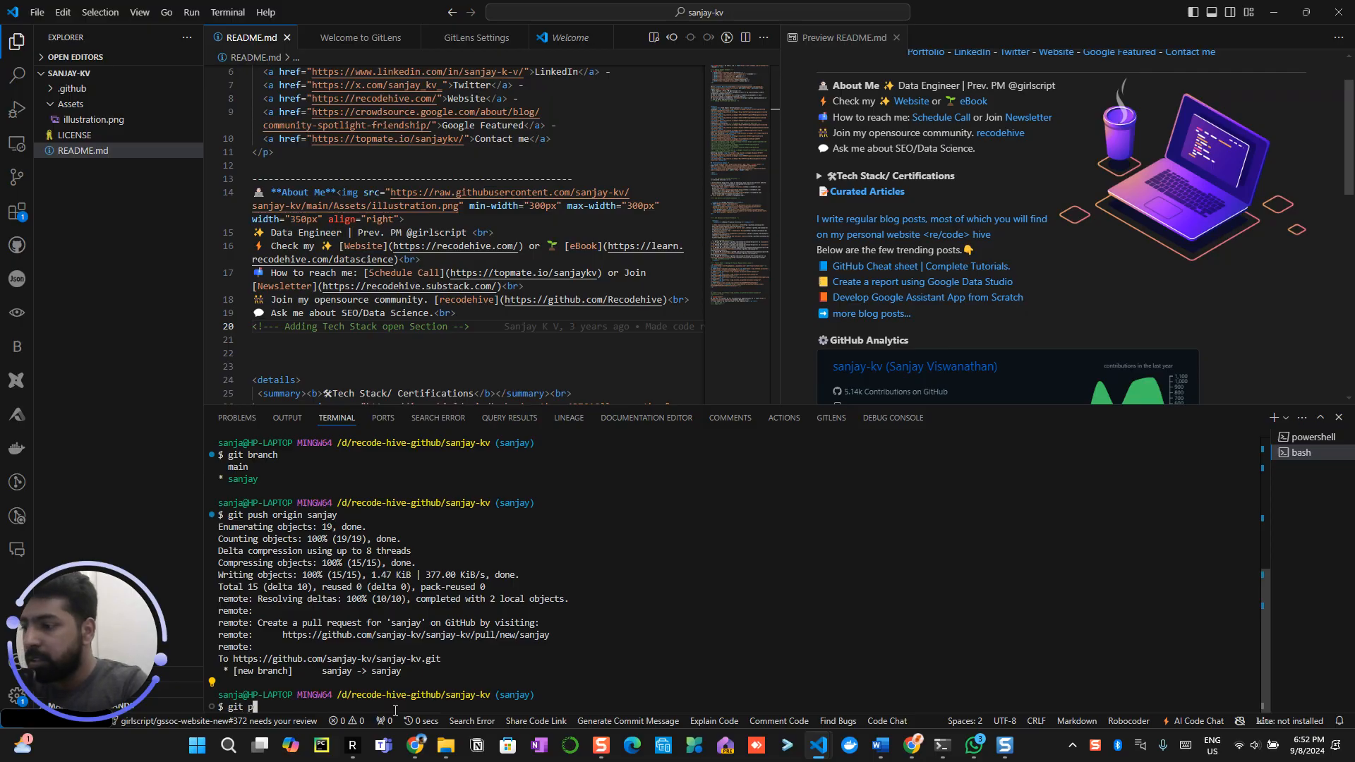
type("ull")
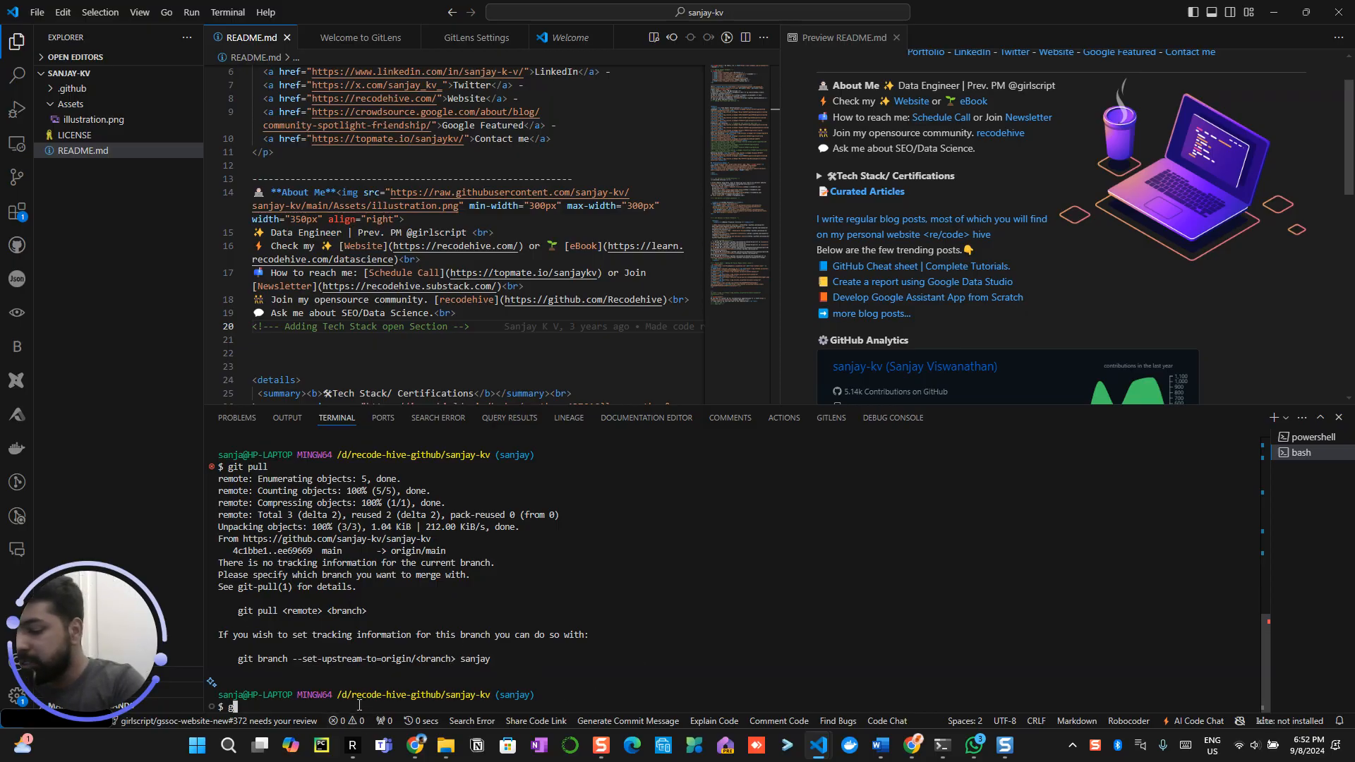
type("git branch")
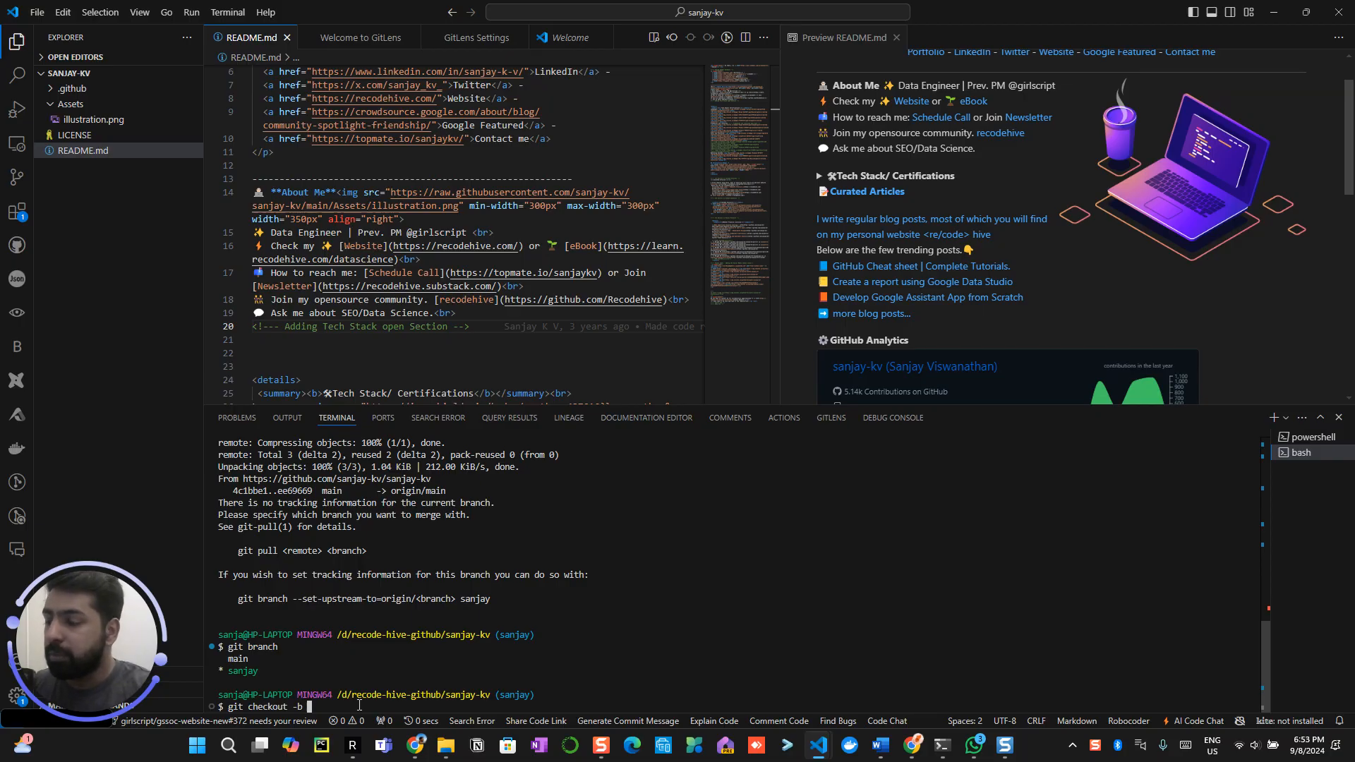
type("fe")
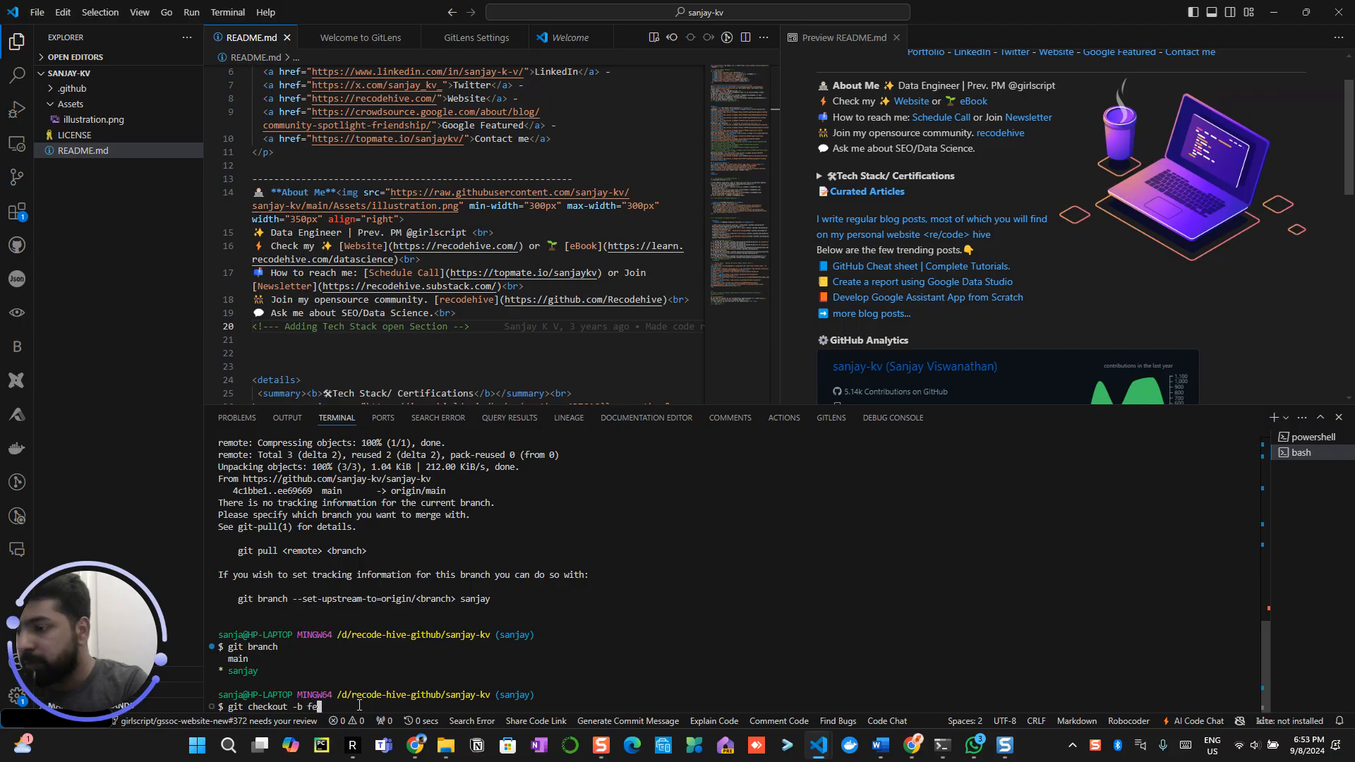
type("eature-sanjay")
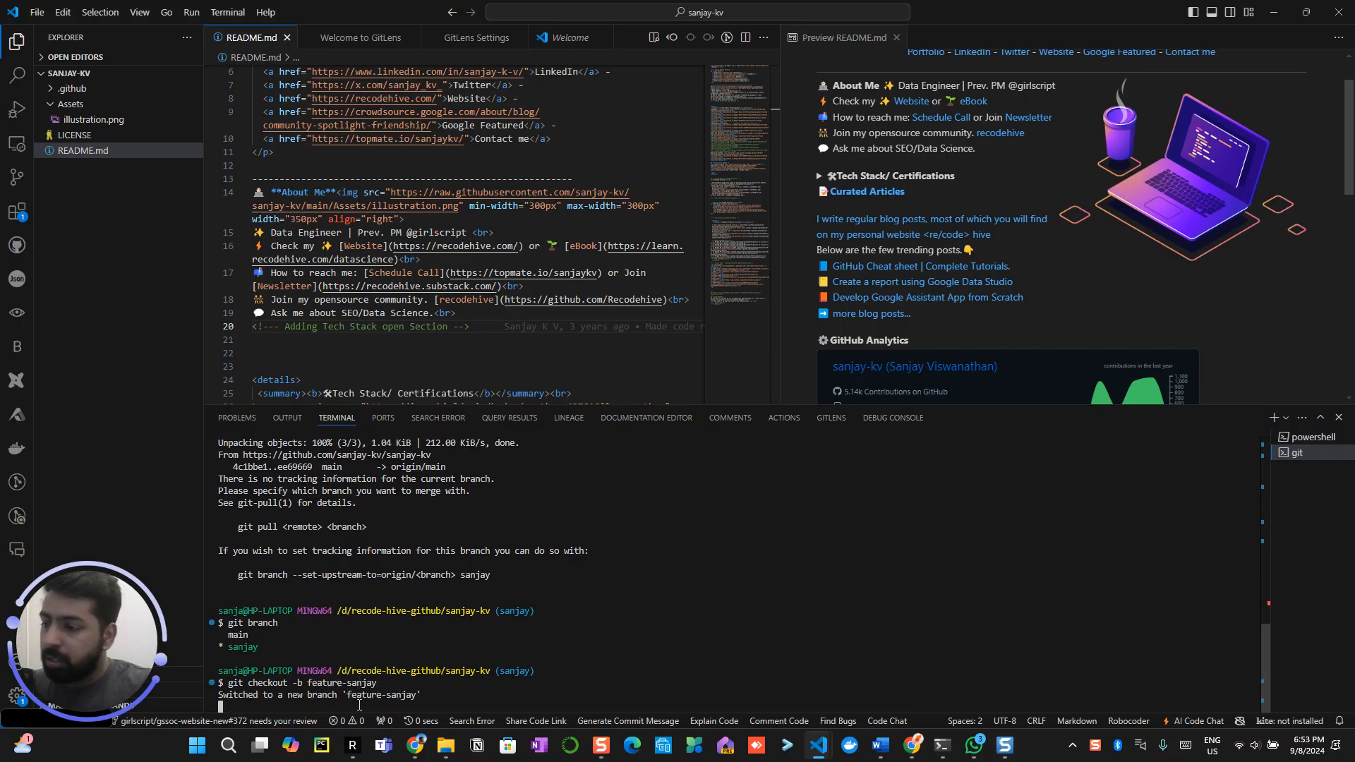
type("git")
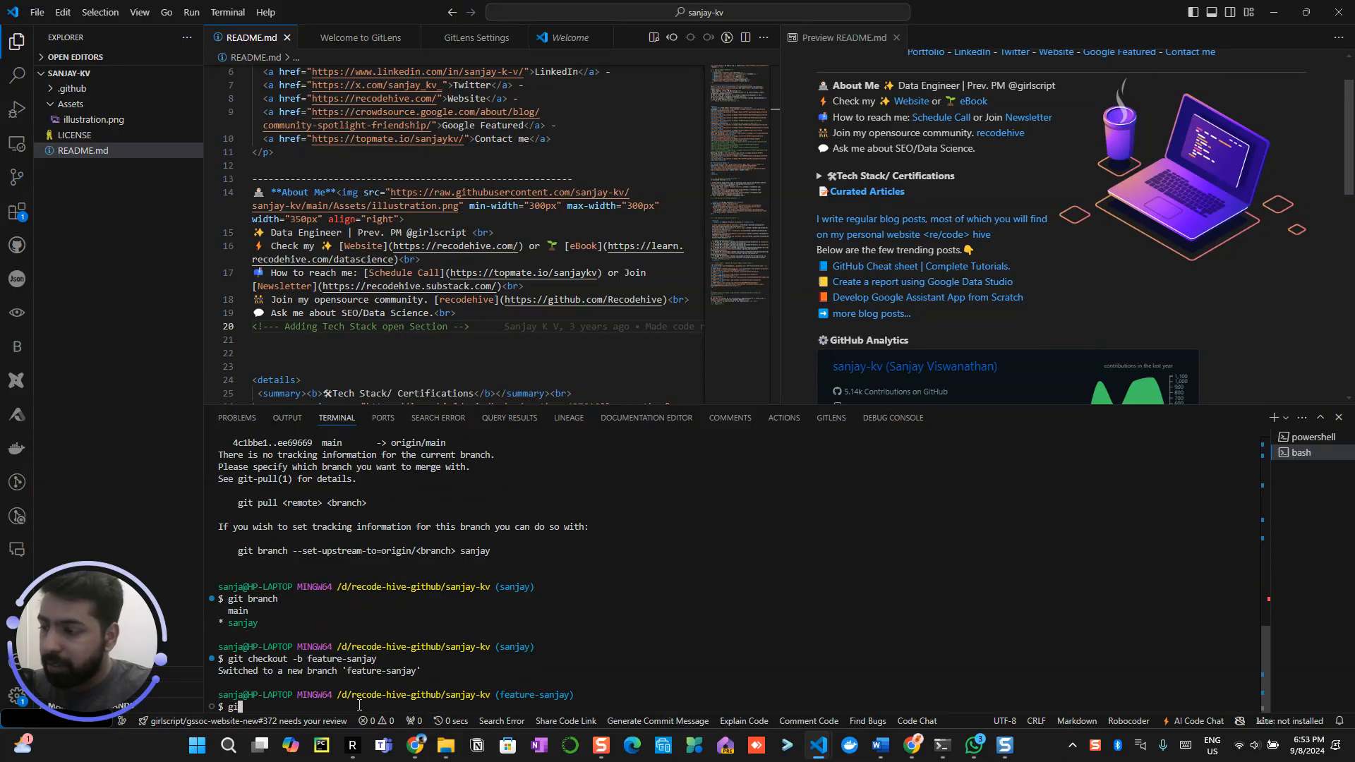
type("brnac")
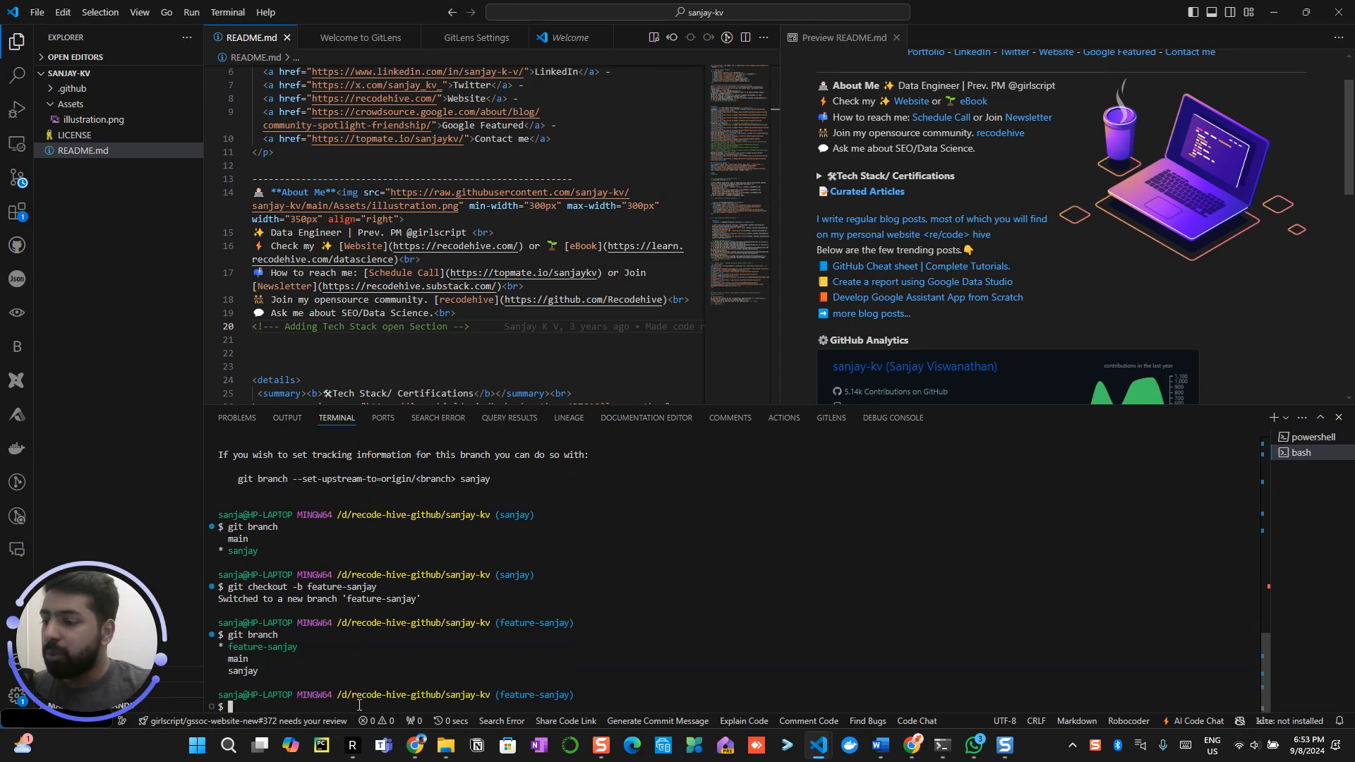
mouse_move(444, 743)
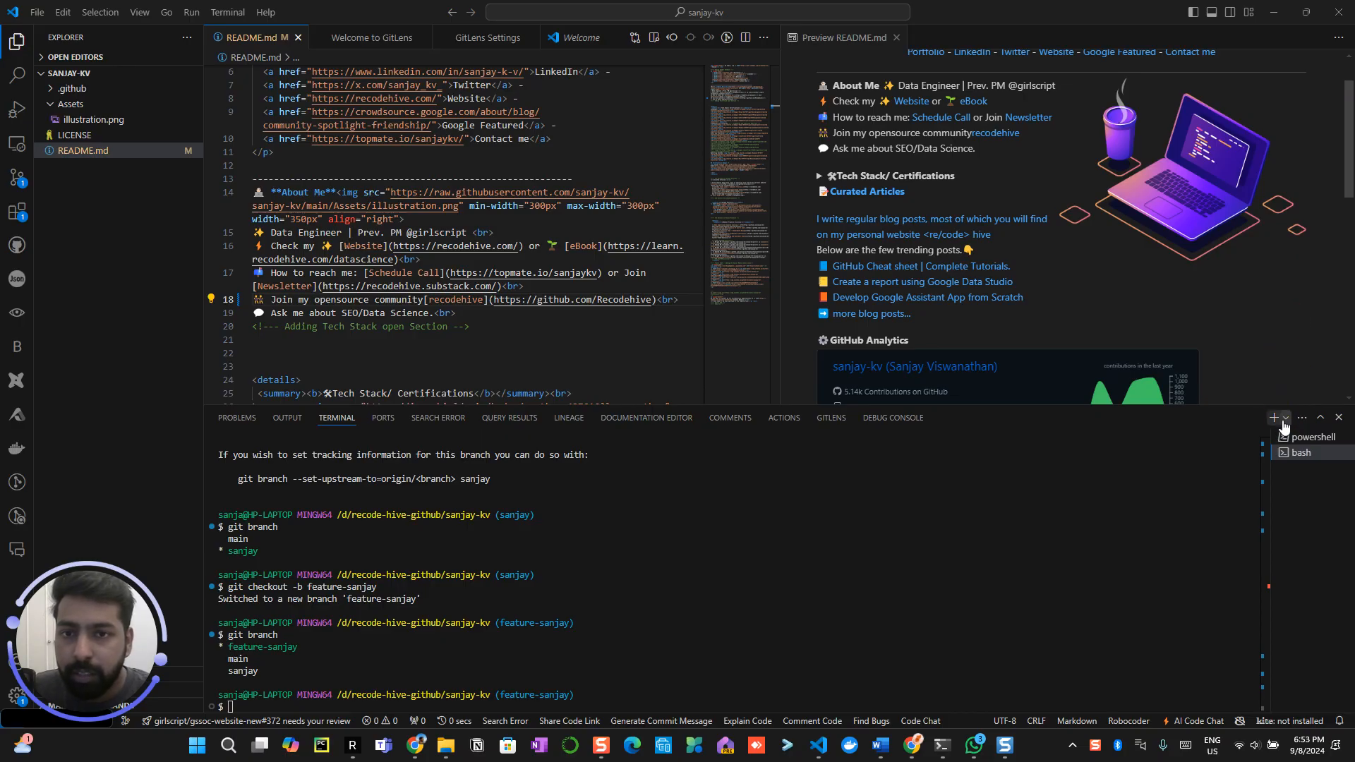
Open a fresh bash terminal and stage the edited README.md.
left_click(1285, 417)
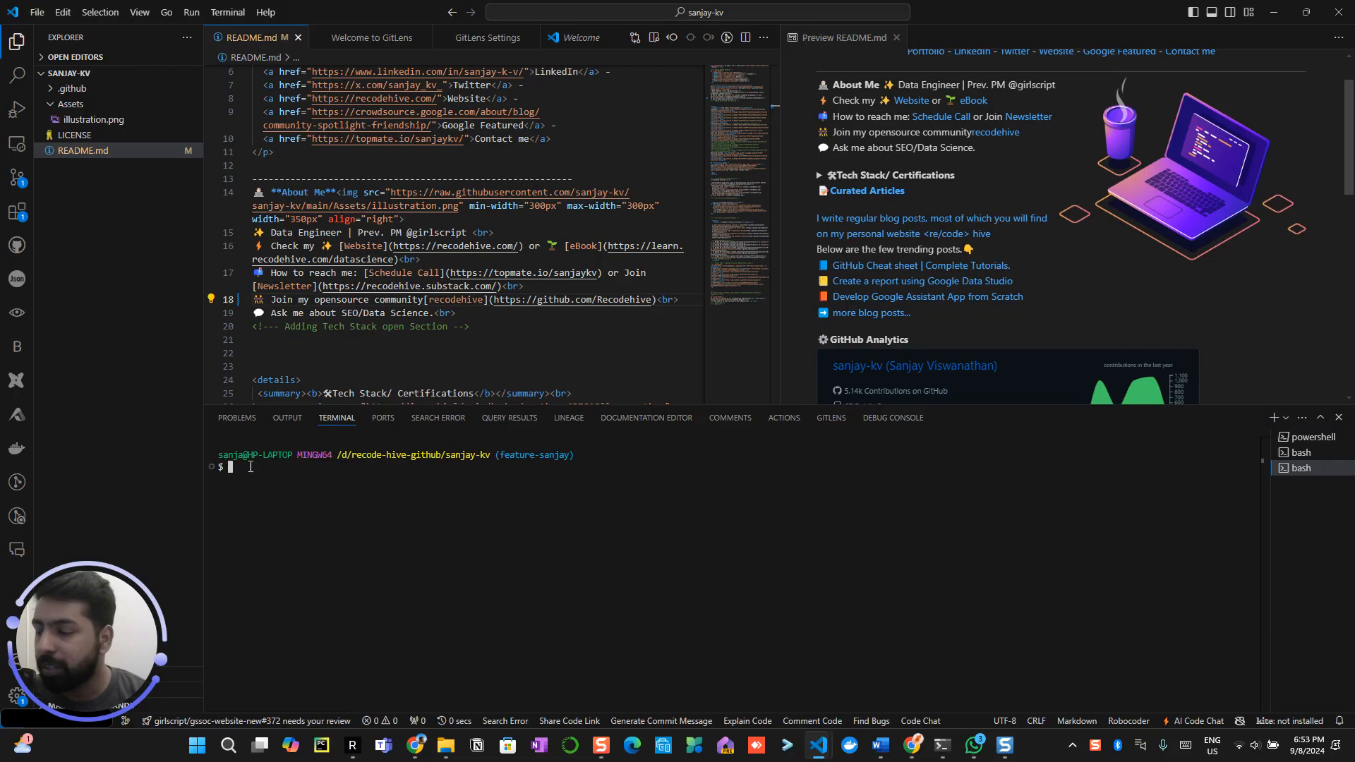
type("gitr")
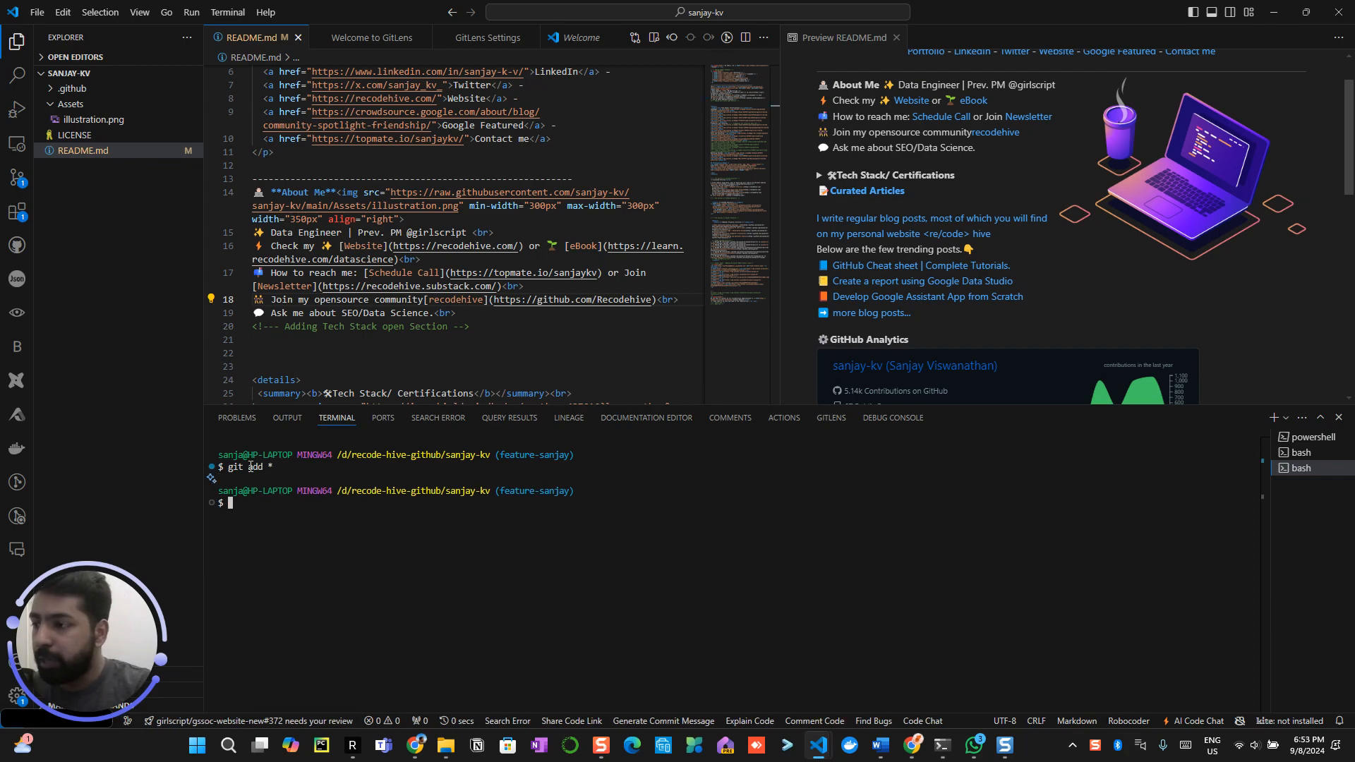
Start commit 'added readme file' with a Co-authored-by trailer for sanjay-kv and his gmail address.
type("git commit -m")
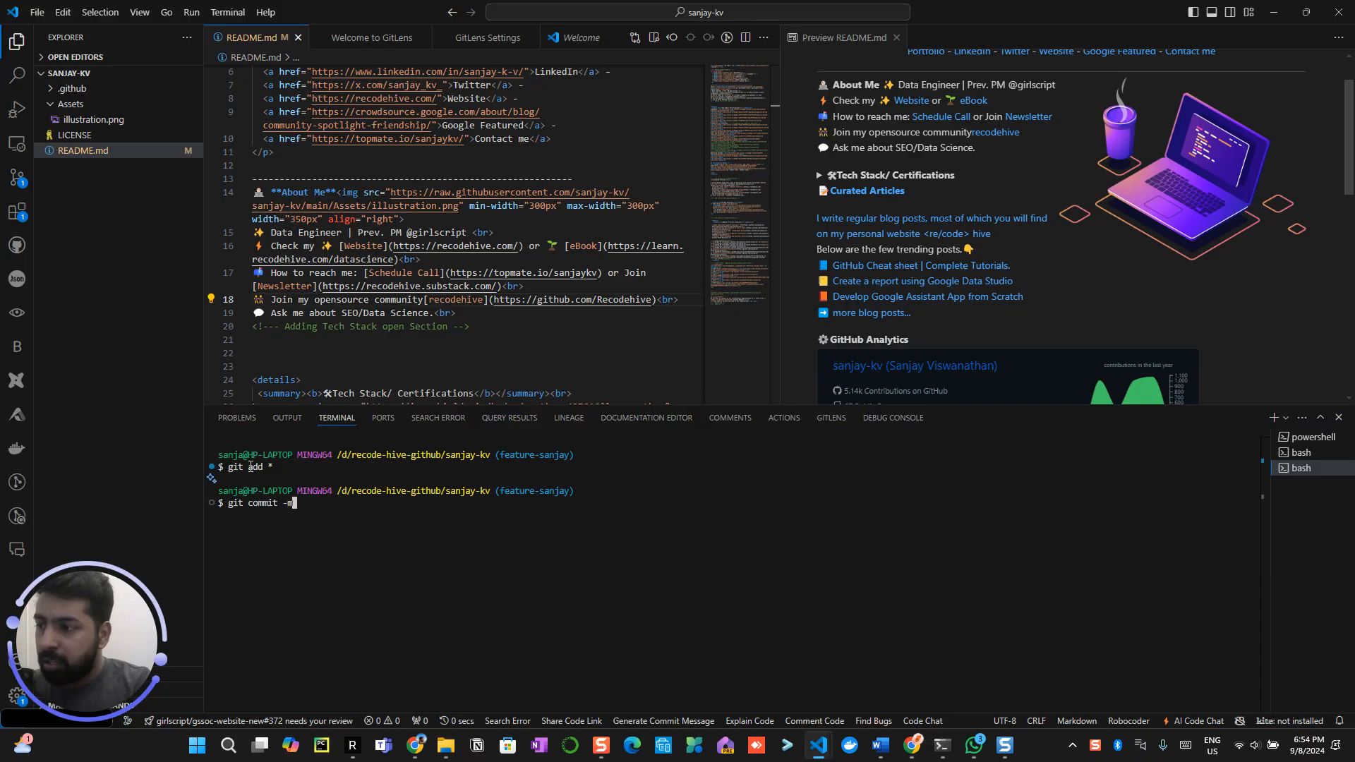
type("\"added")
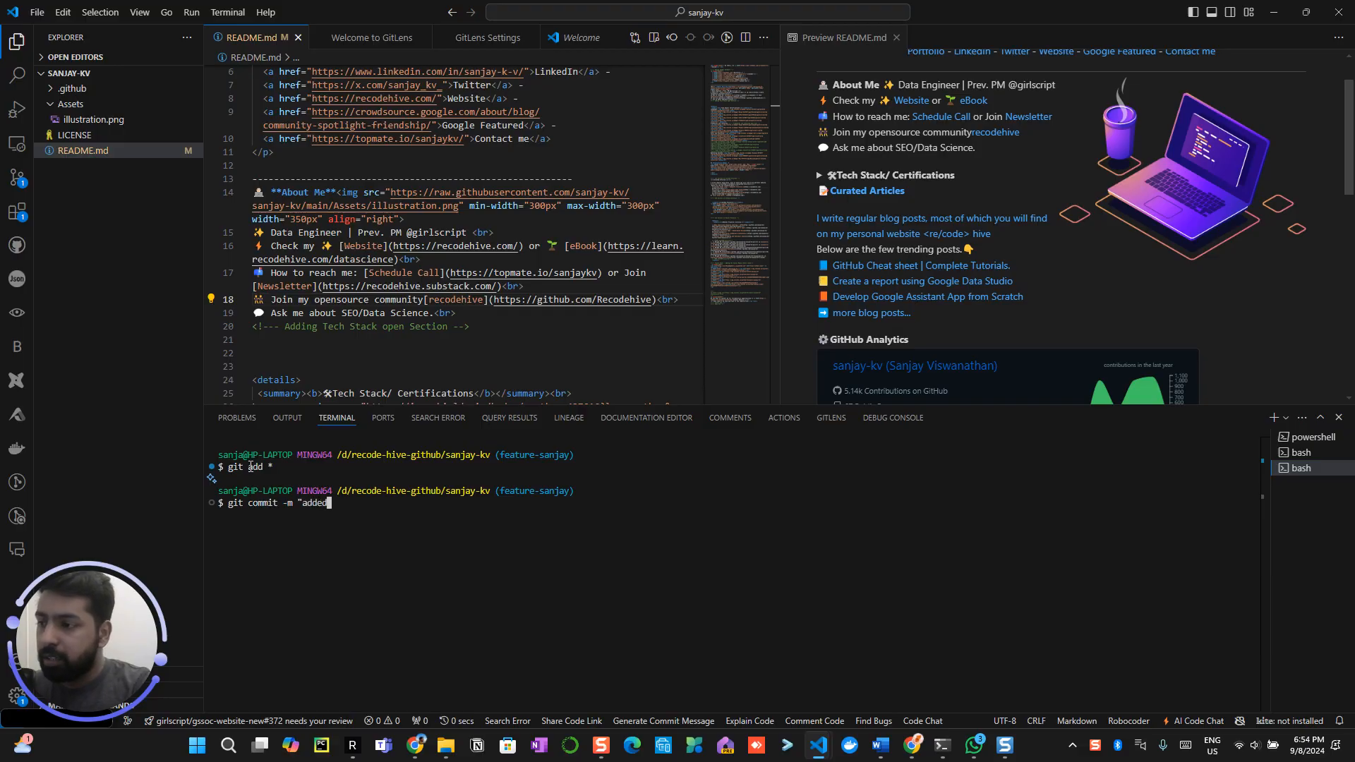
type("readme file")
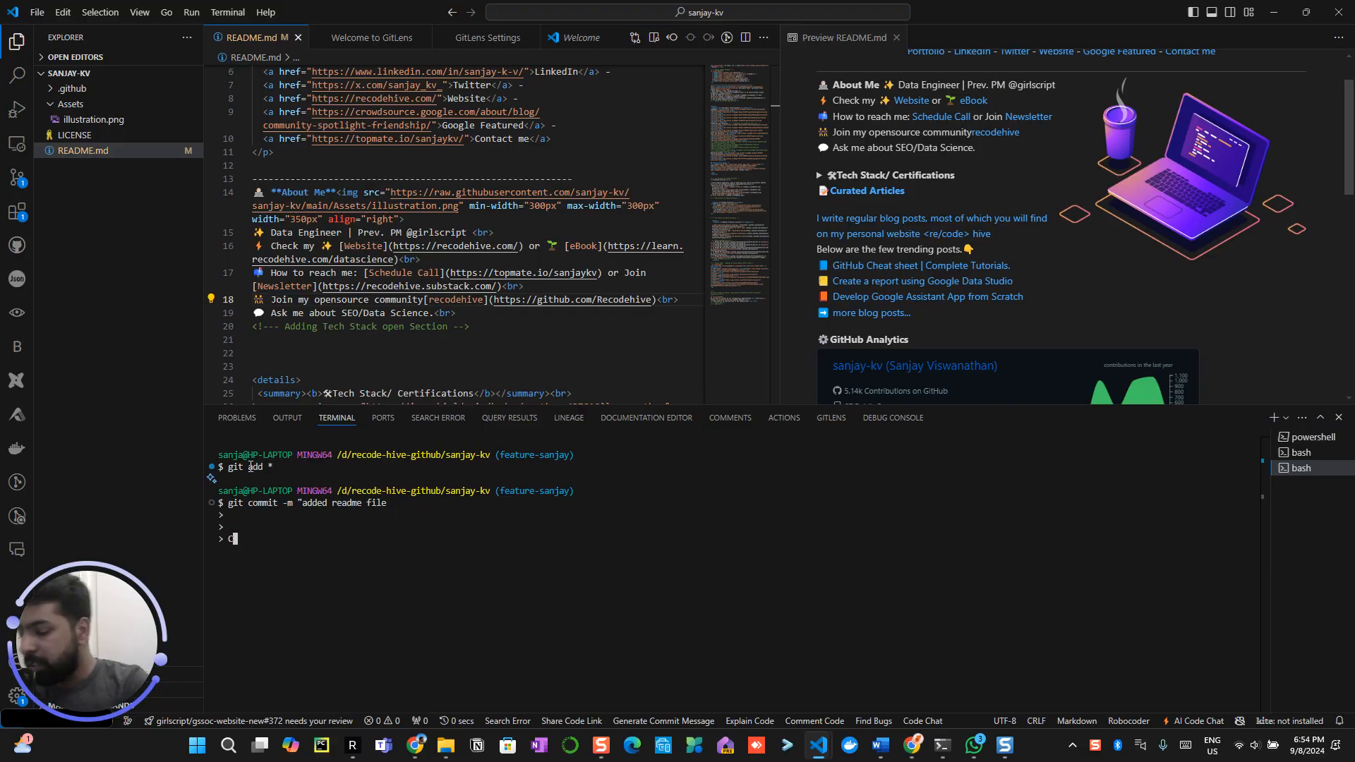
type("Co-authored-by:")
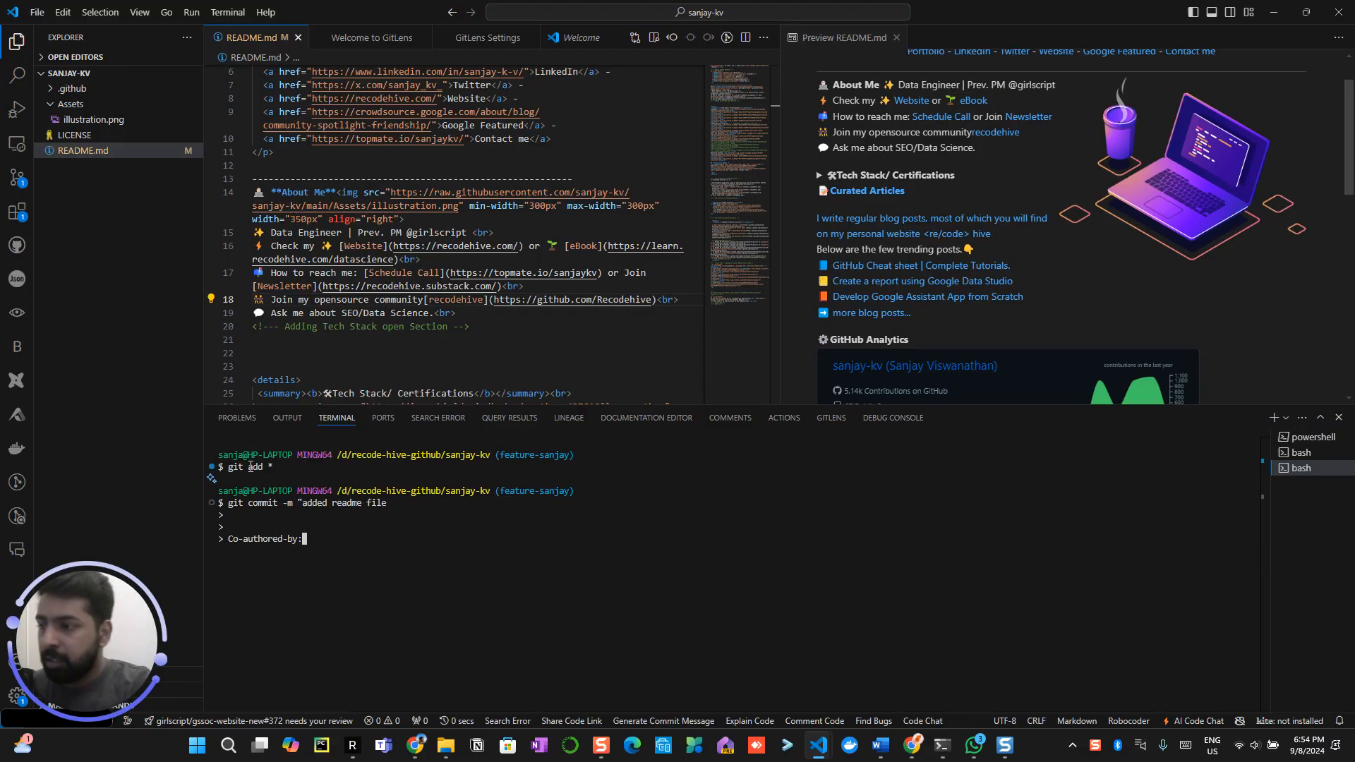
type("sanja")
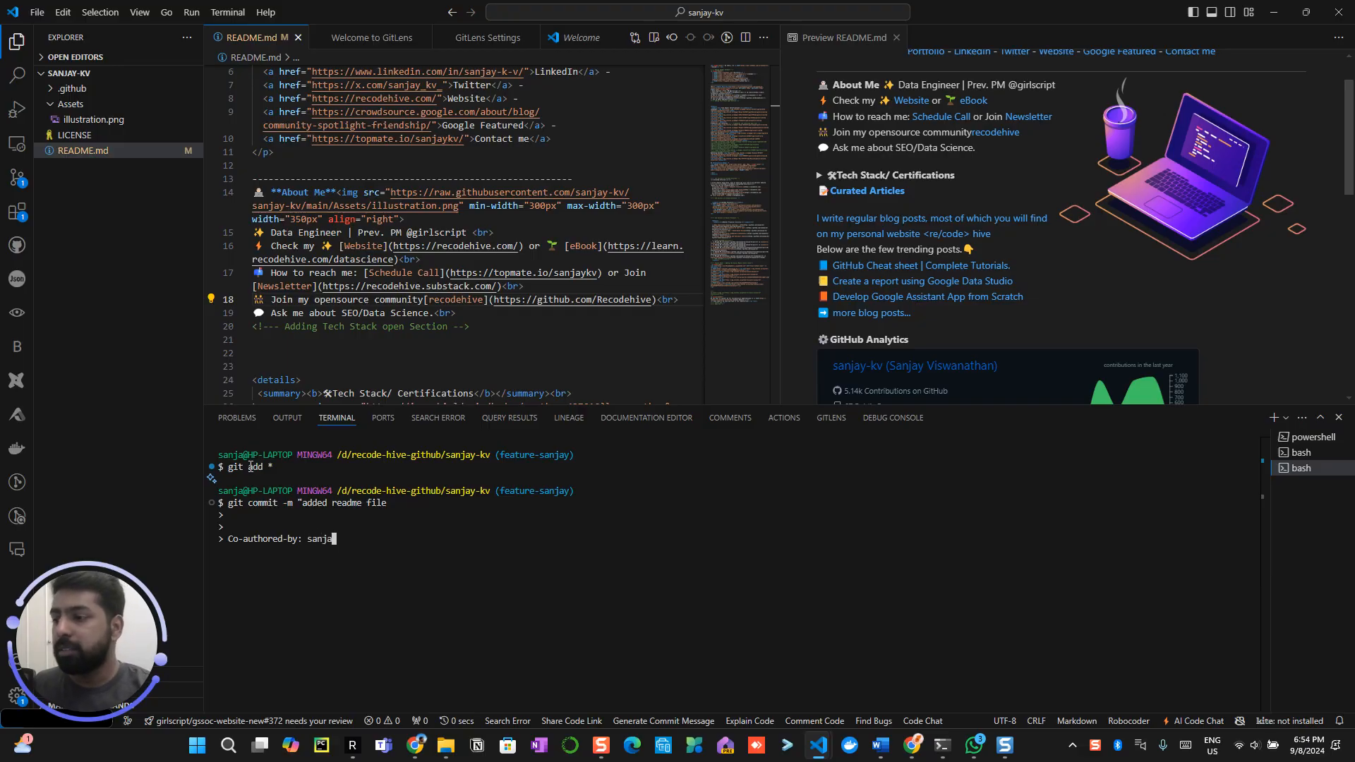
type("y-kv")
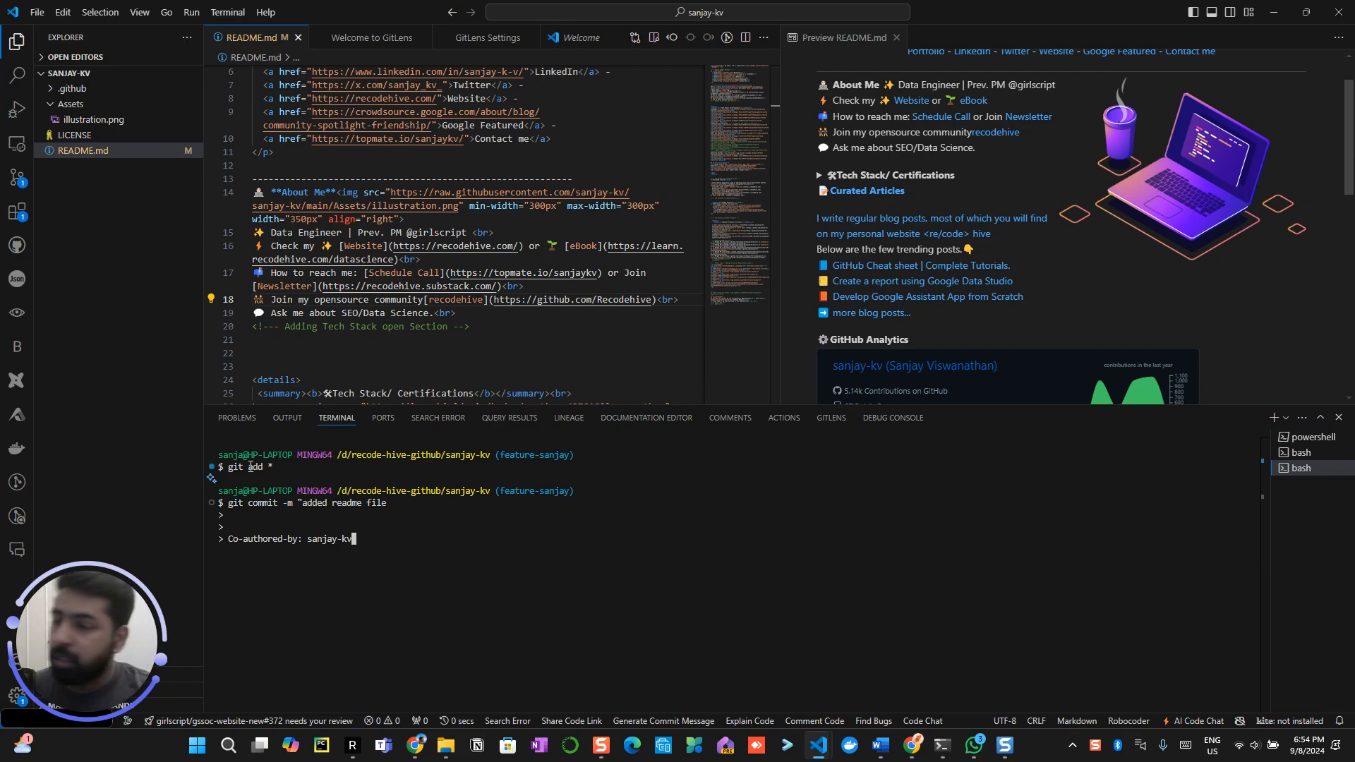
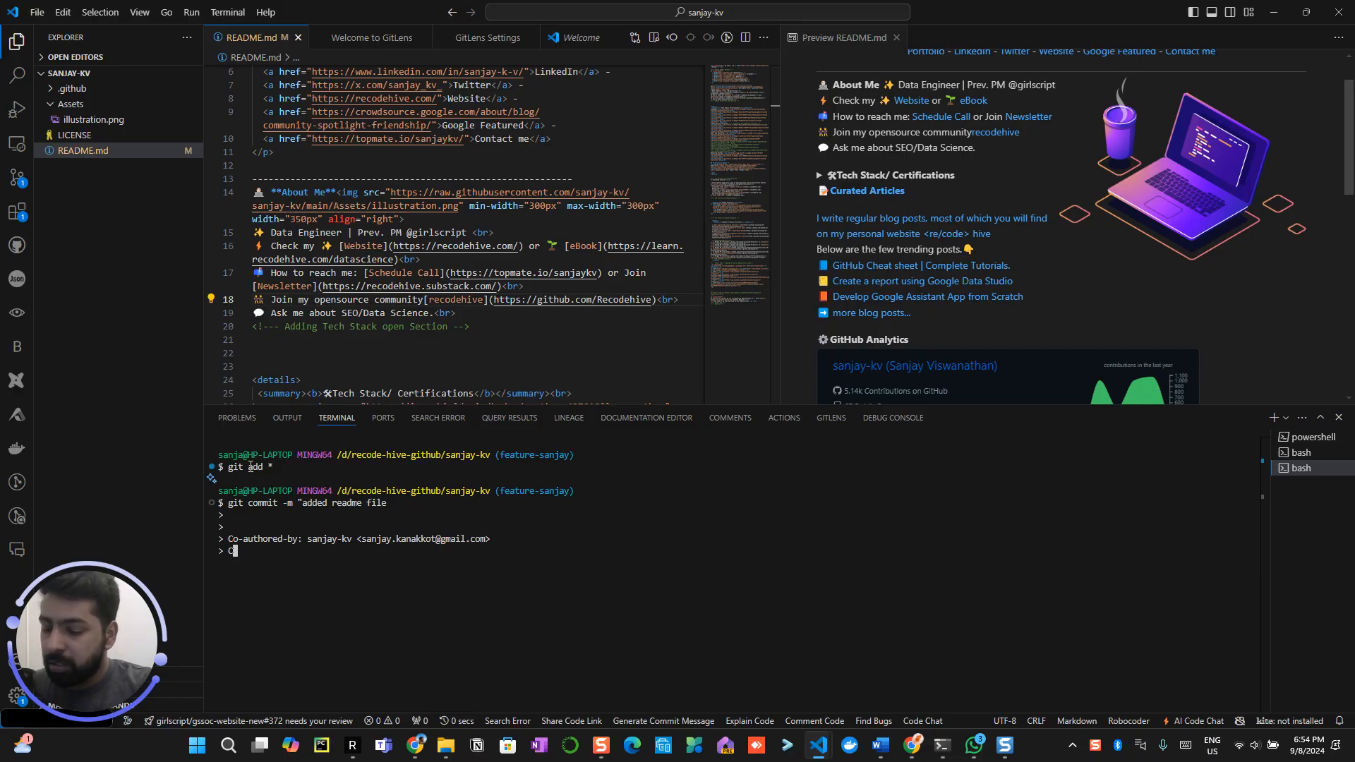
Add a second Co-authored-by trailer for Jisha with her email and close the message.
type("Co-authored")
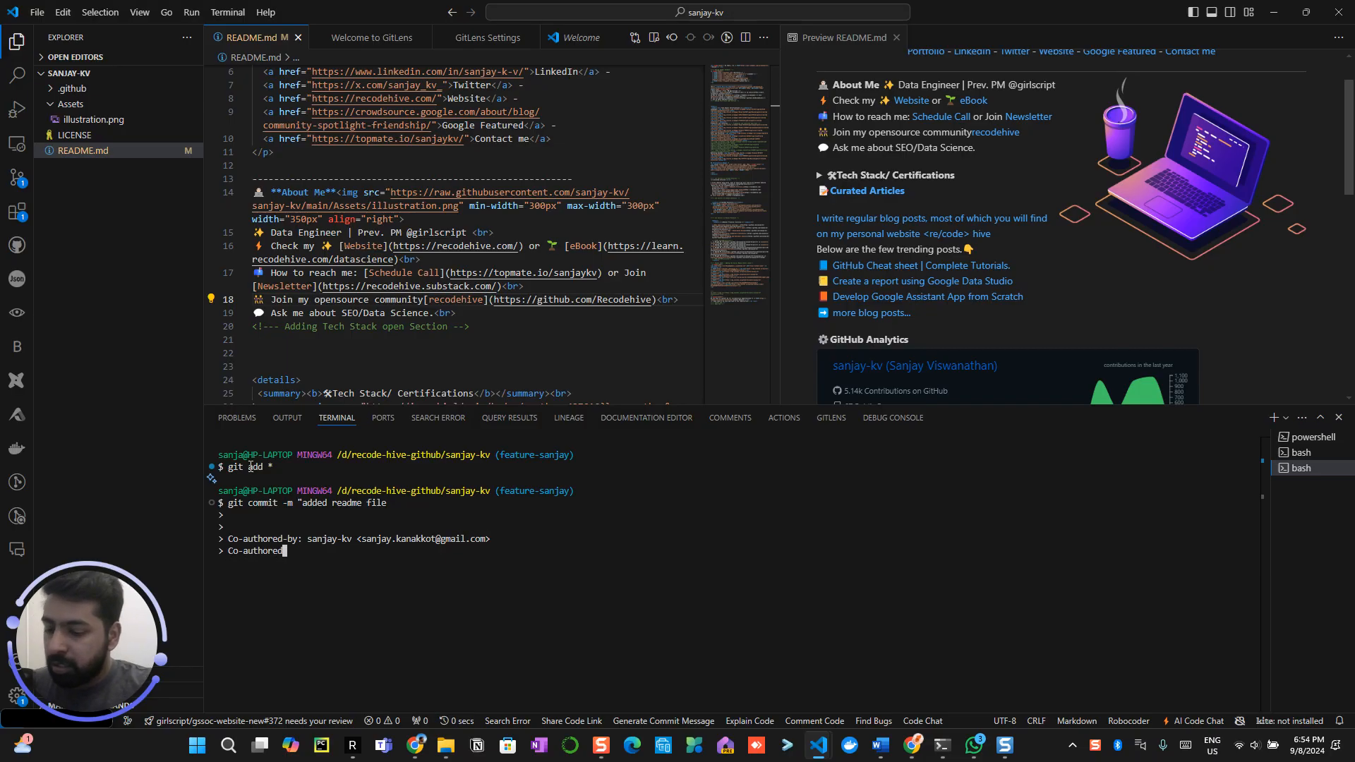
type("-by:")
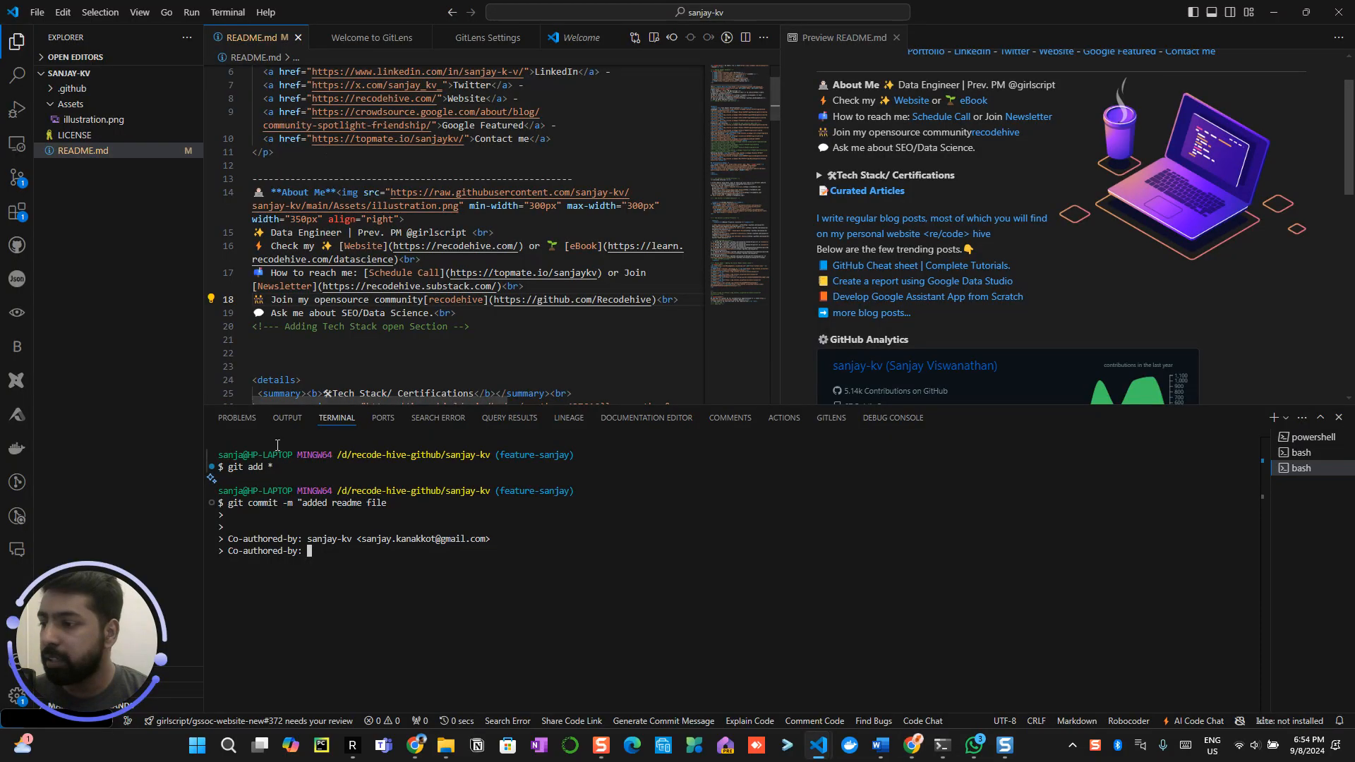
type("Jisha-tr")
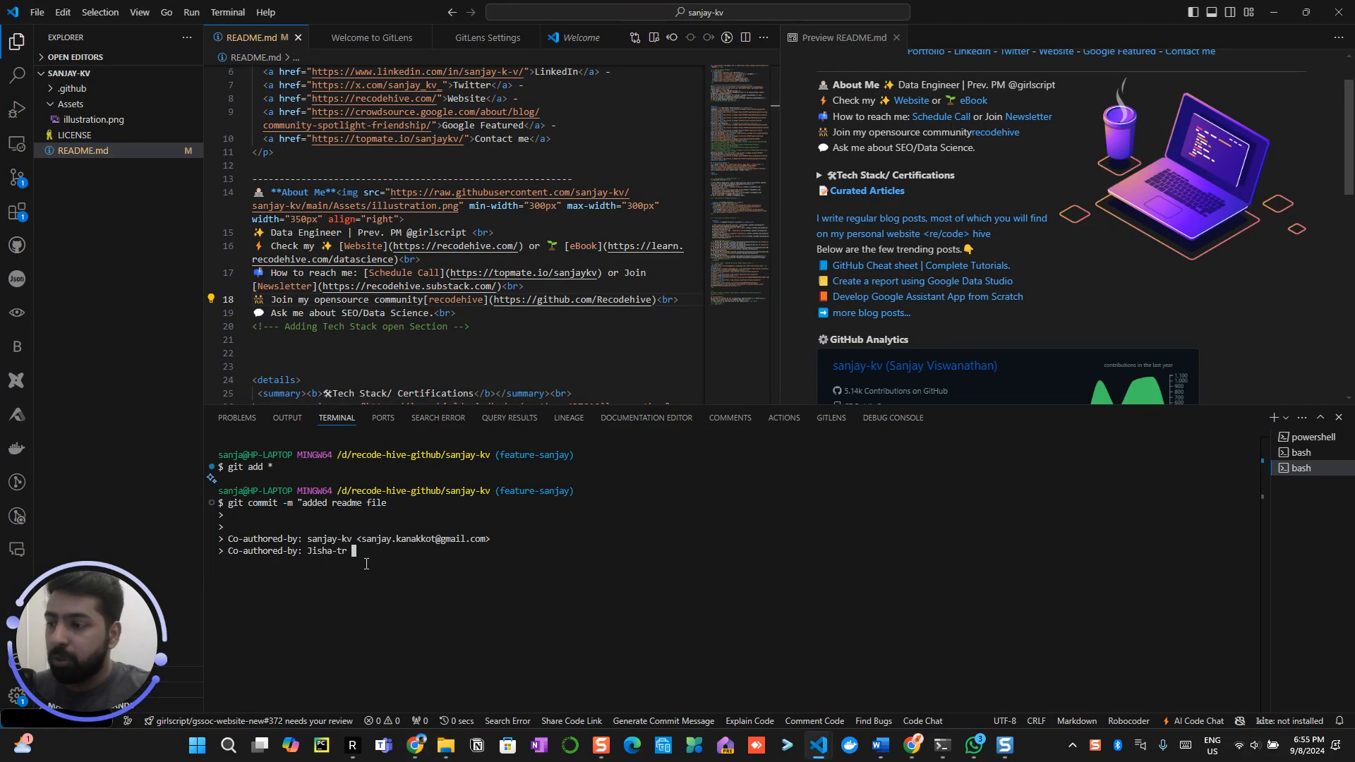
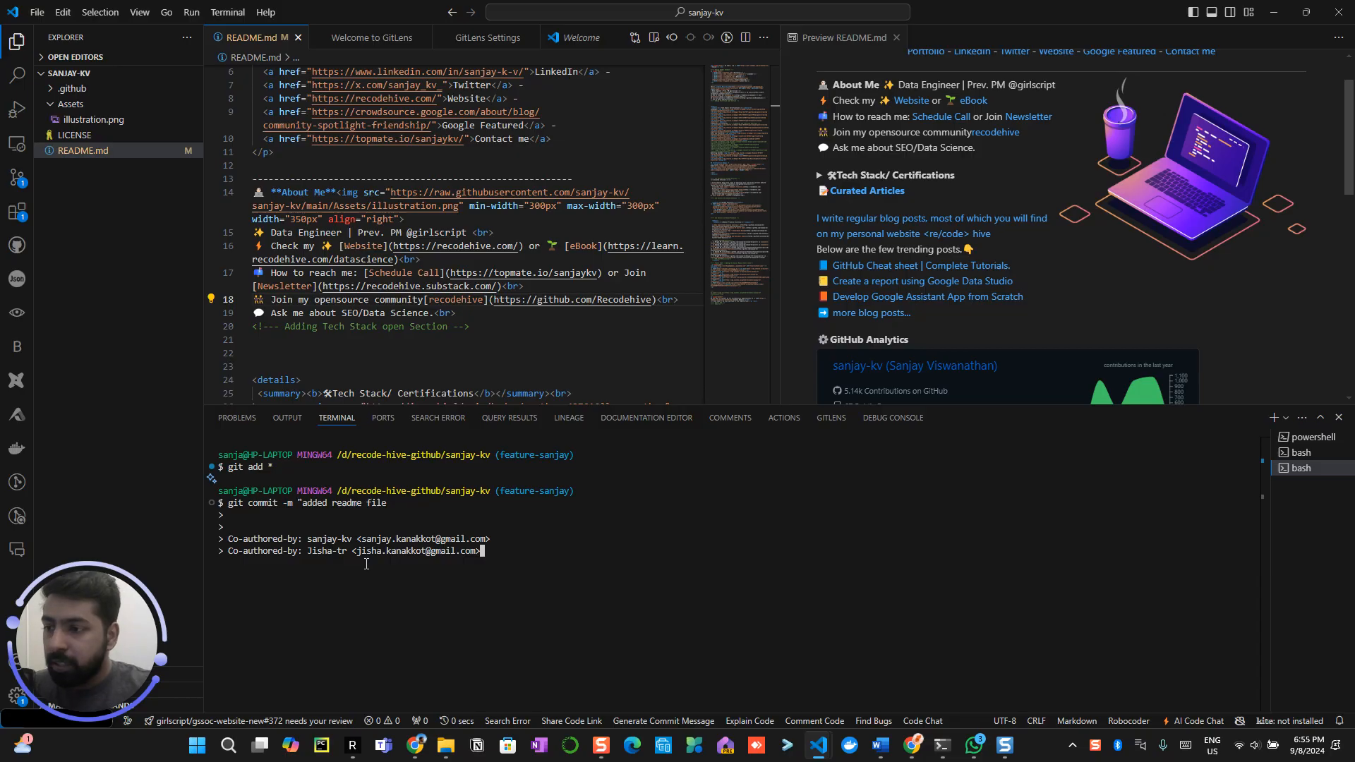
type("\"")
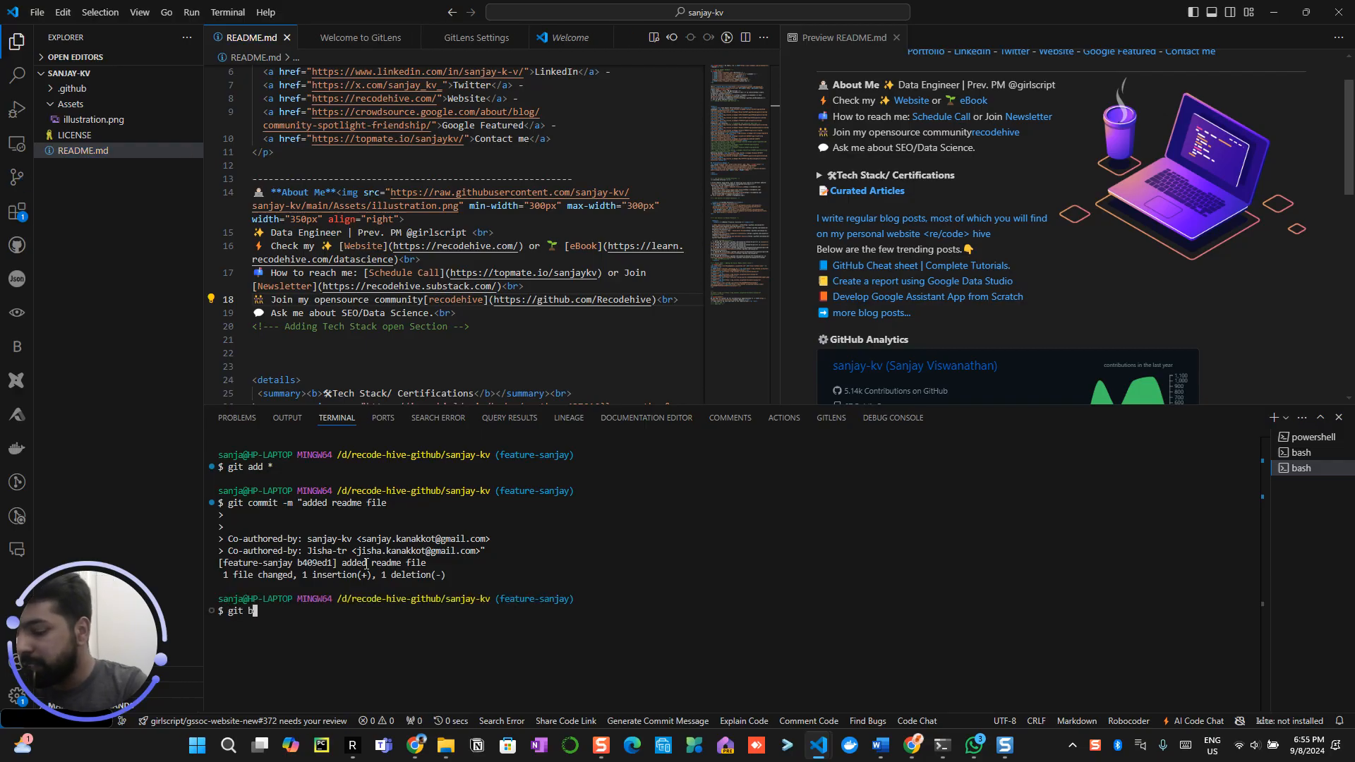
List local branches, then attempt git push of feature-sanjay.
type("rnan")
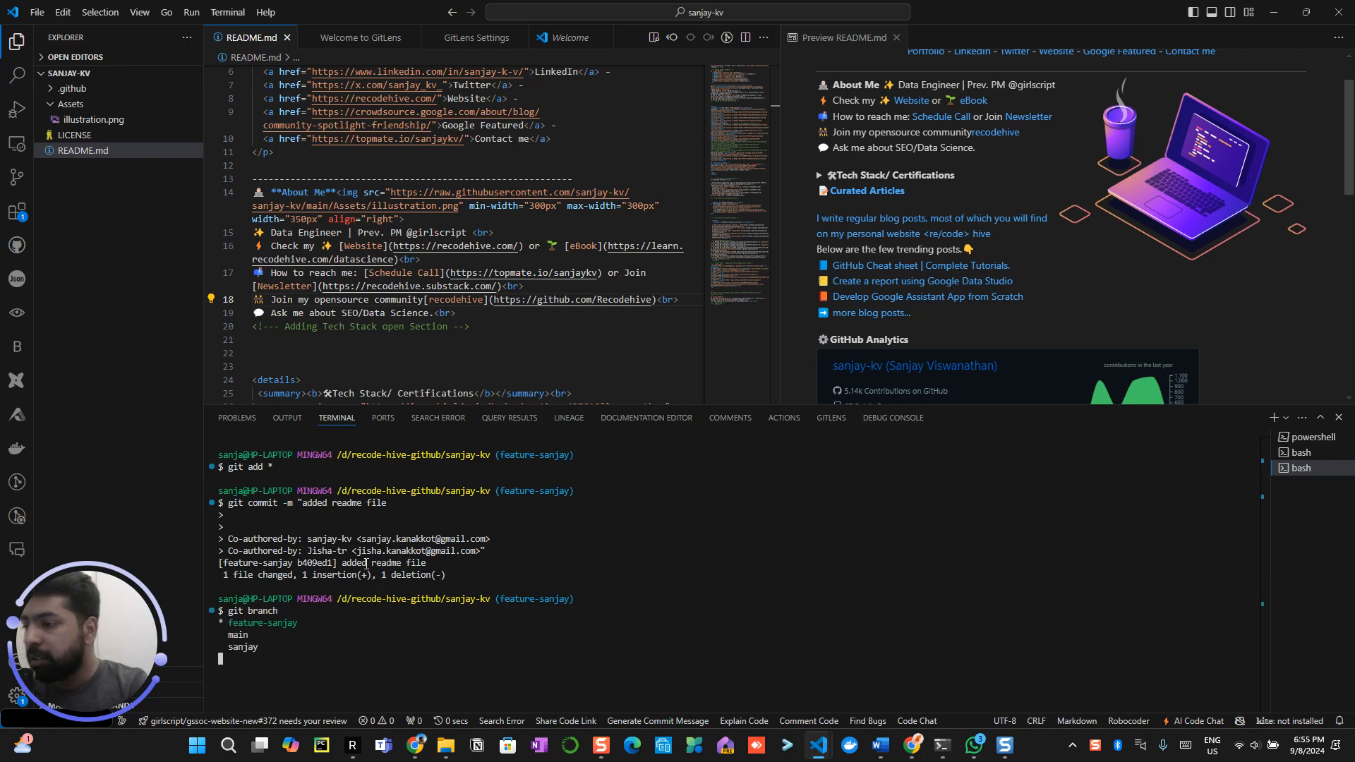
key("Enter")
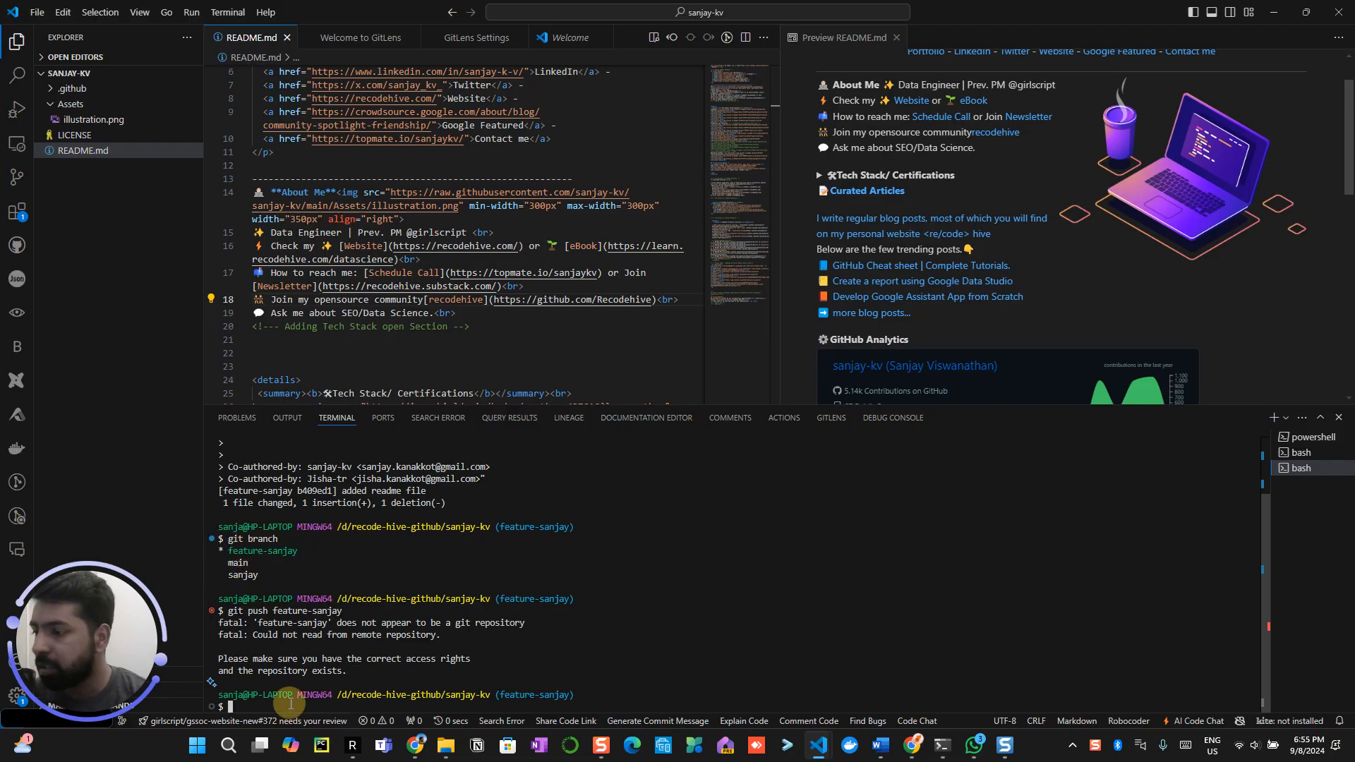
type("git push feature-sanjay")
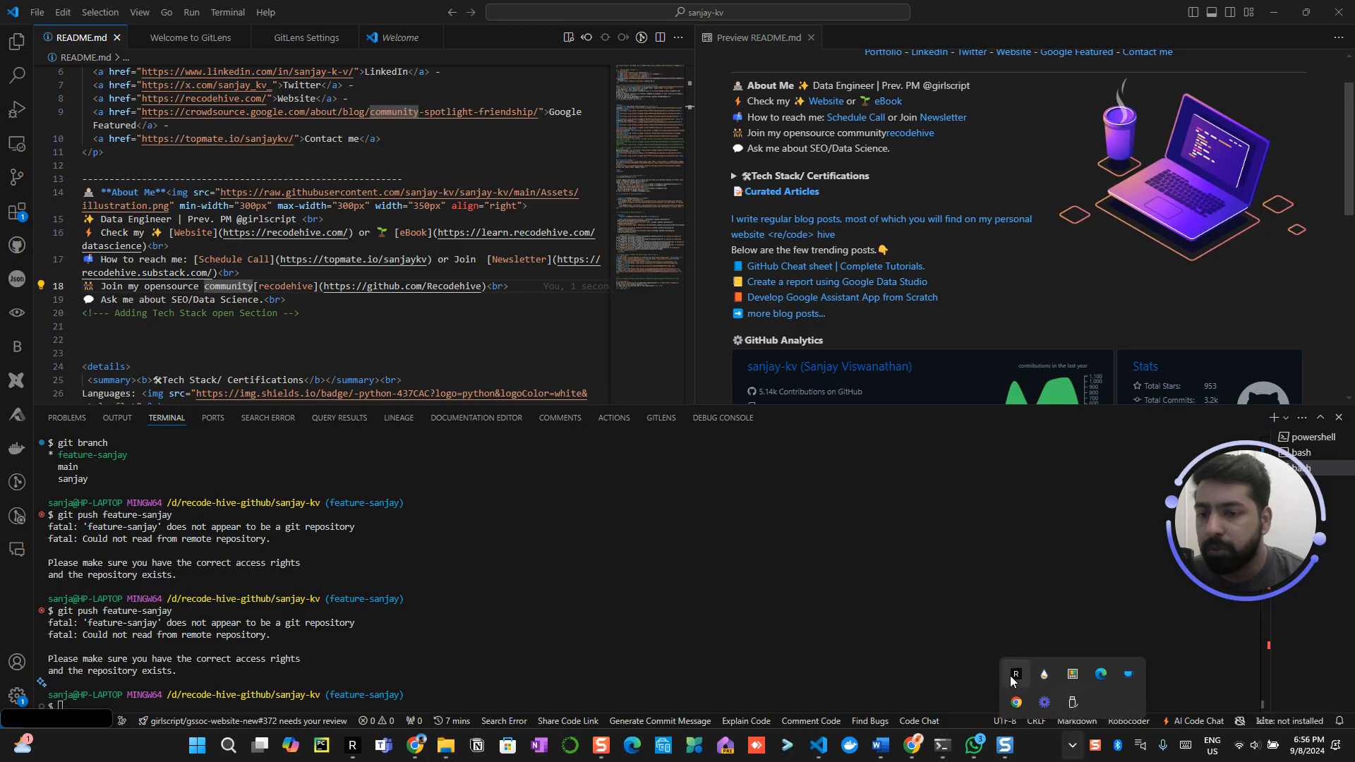
Push feature-sanjay to GitHub with 'git push origin feature-sanjay'.
left_click(1016, 674)
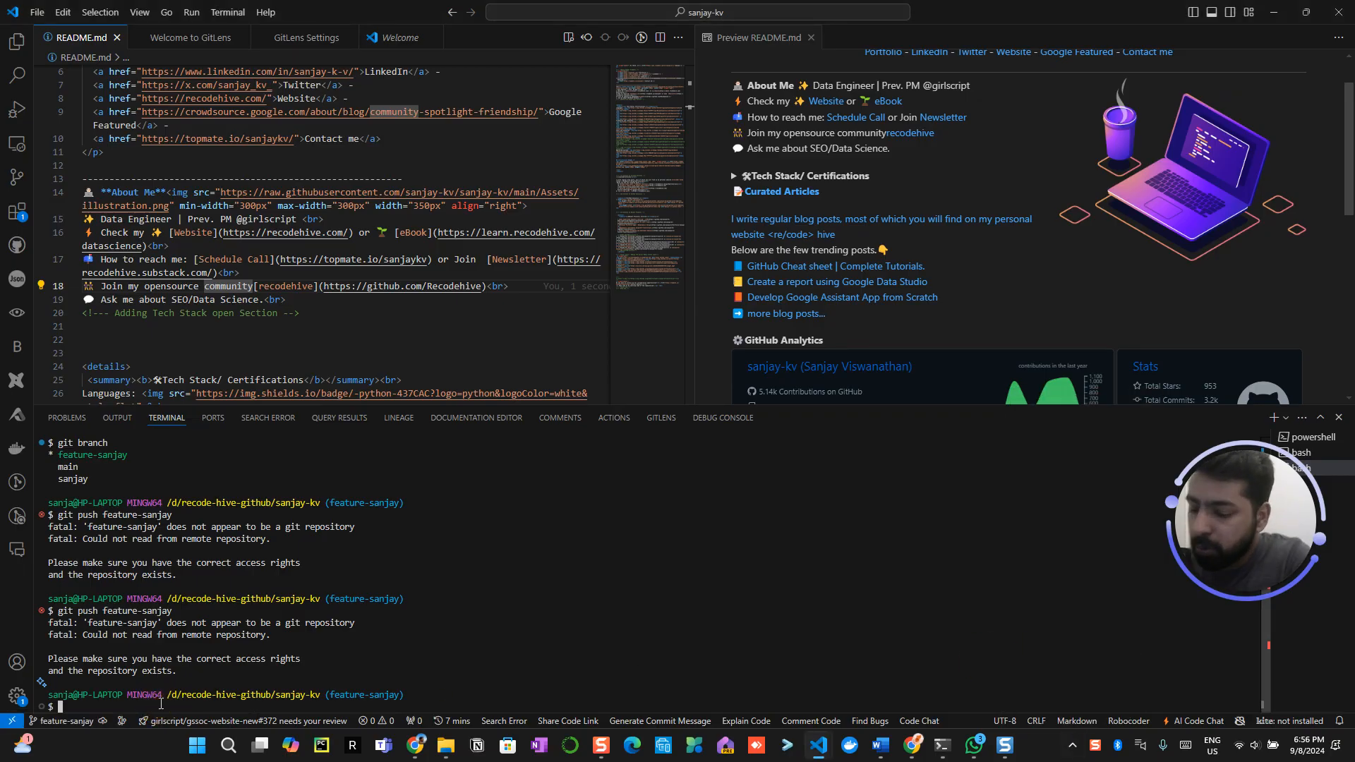
type("git push")
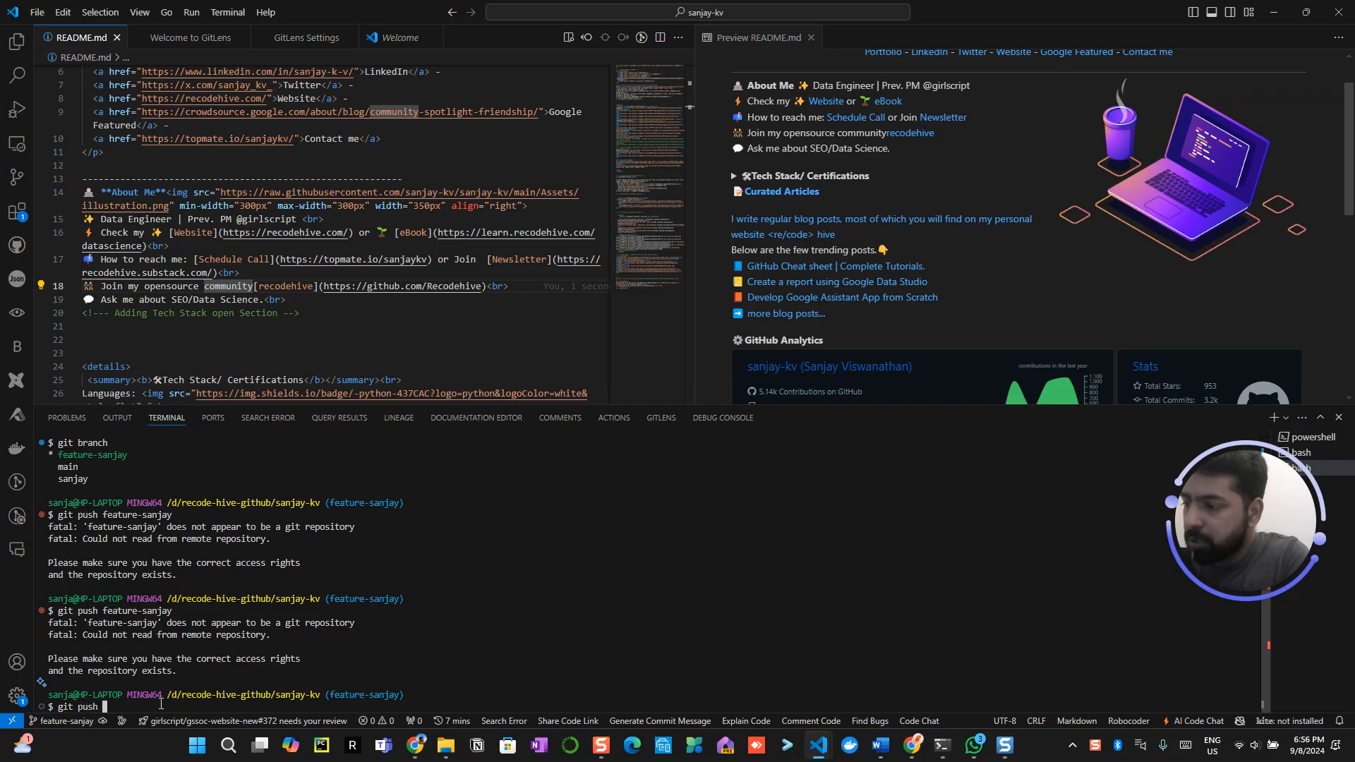
type("origin")
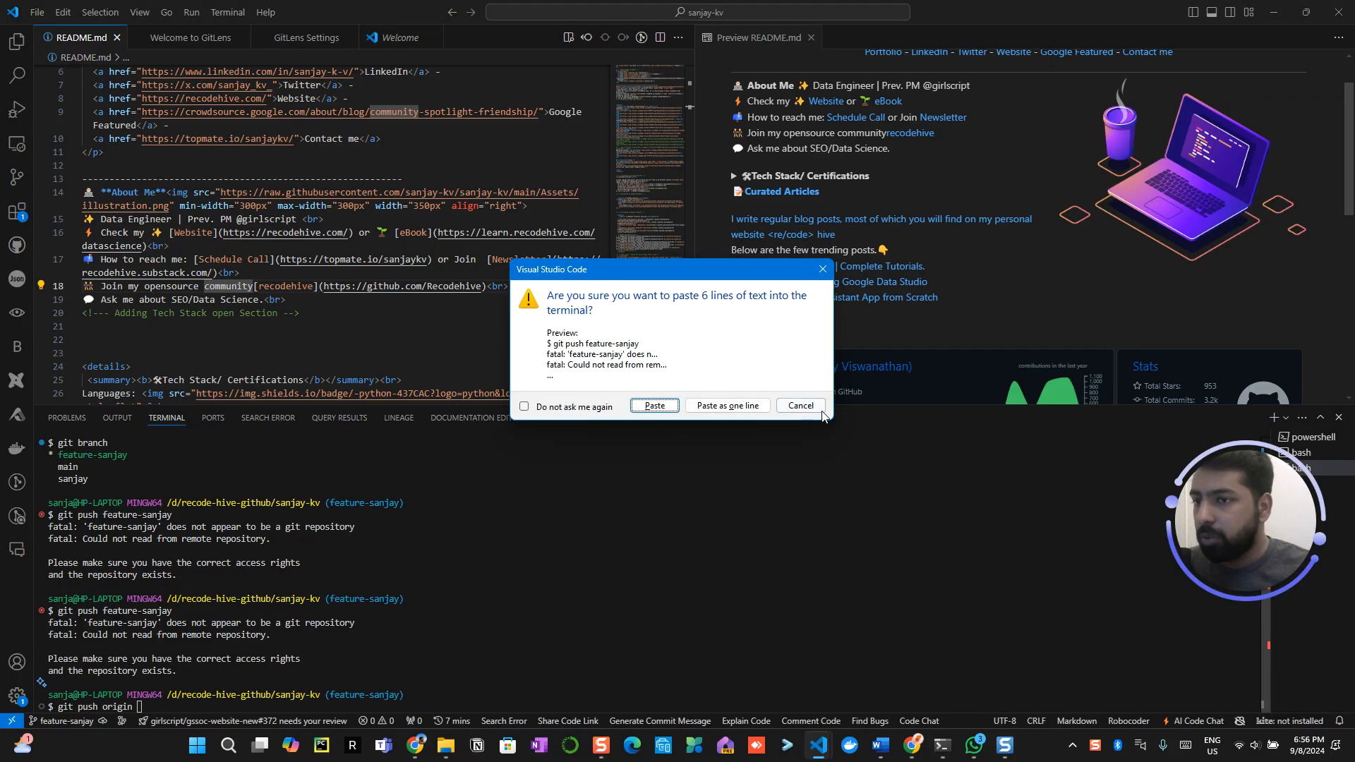
left_click(653, 405)
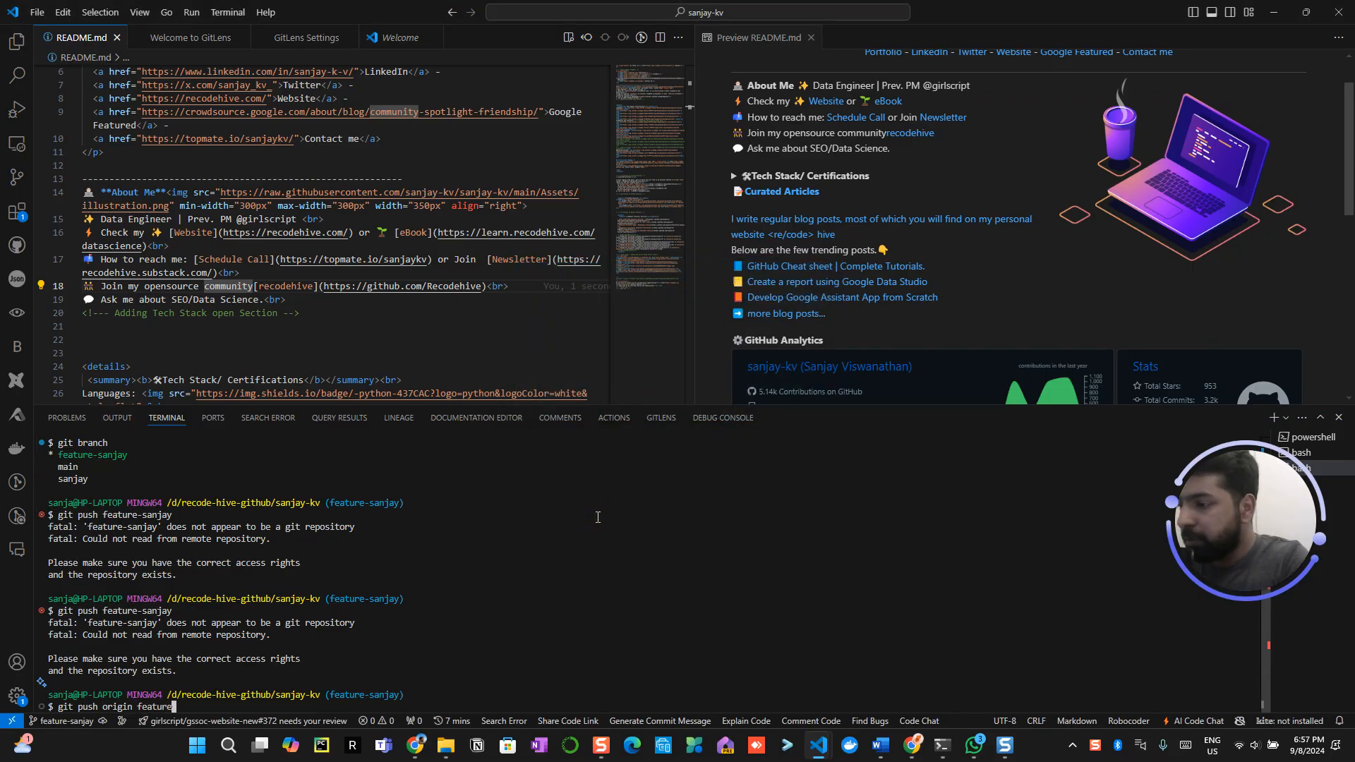
type("sanjay")
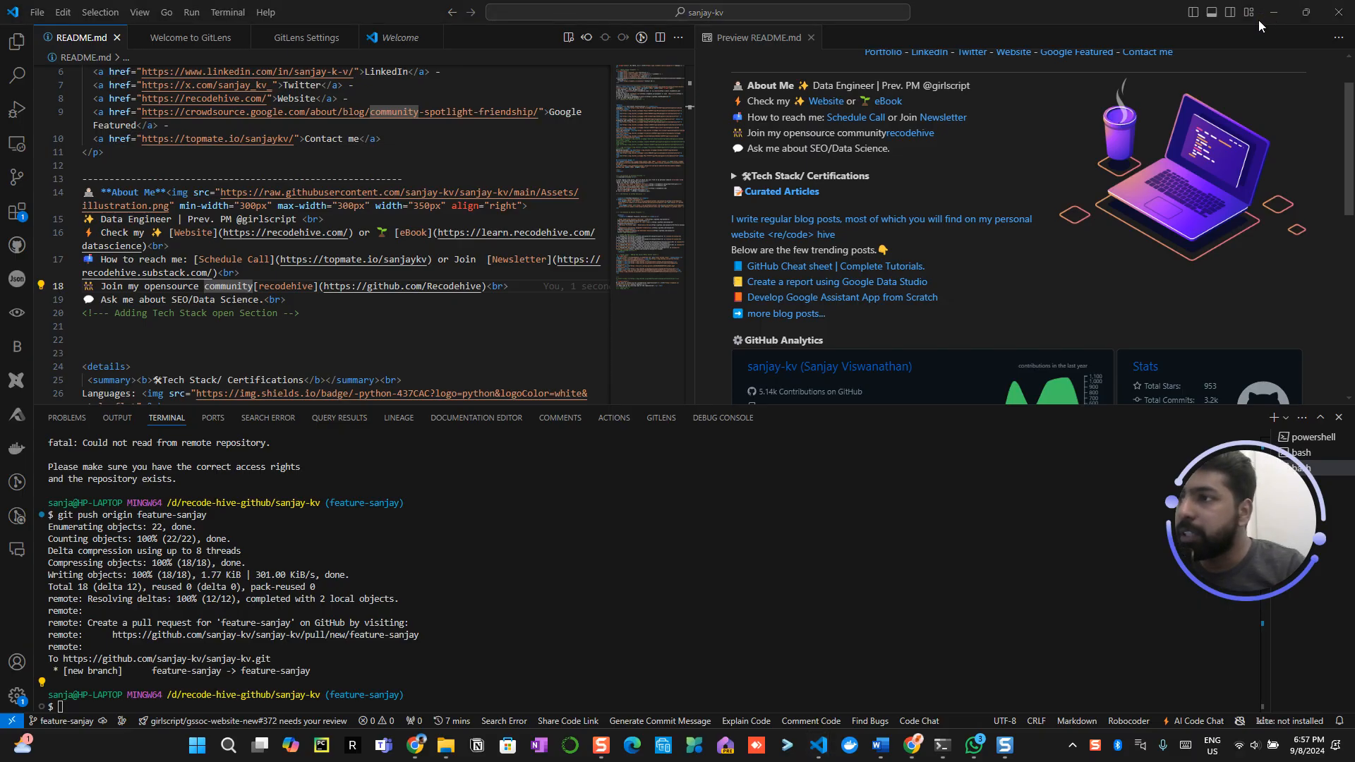
Switch to Chrome's sanjay-kv repository page showing the feature-sanjay push banner.
key("alt+tab")
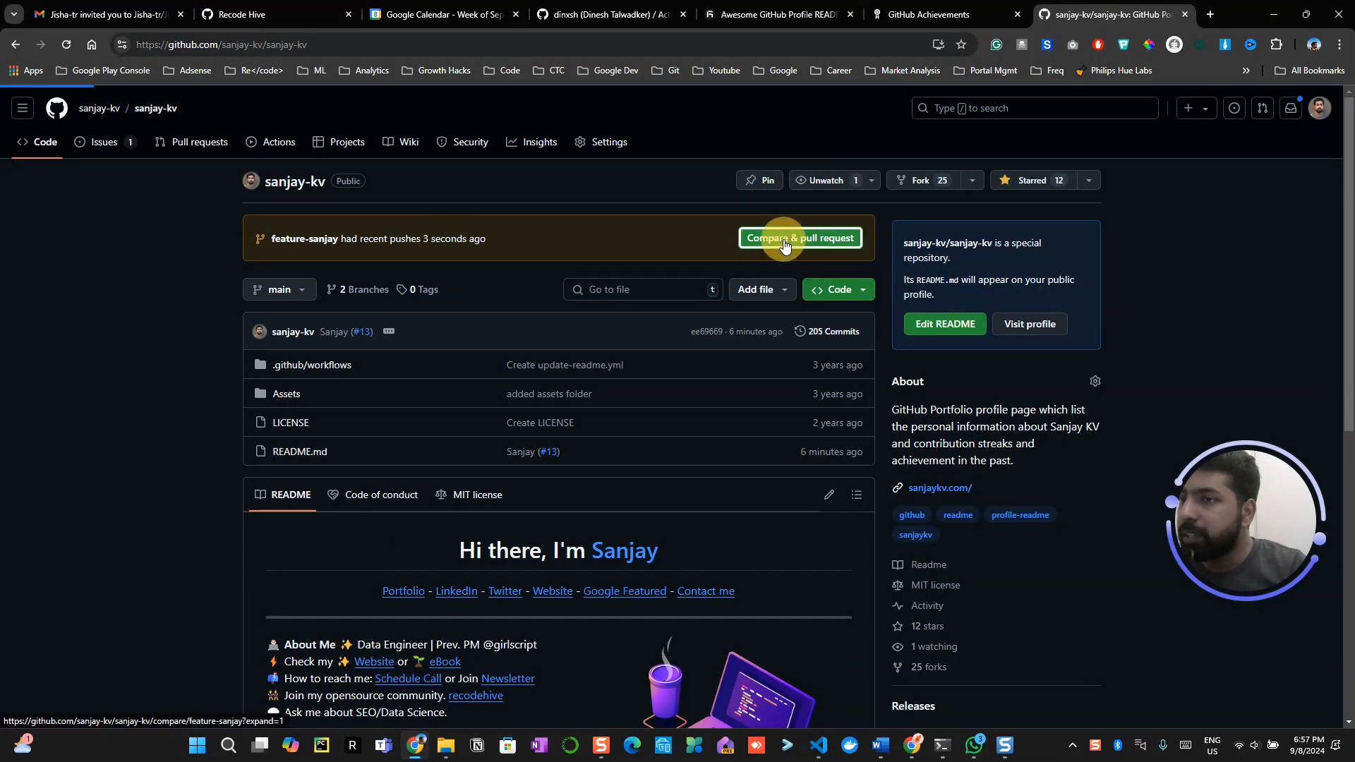
mouse_move(479, 303)
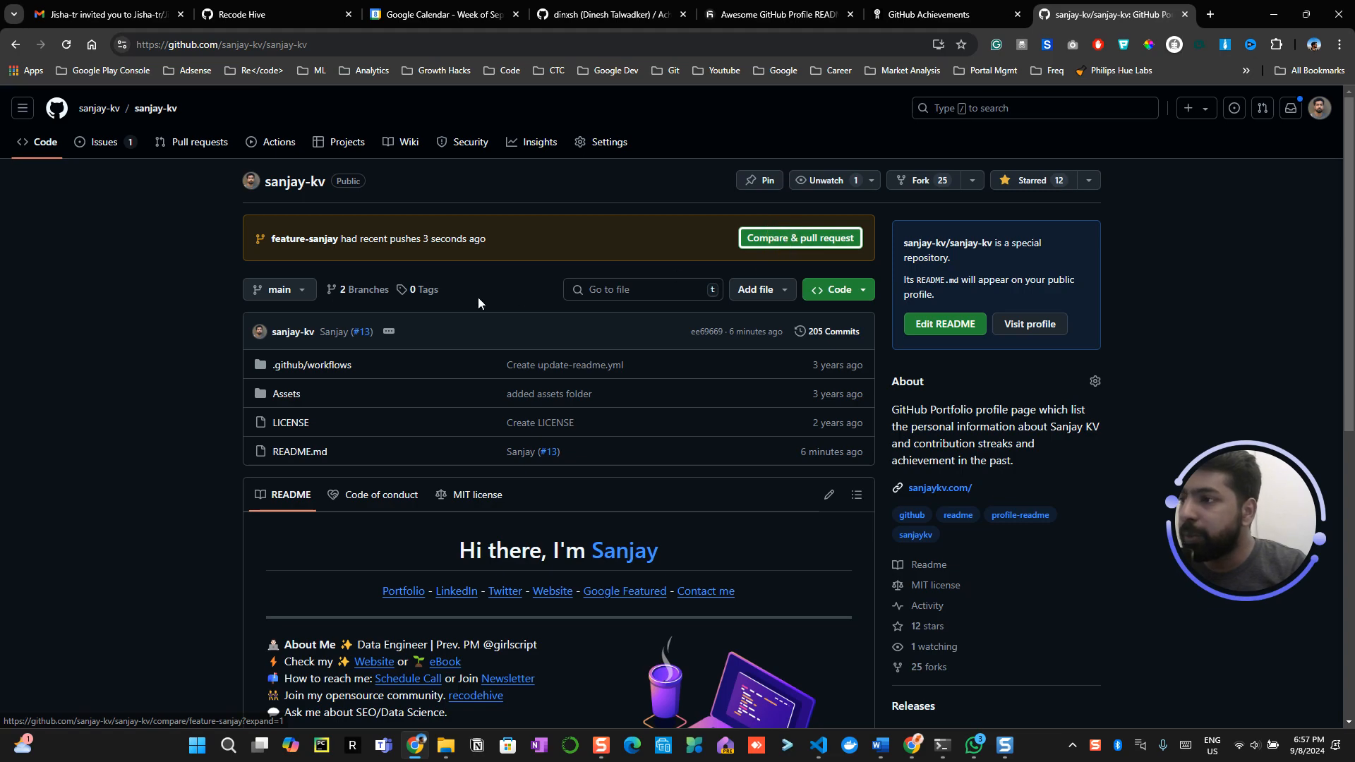
Open the Compare & pull request form and scroll through its six commits and README diff.
left_click(797, 240)
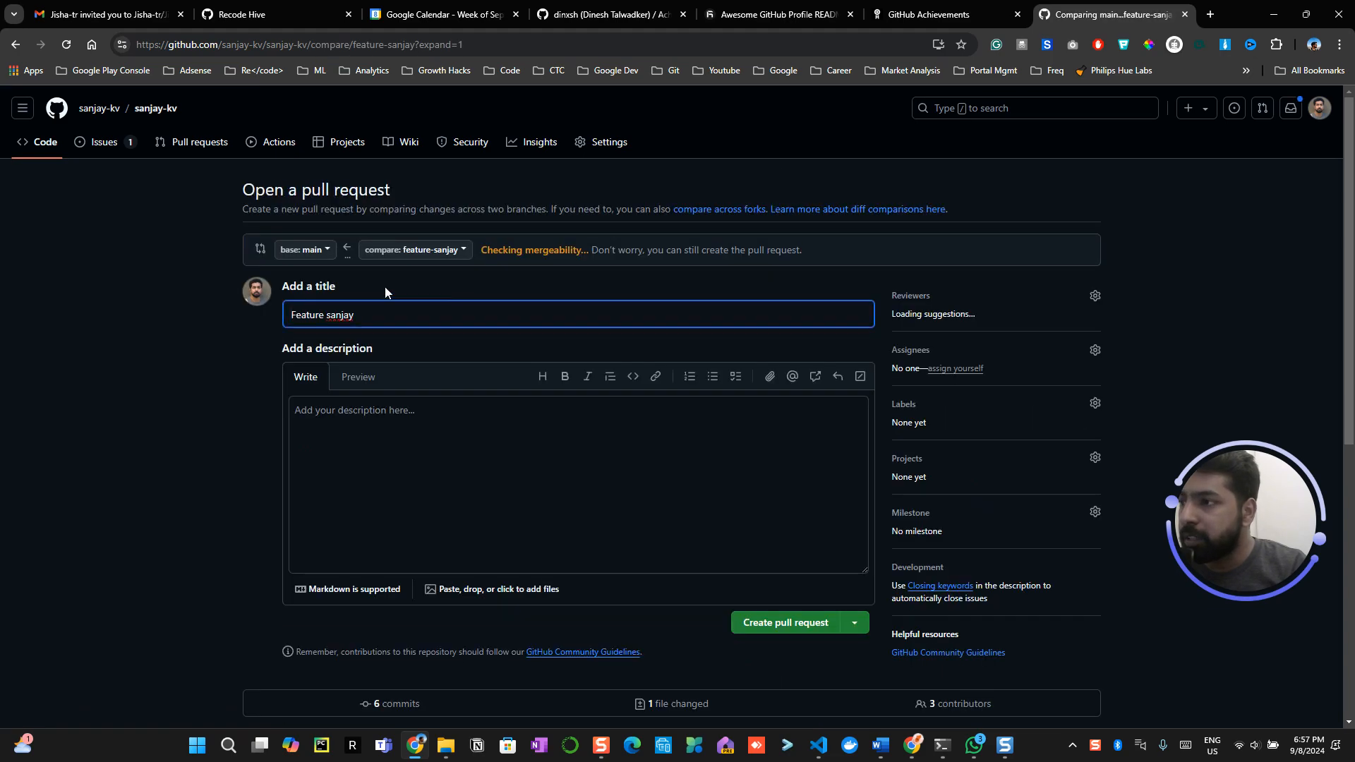
scroll("down", 3)
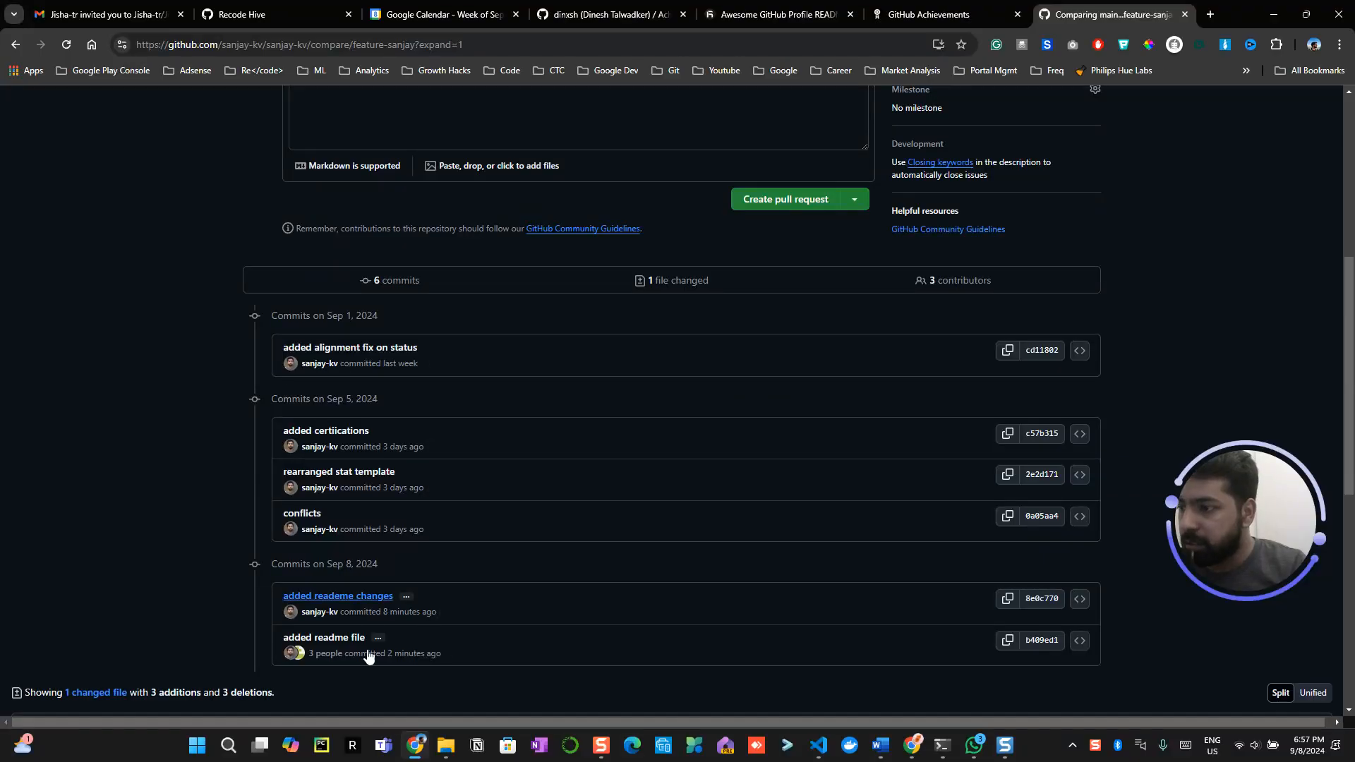
scroll("down", 3)
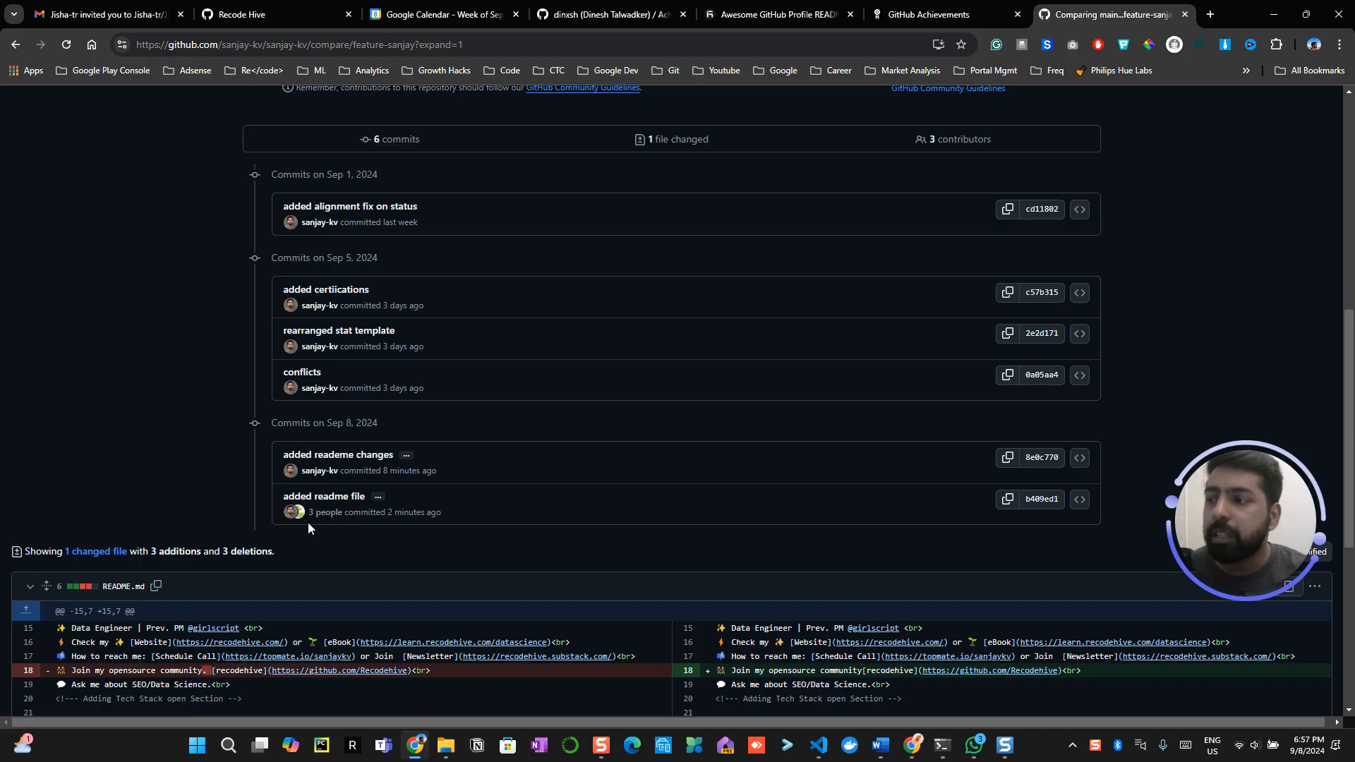
mouse_move(319, 470)
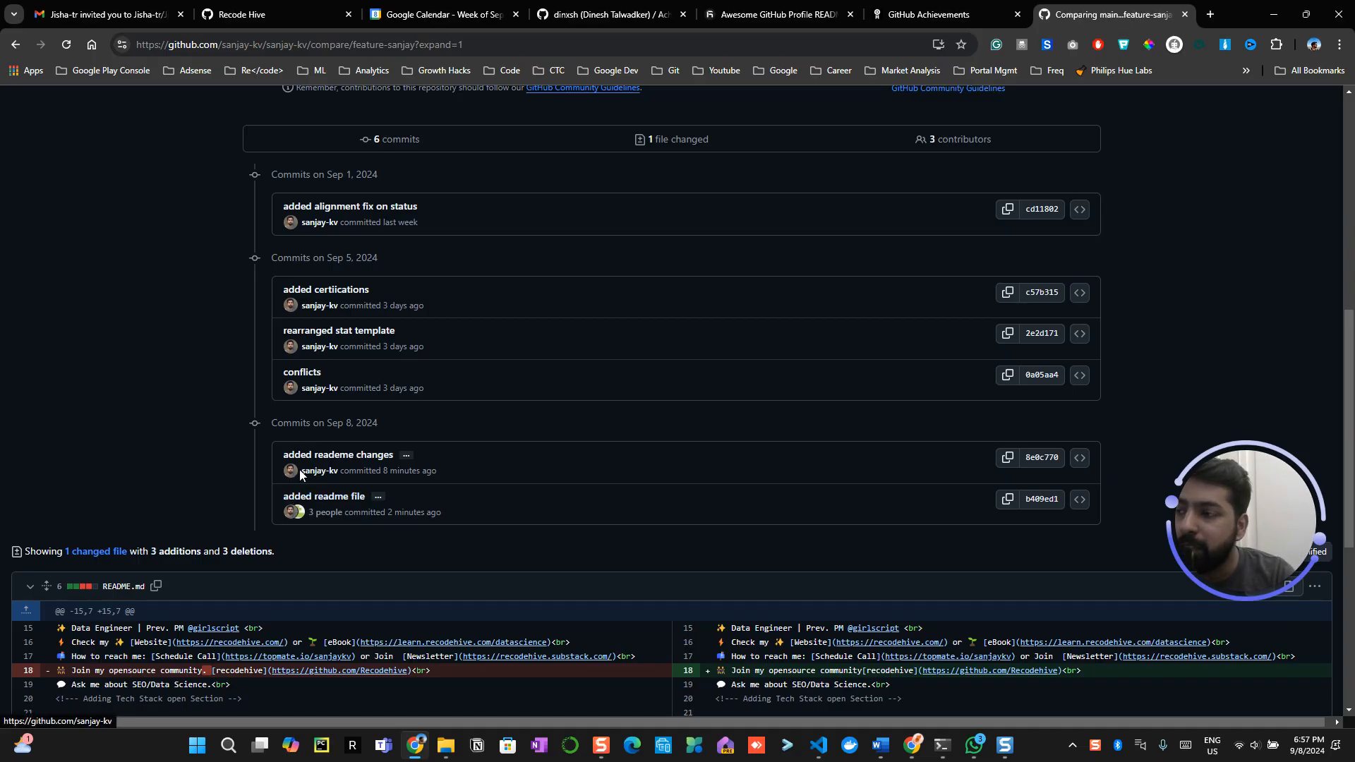
mouse_move(295, 511)
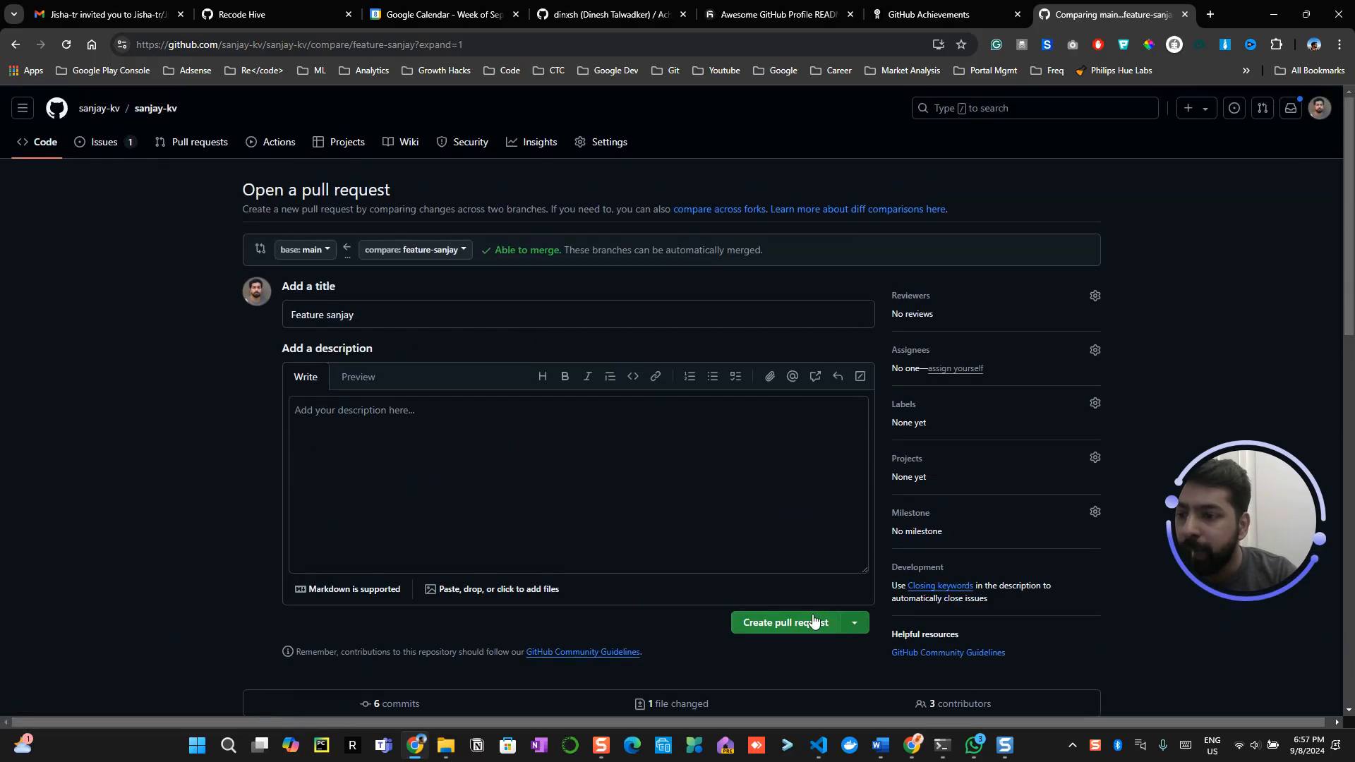
Create pull request #14 'Feature sanjay', squash-merge it into main, and delete feature-sanjay.
left_click(784, 622)
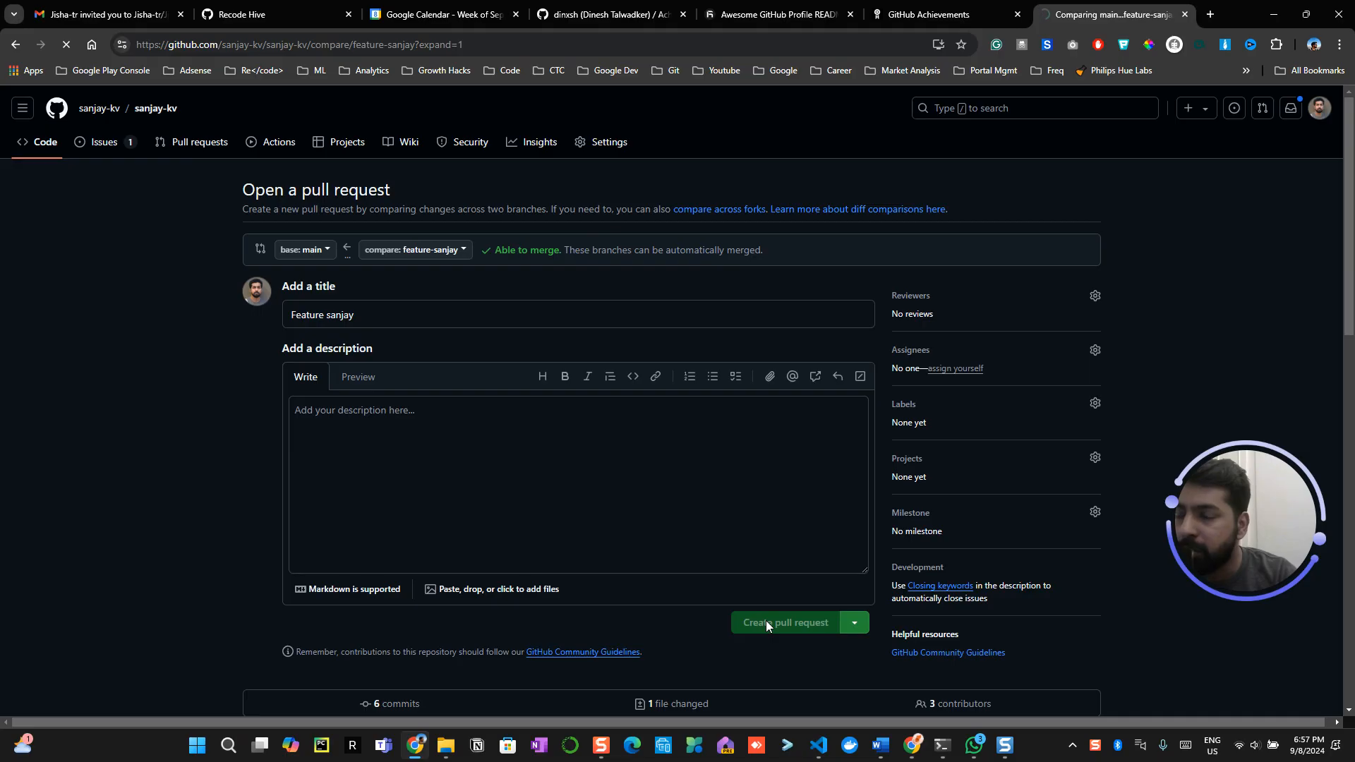
left_click(783, 622)
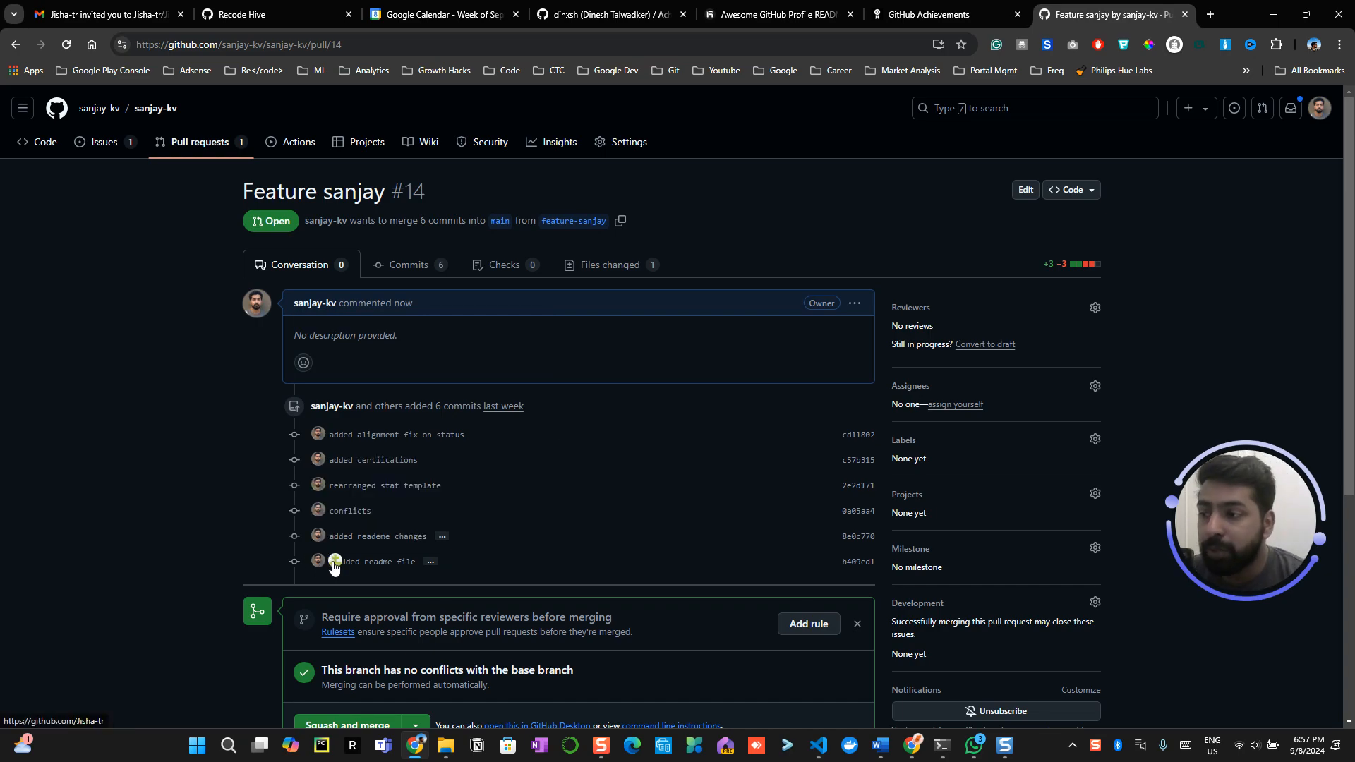
mouse_move(318, 561)
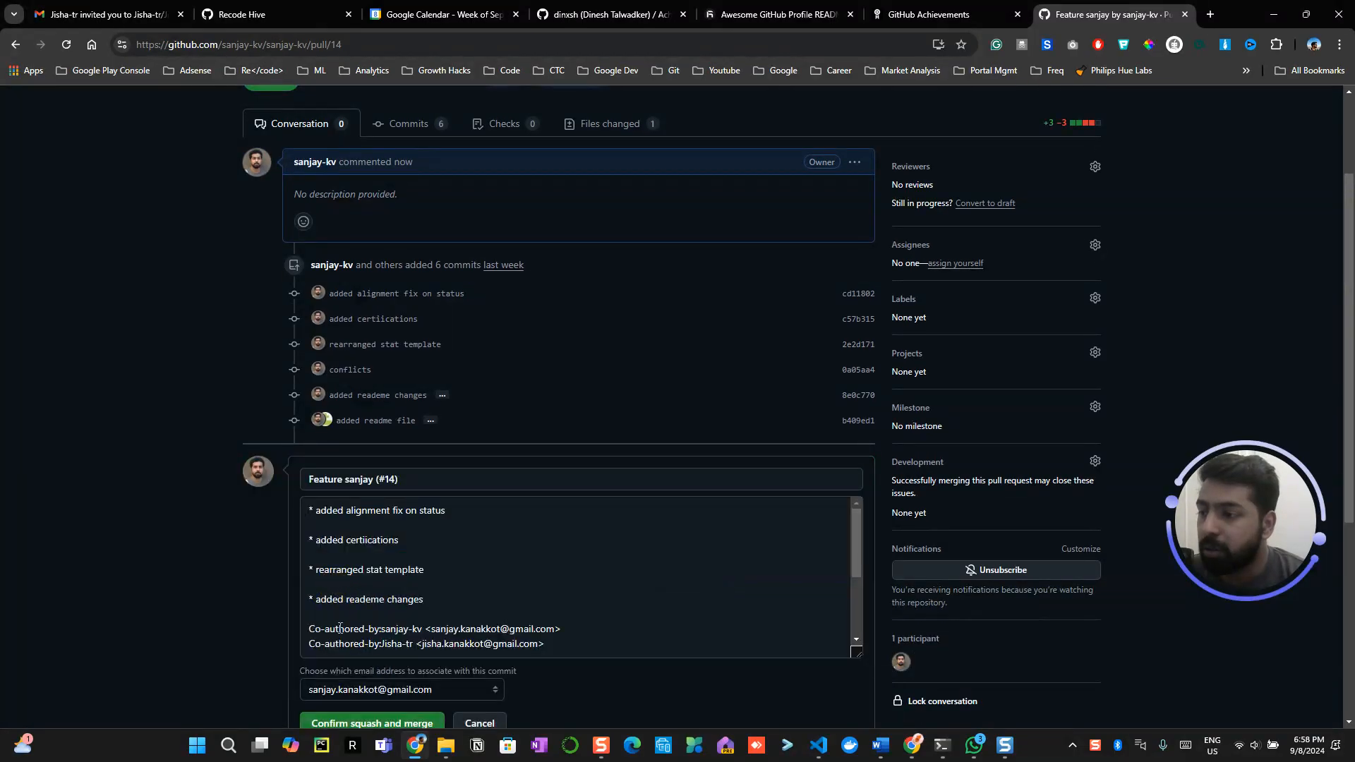
left_click(371, 722)
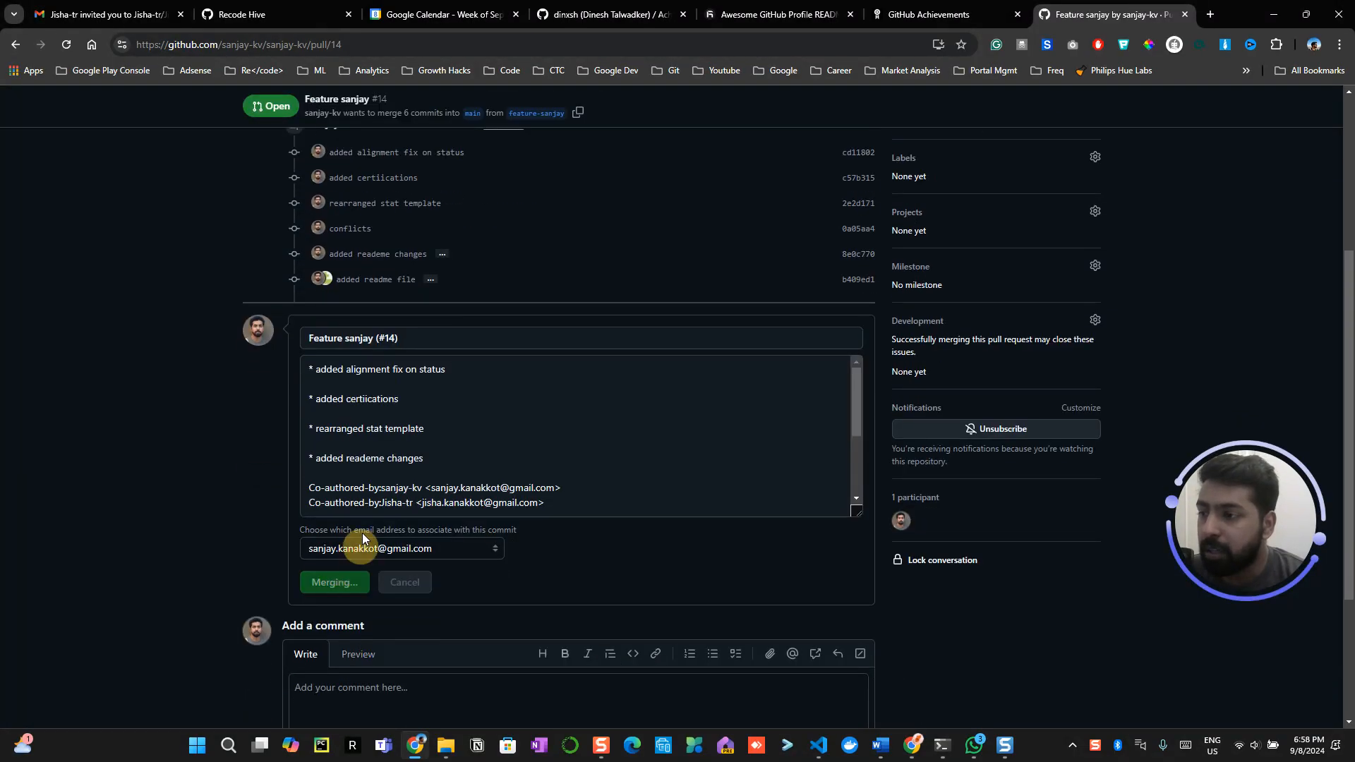
left_click(334, 581)
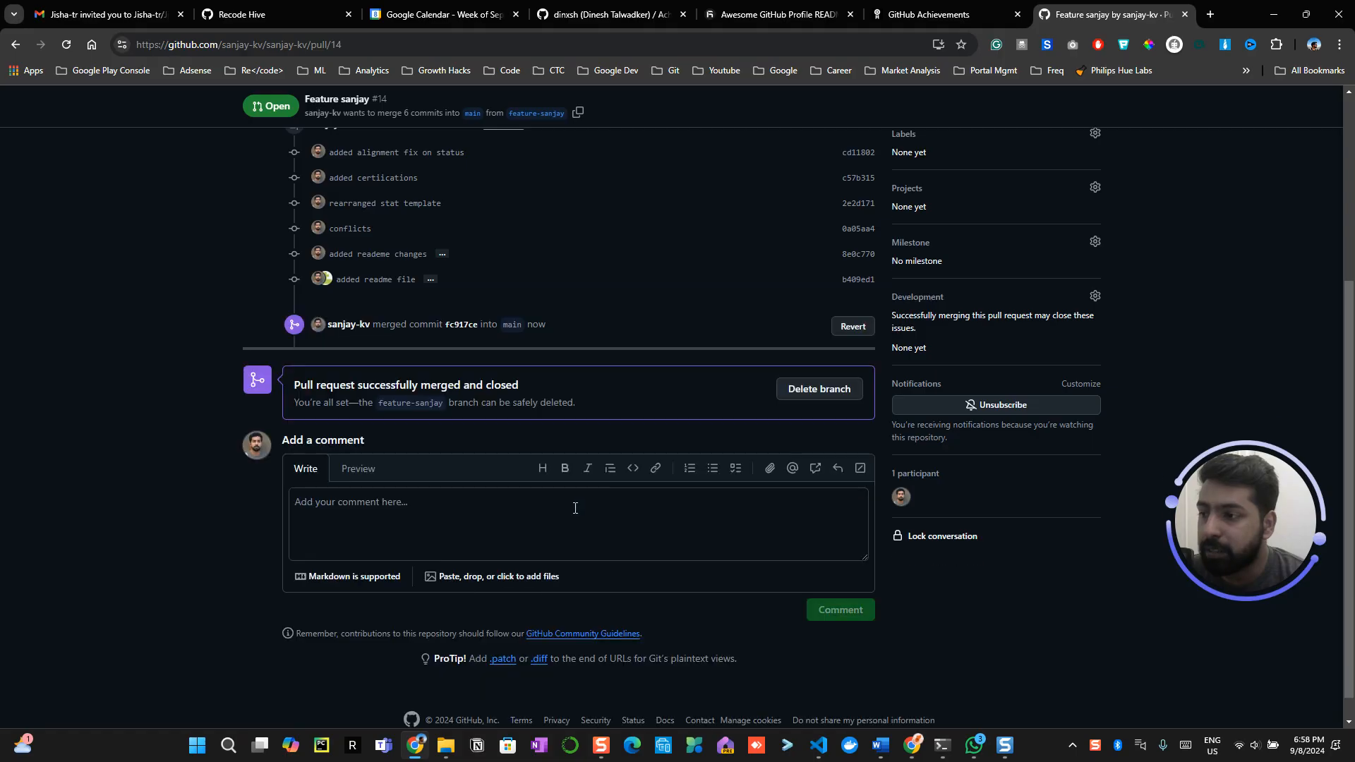
left_click(817, 388)
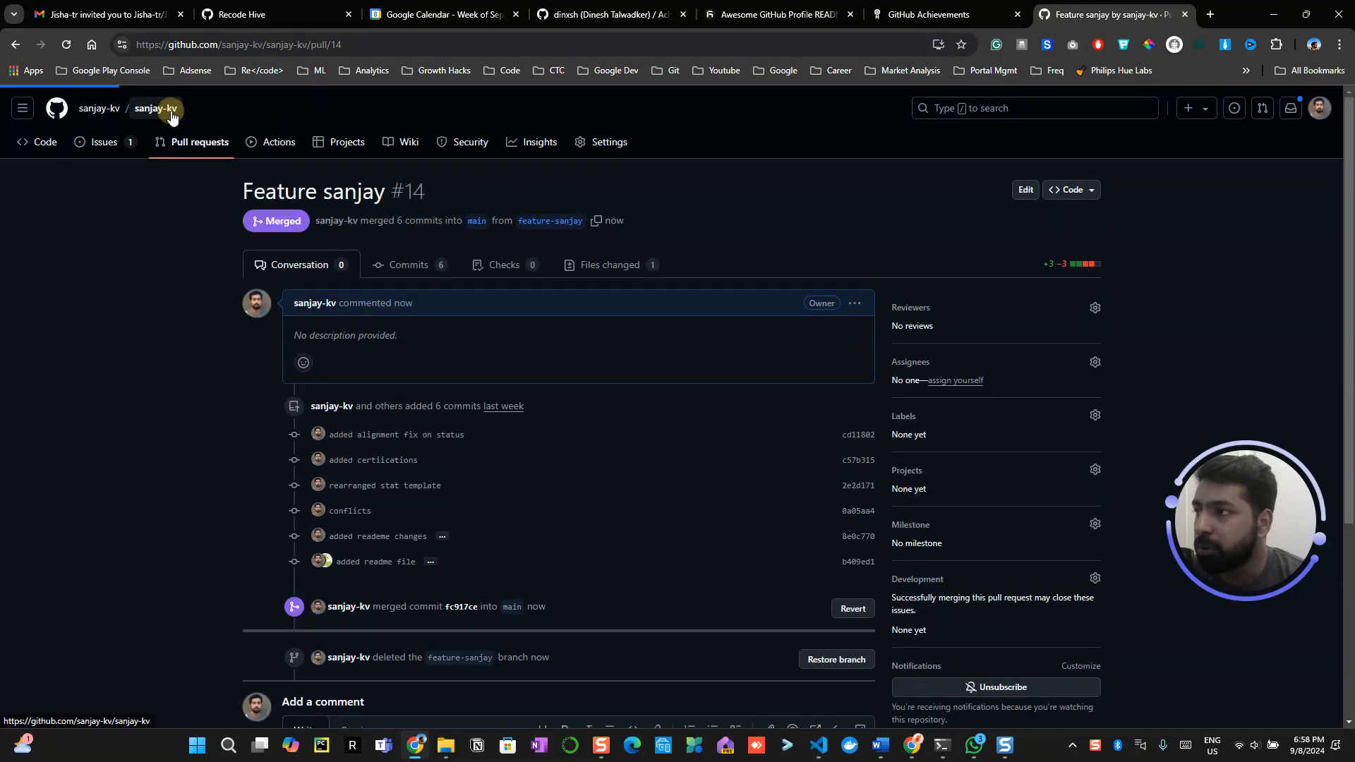
Return to the sanjay-kv repository home showing merged commit 'Feature sanjay (#14)' by two authors.
left_click(157, 108)
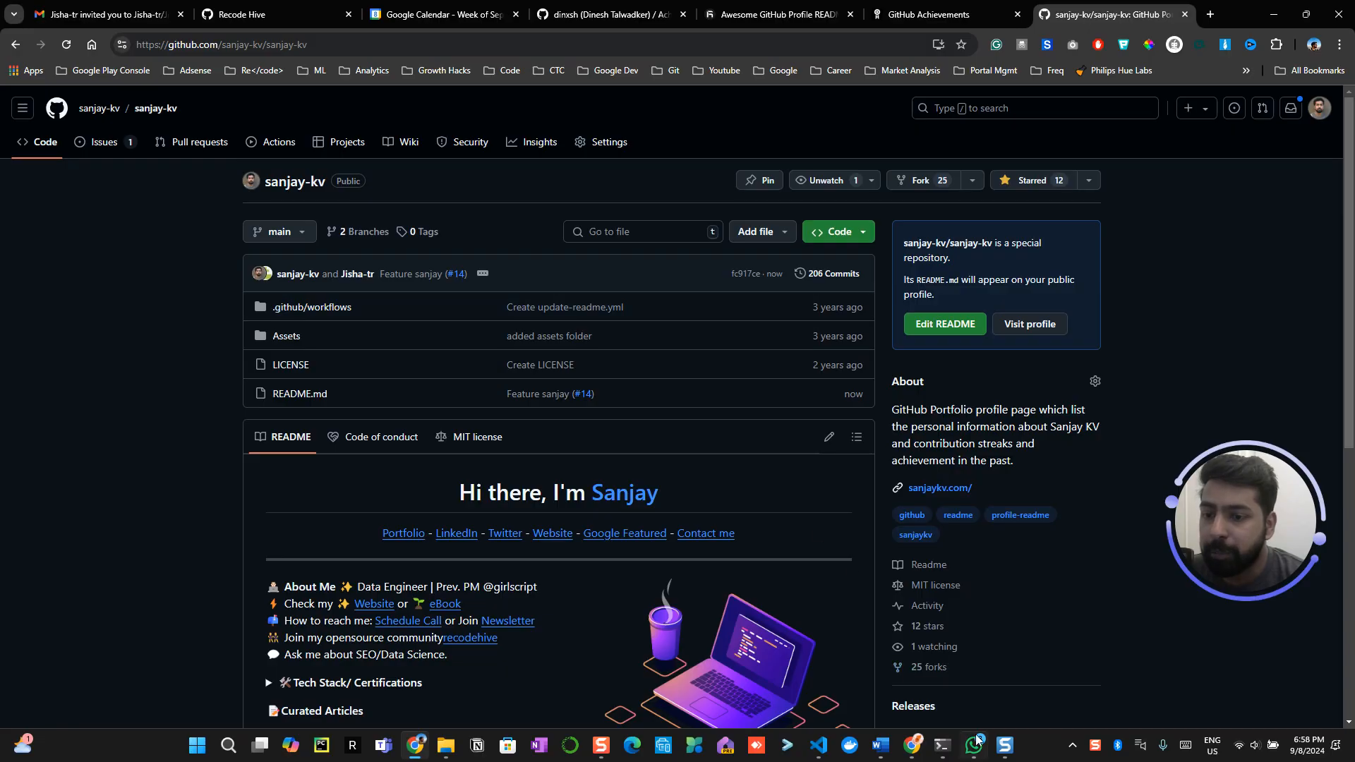
mouse_move(816, 745)
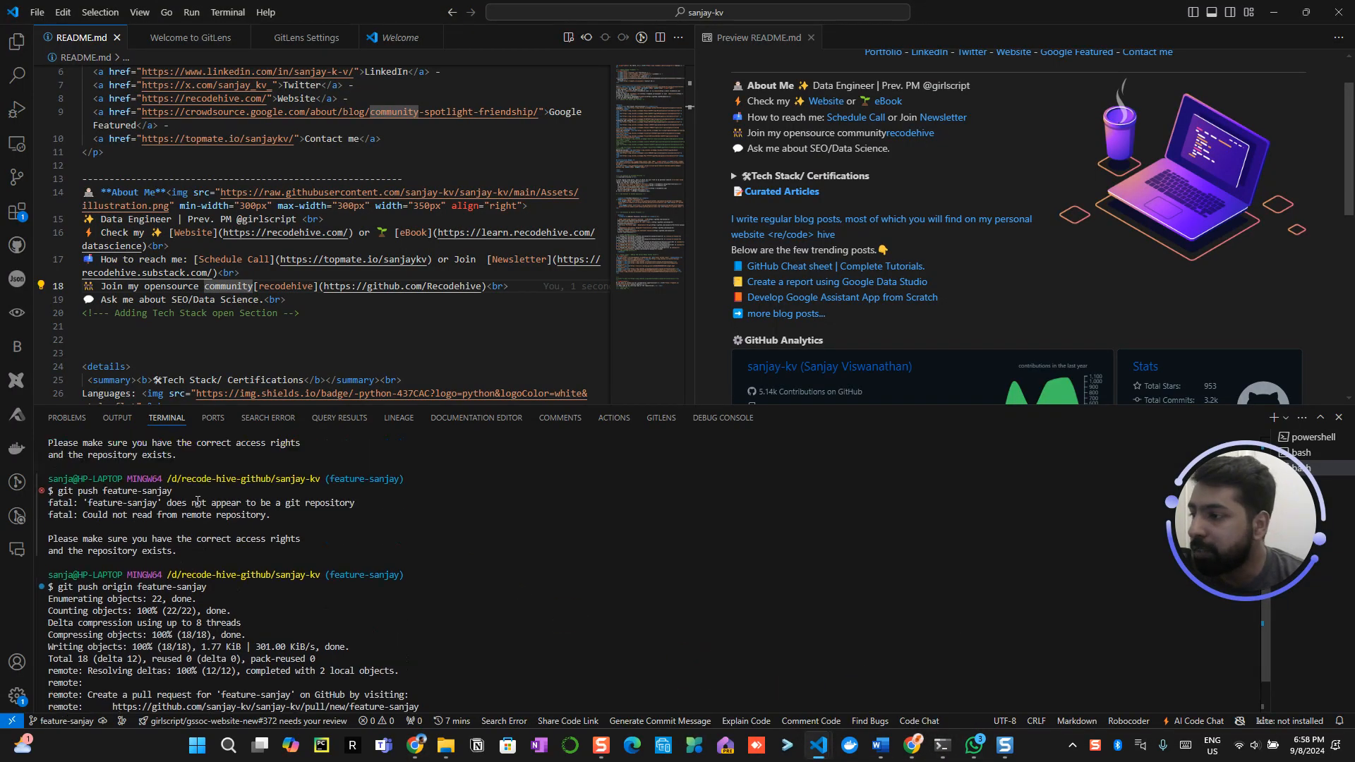
Scroll through the feature-sanjay push output to the pull request link.
scroll("down", 3)
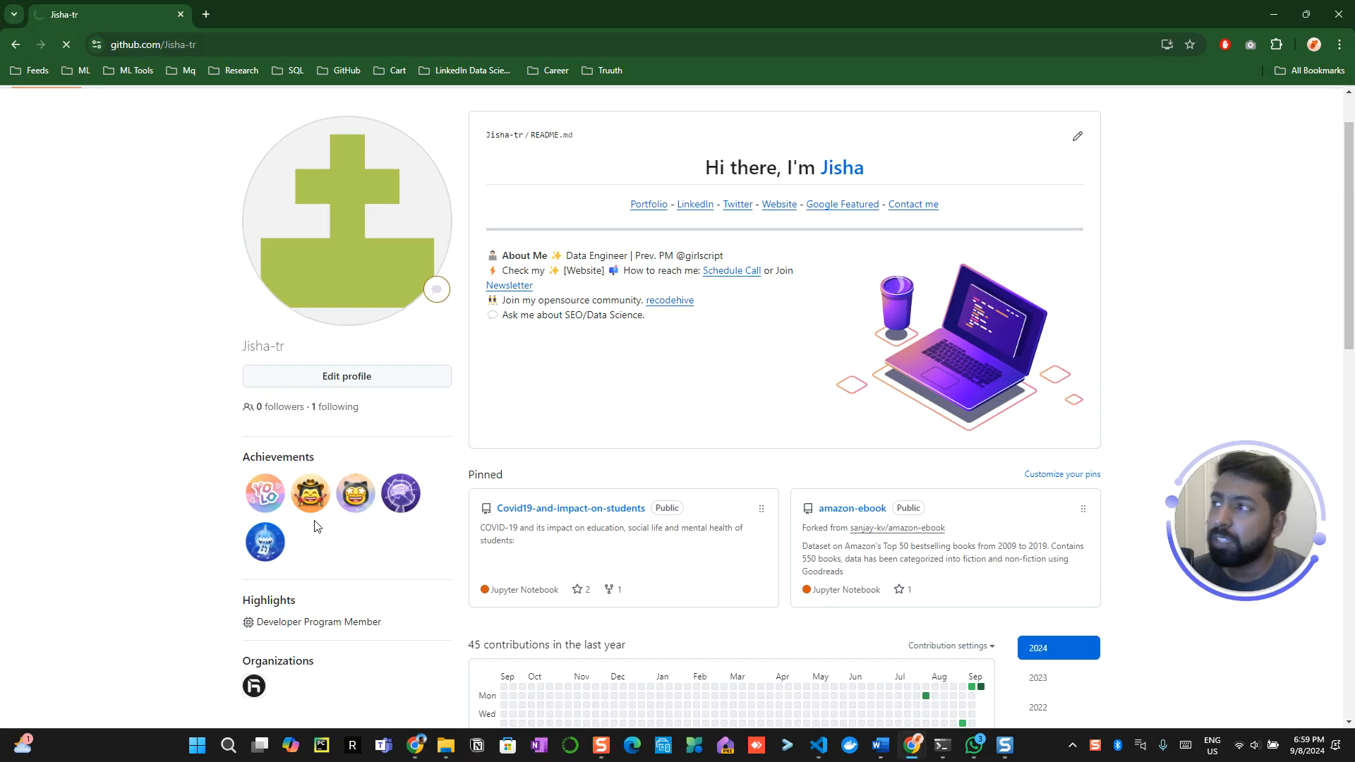
mouse_move(335, 552)
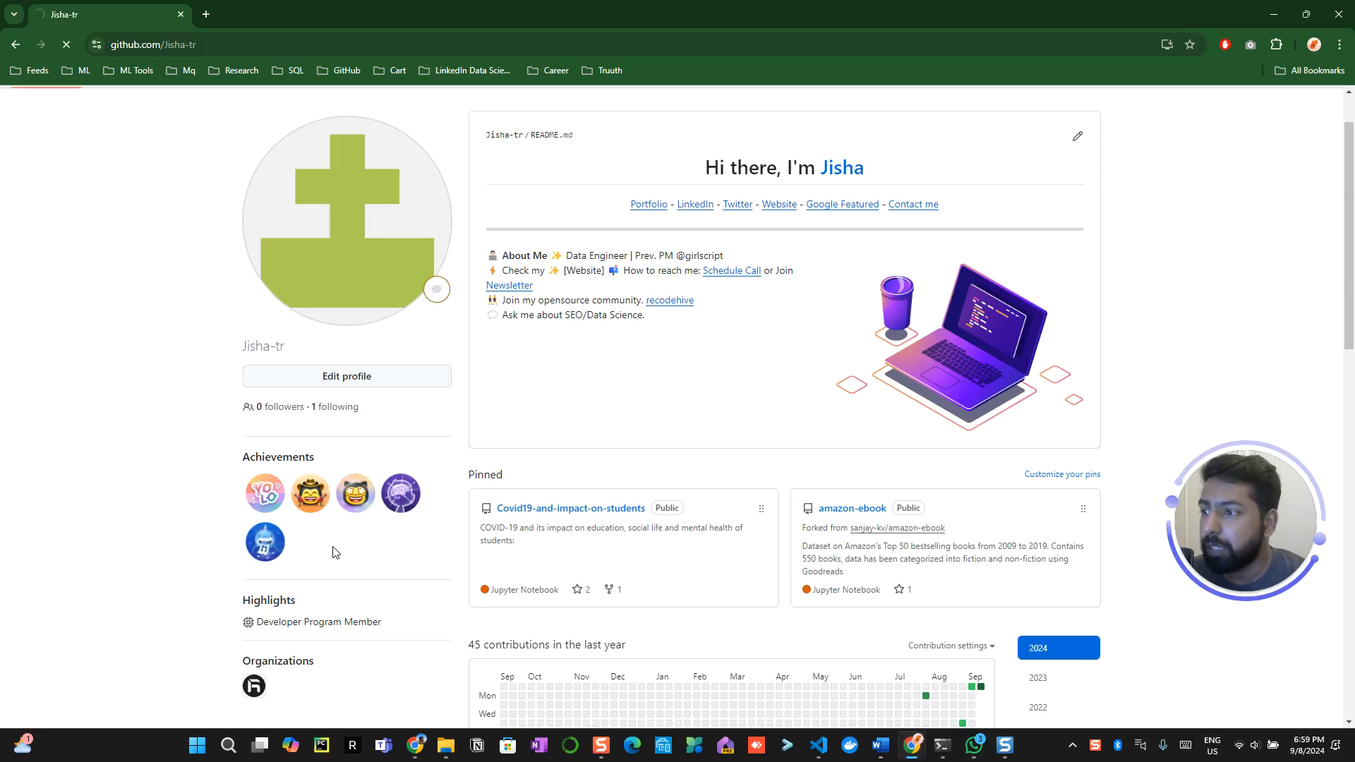
Reload Jisha-tr's profile to reveal the new Pair Extraordinaire badge, then switch windows.
left_click(309, 541)
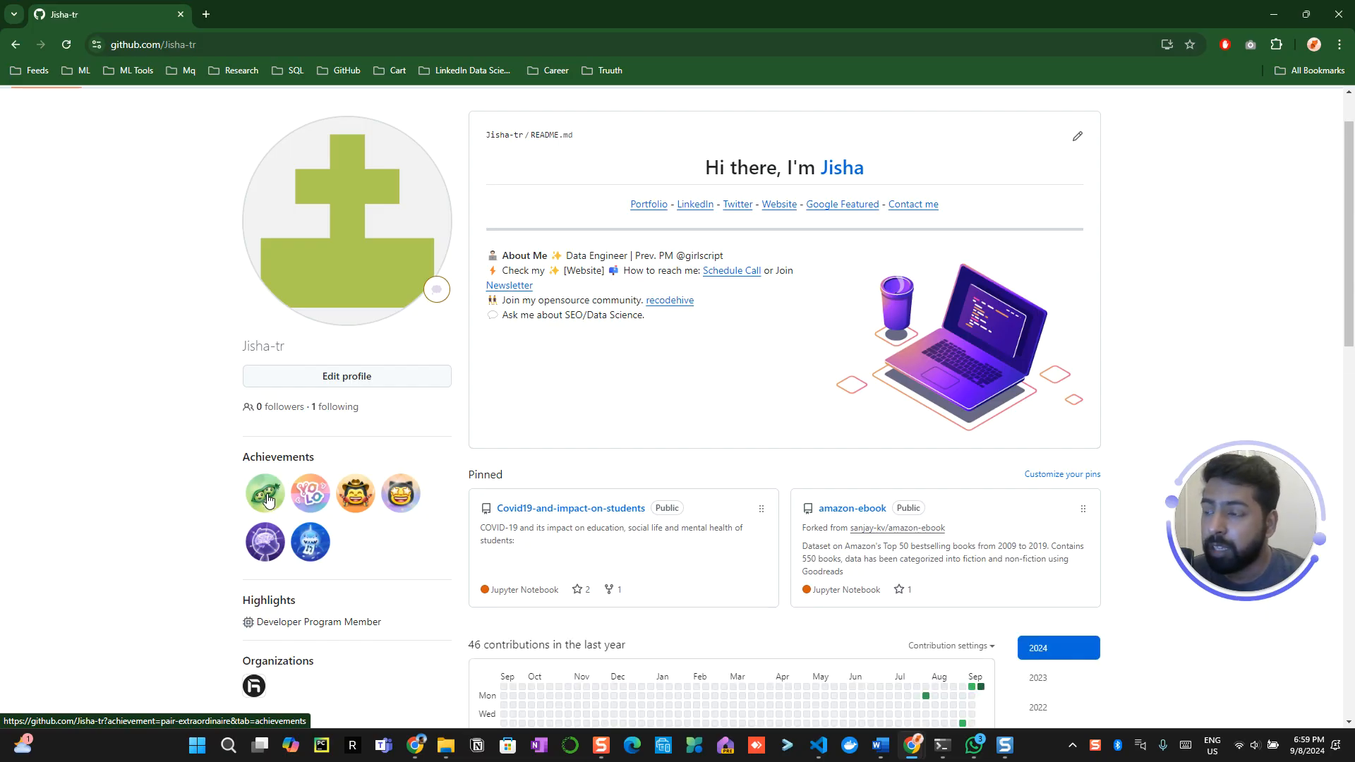
key("alt+tab")
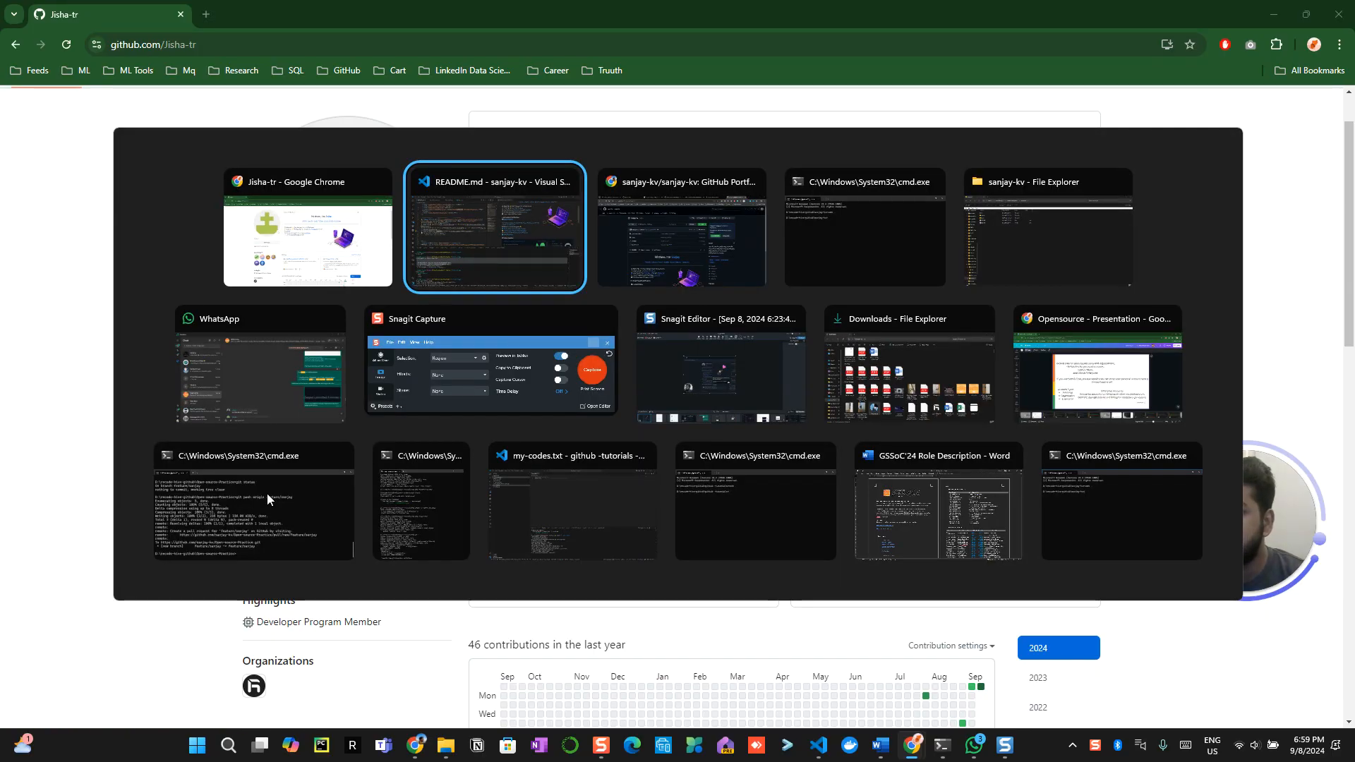
Open sanjay-kv's own profile and scroll to the Pair Extraordinaire x2 badge history.
key("alt+tab")
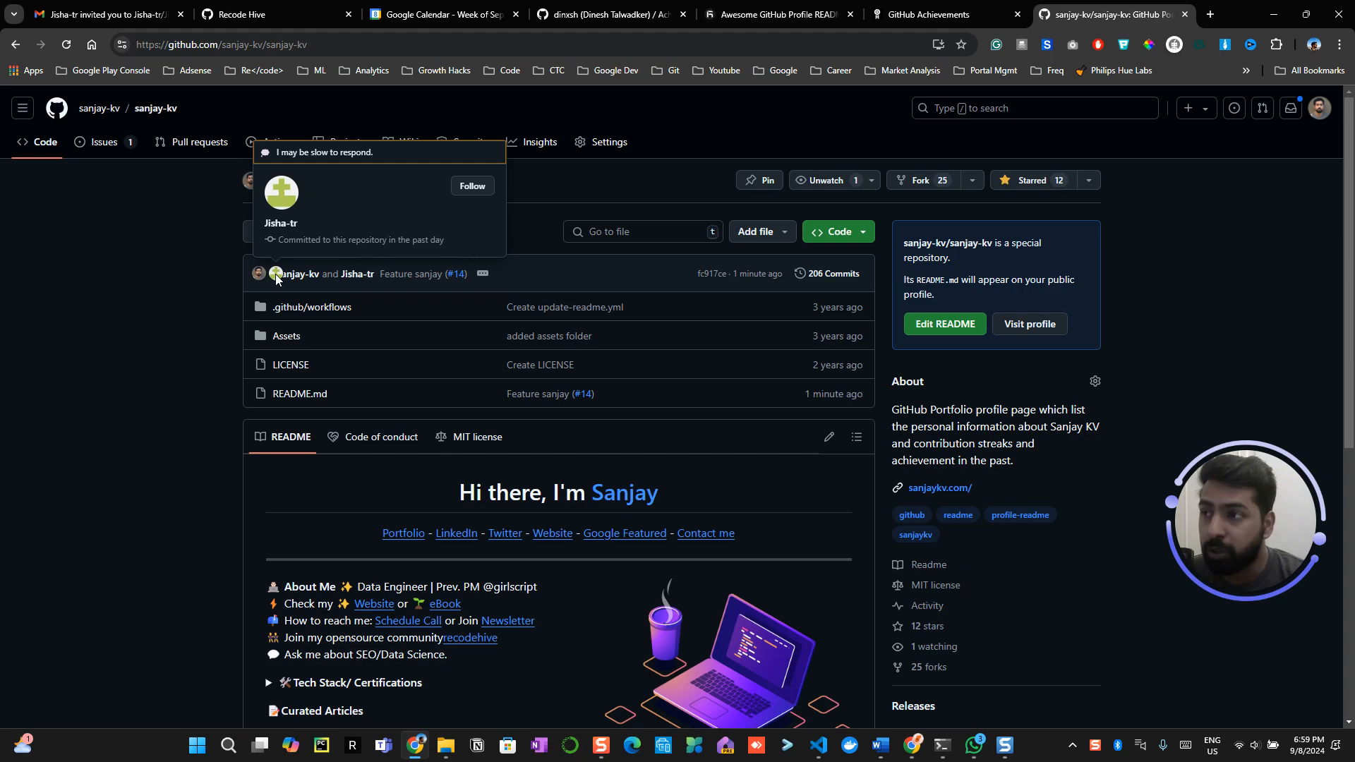
mouse_move(275, 282)
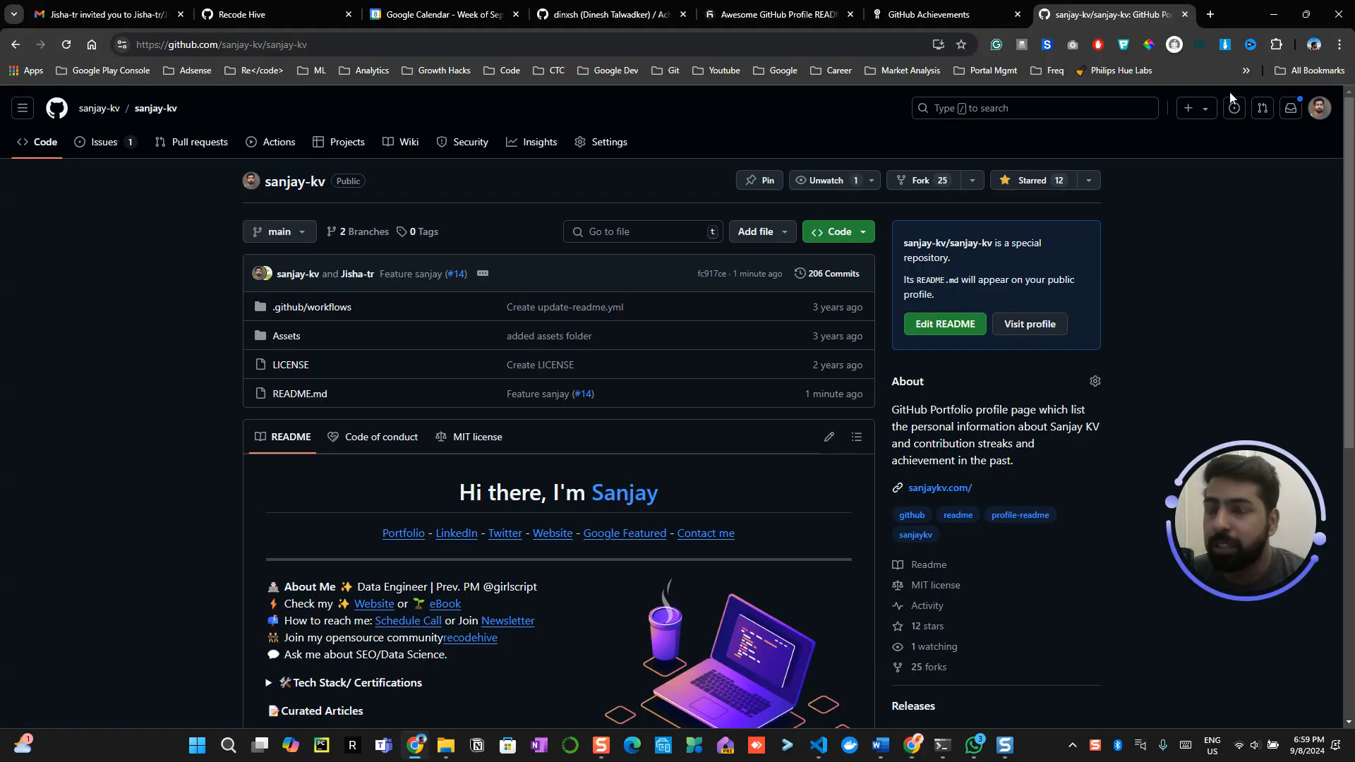
left_click(1320, 107)
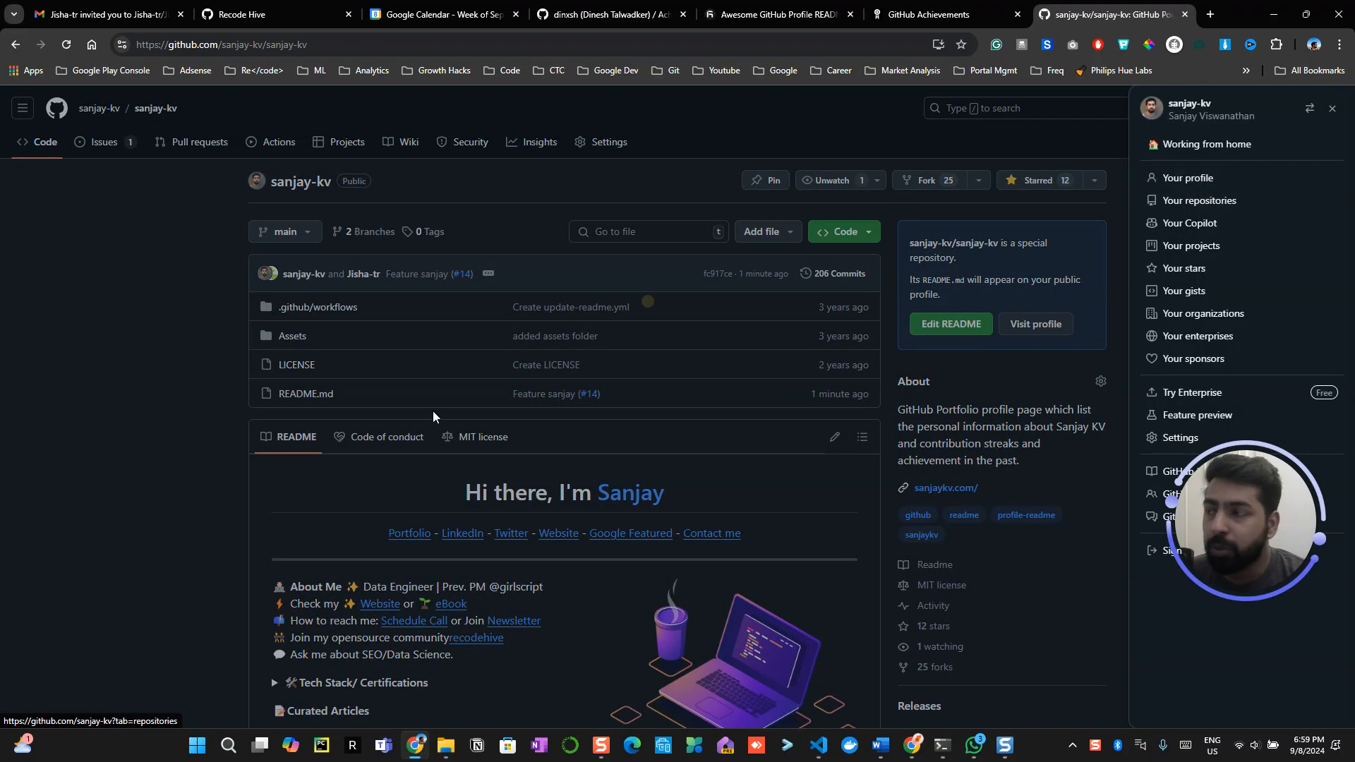
mouse_move(256, 213)
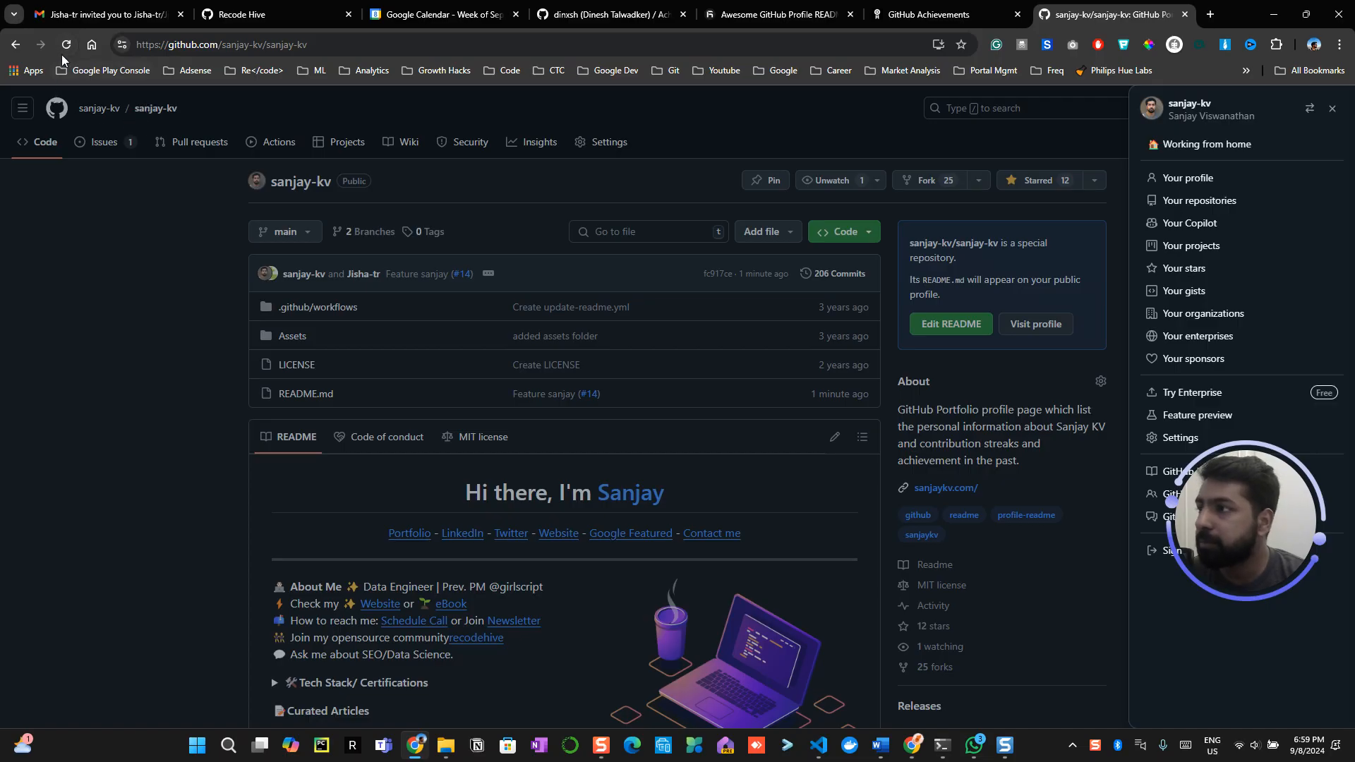
mouse_move(803, 178)
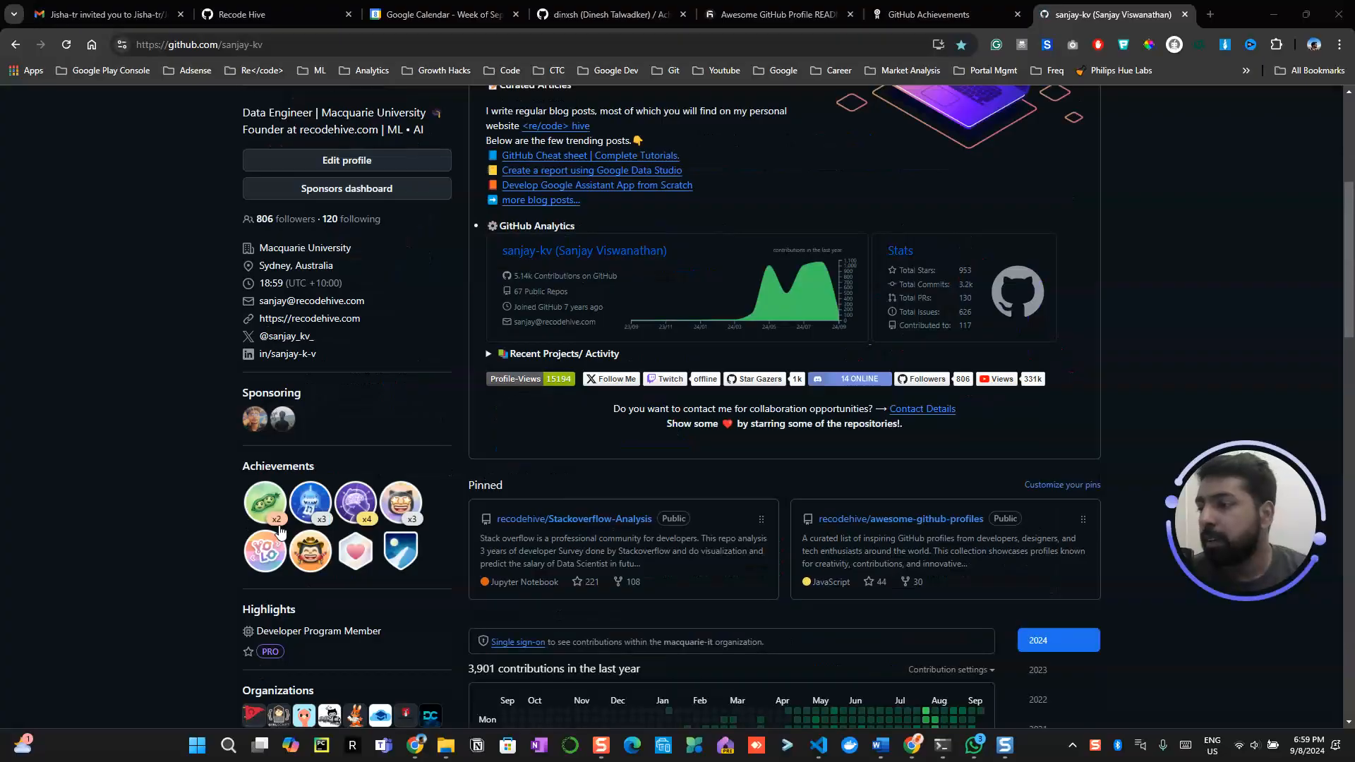
scroll("down", 3)
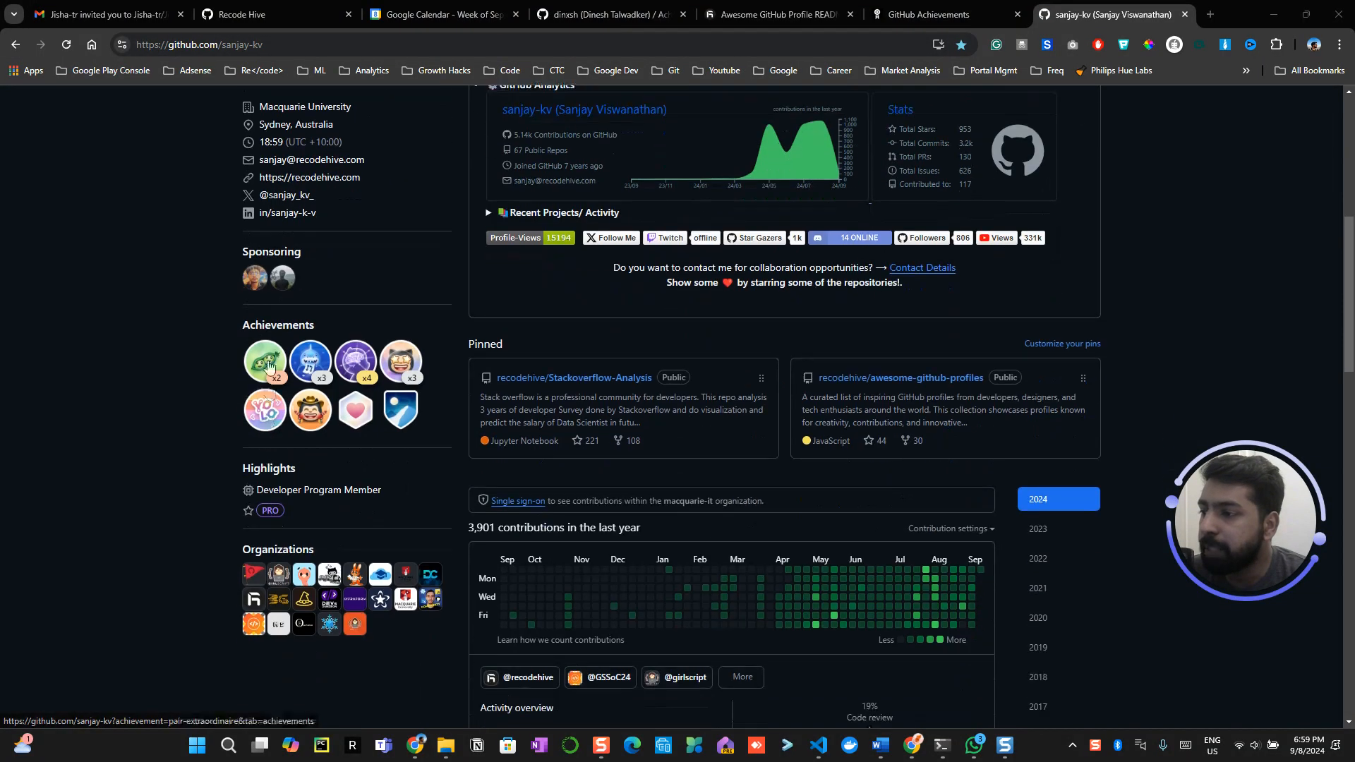
scroll("down", 3)
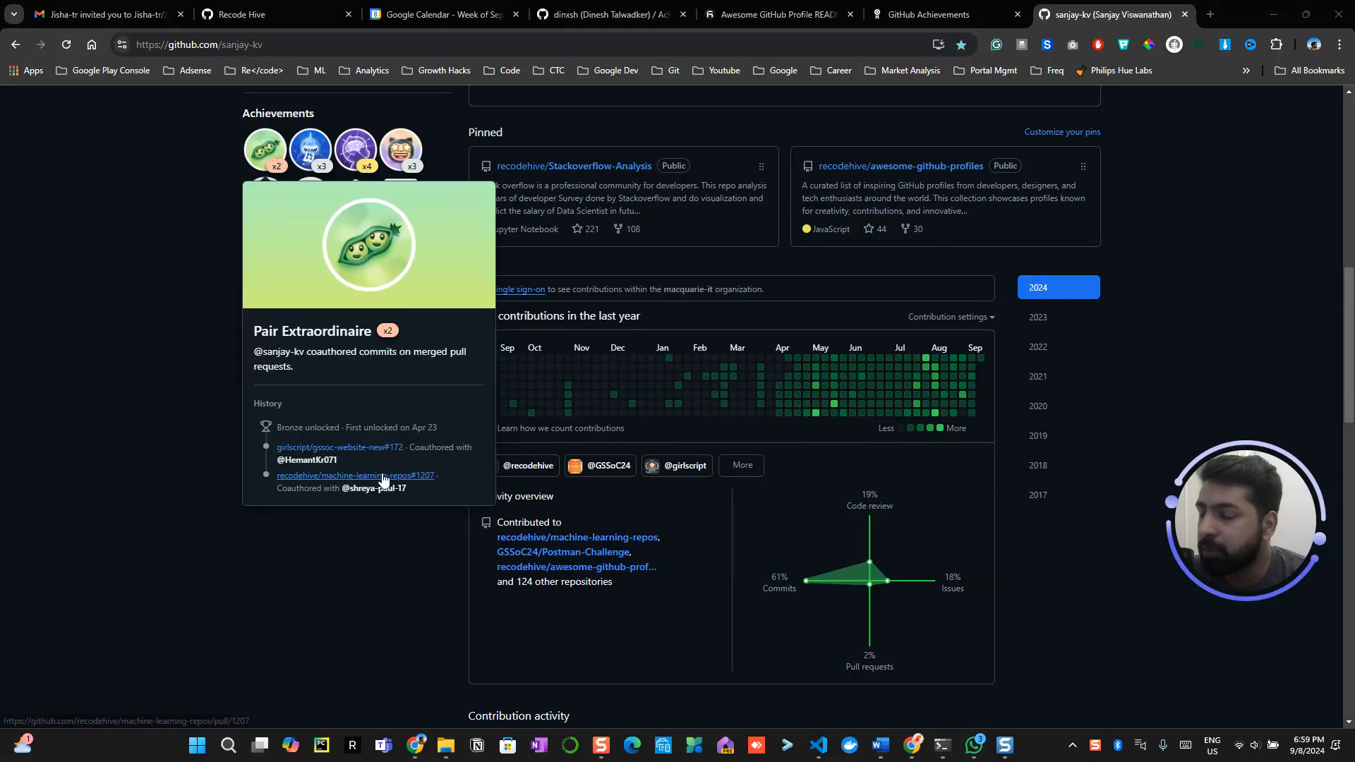
mouse_move(411, 481)
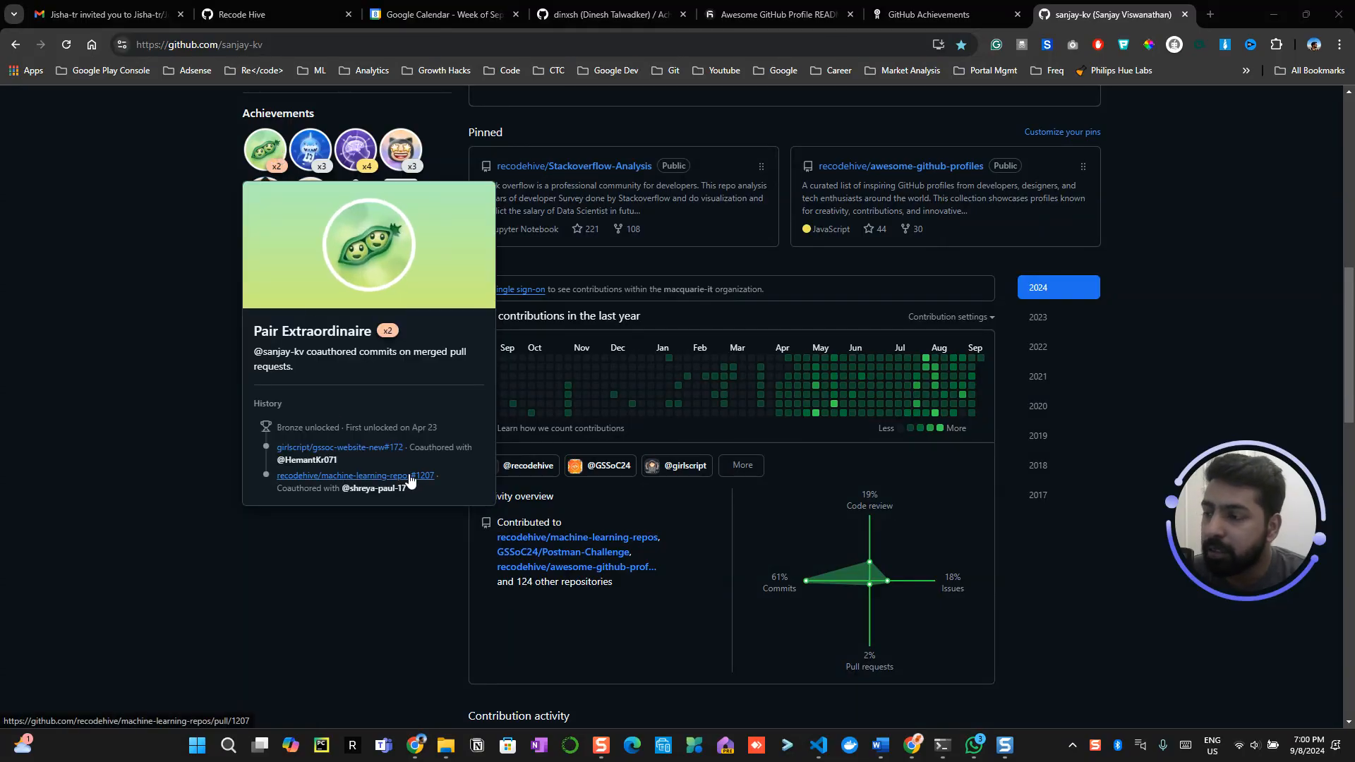
mouse_move(305, 493)
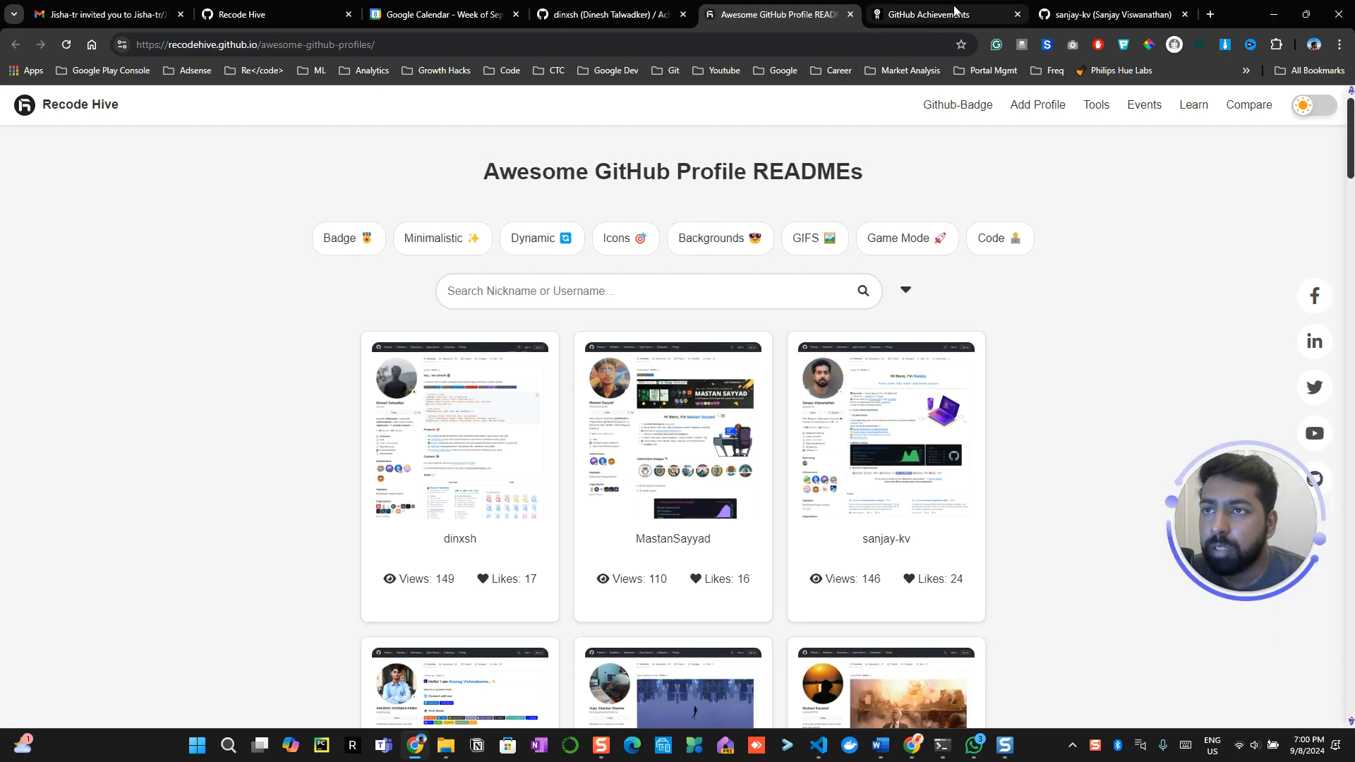
Compare the Recode Hive achievements table with the profile, finding Pair Extraordinaire thresholds 1, 10, 24, 48.
left_click(942, 14)
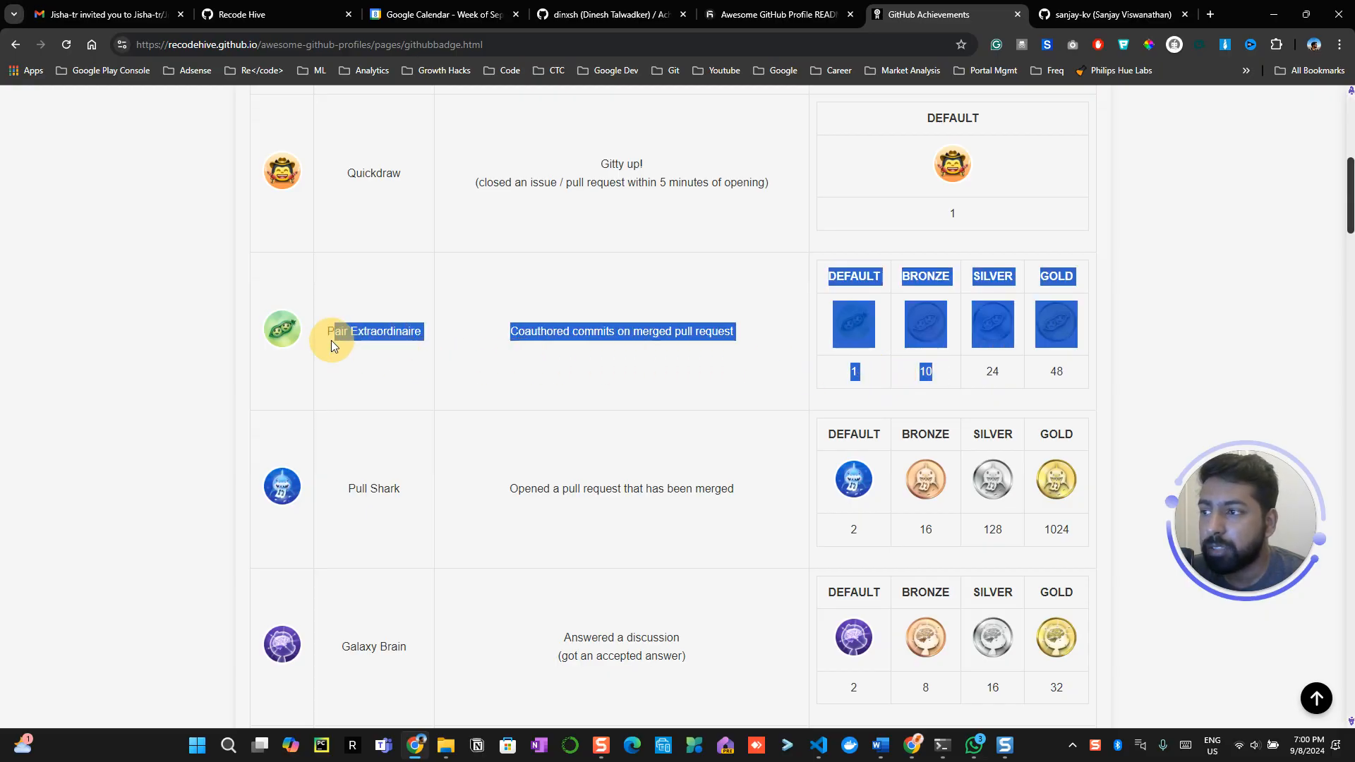
left_click(1031, 409)
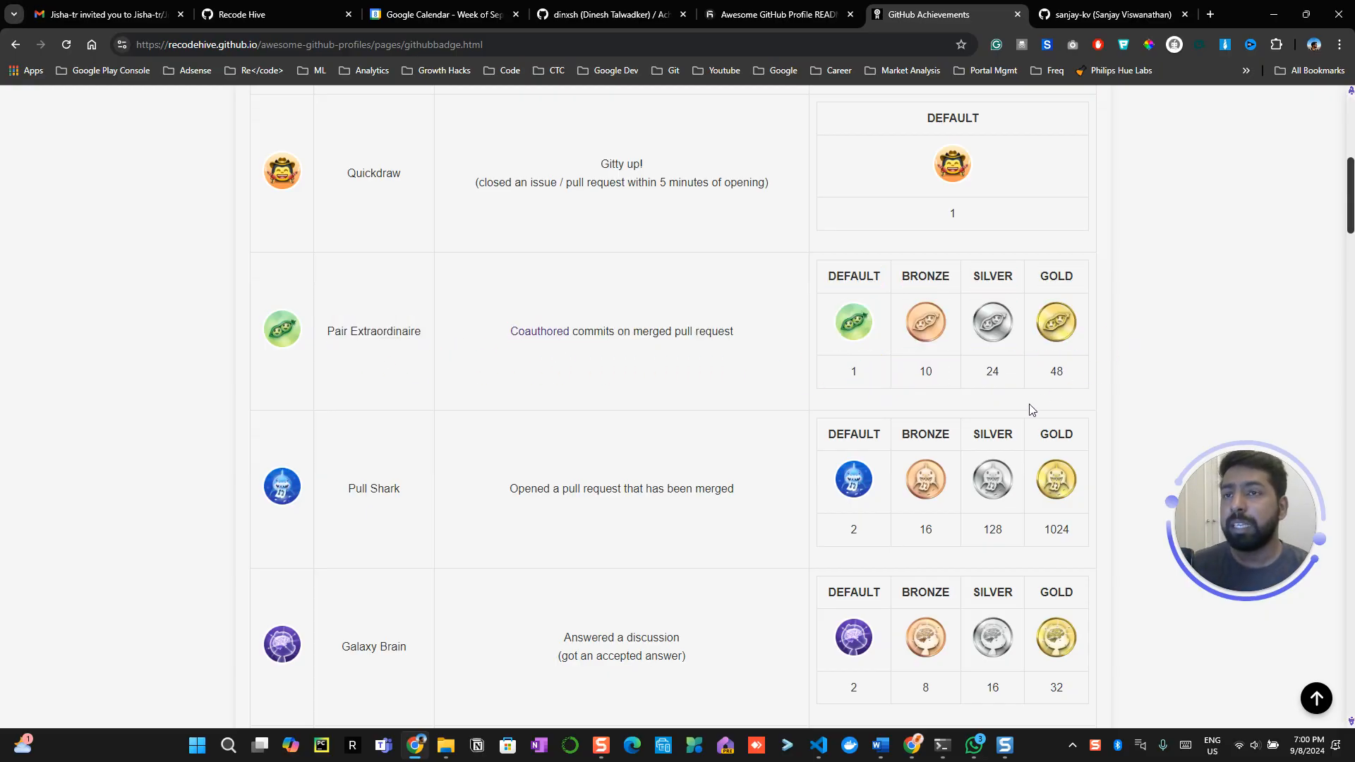
left_click(1106, 14)
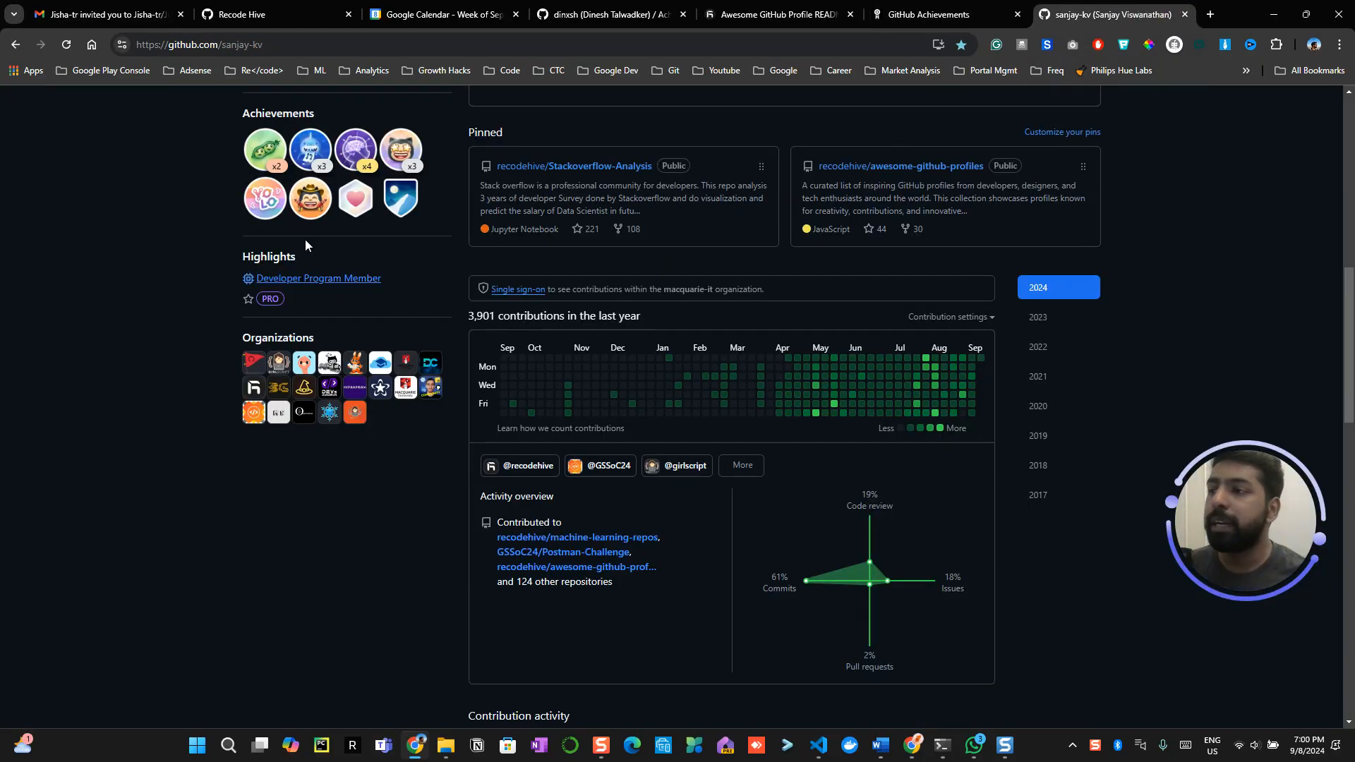
left_click(920, 14)
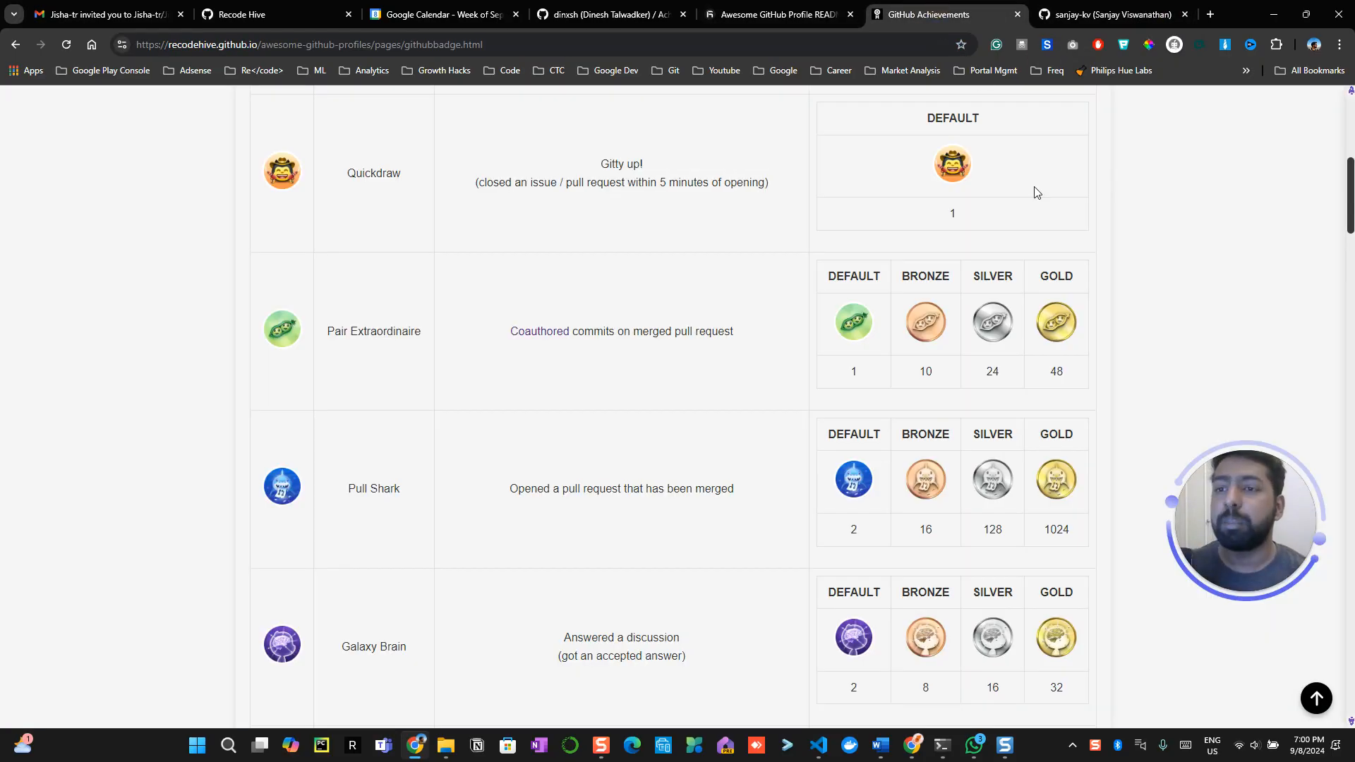
scroll("down", 3)
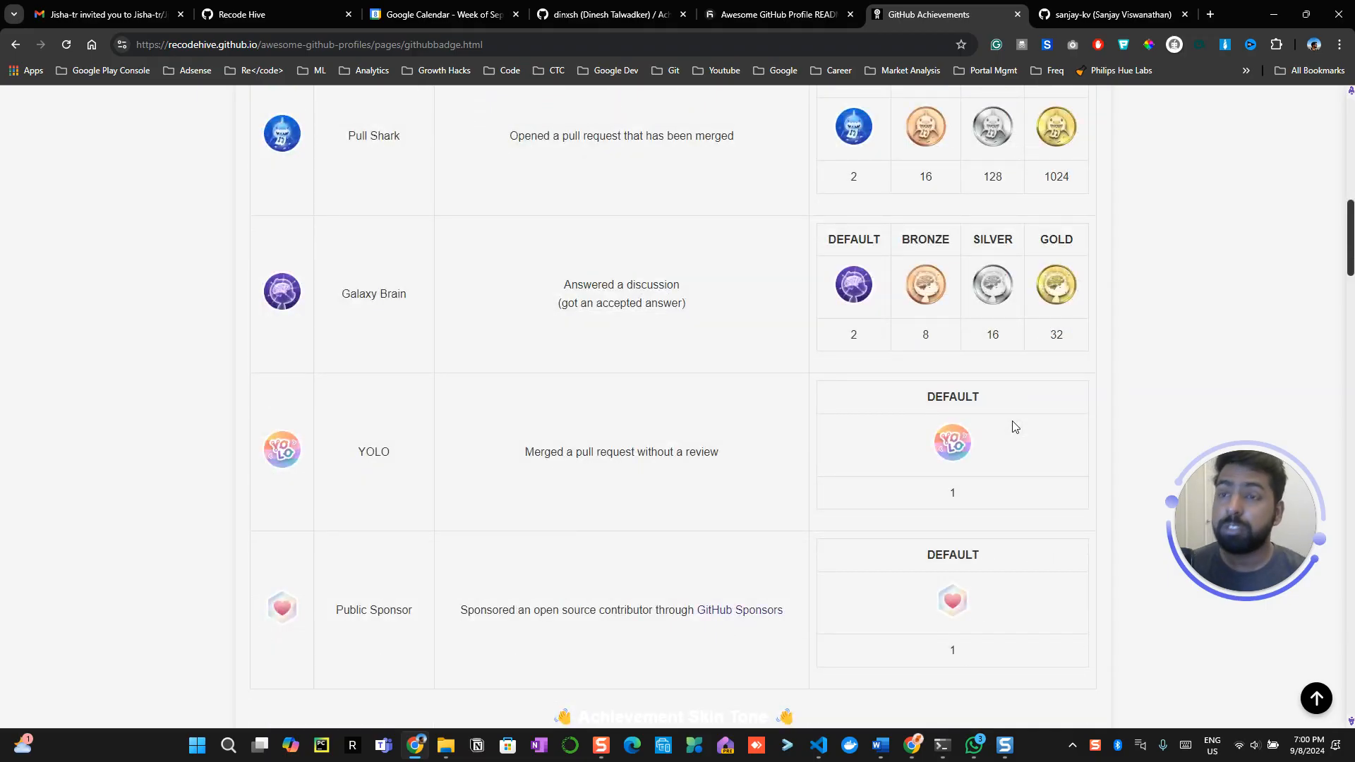
scroll("up", 3)
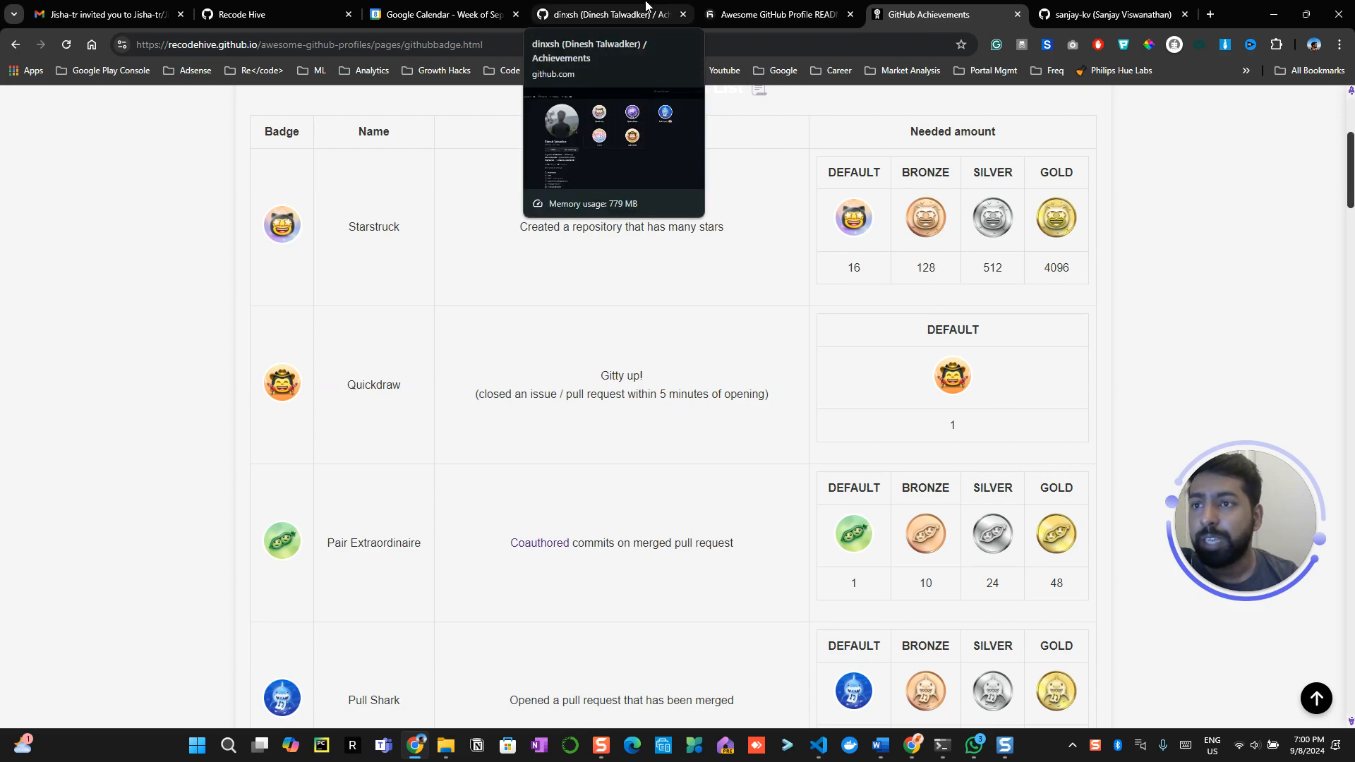
mouse_move(1109, 274)
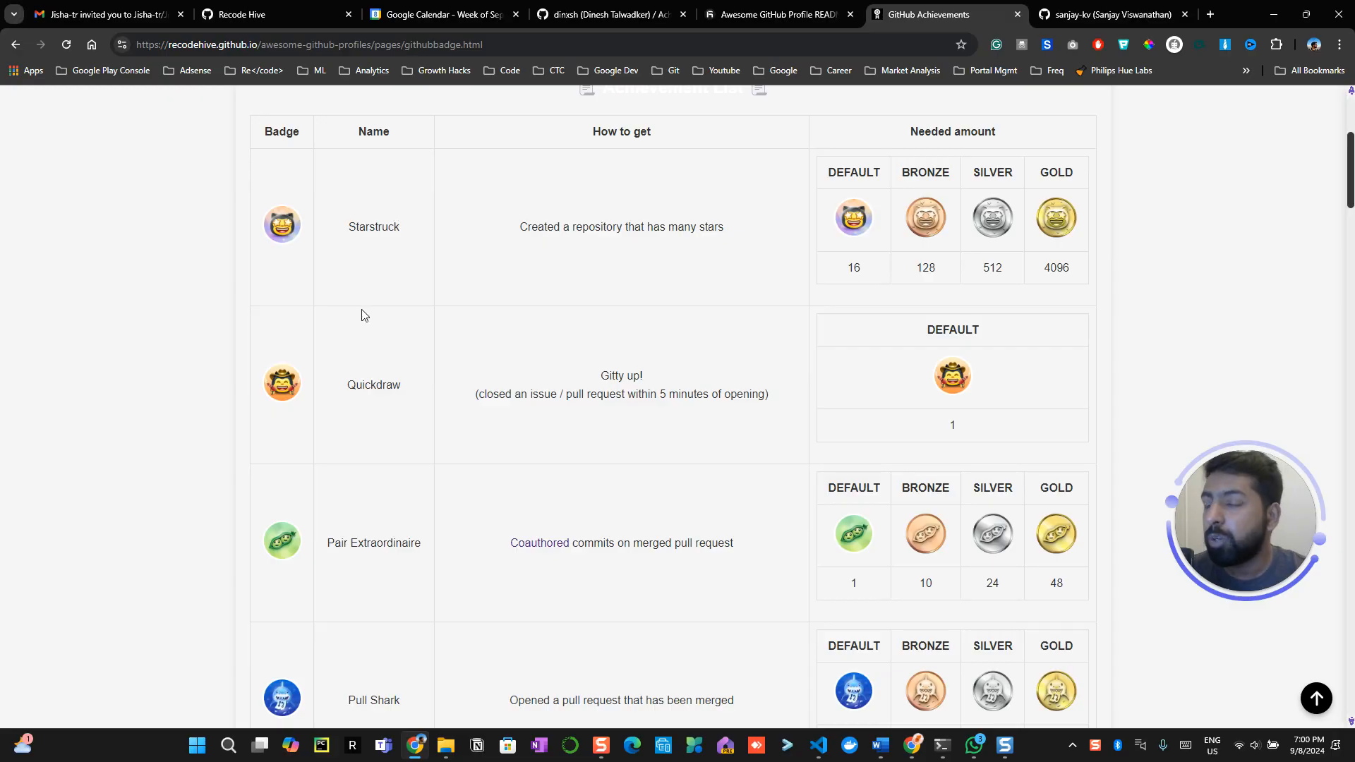
scroll("down", 3)
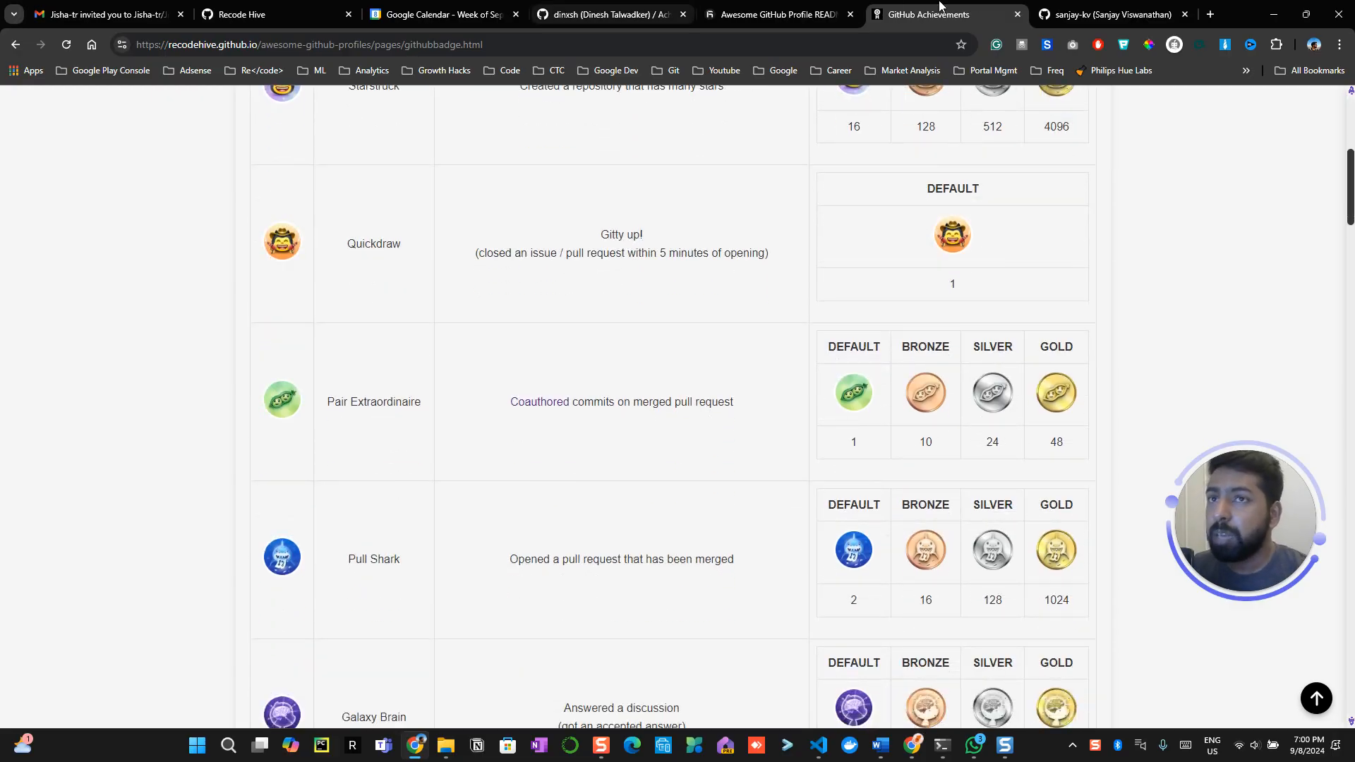
left_click(608, 14)
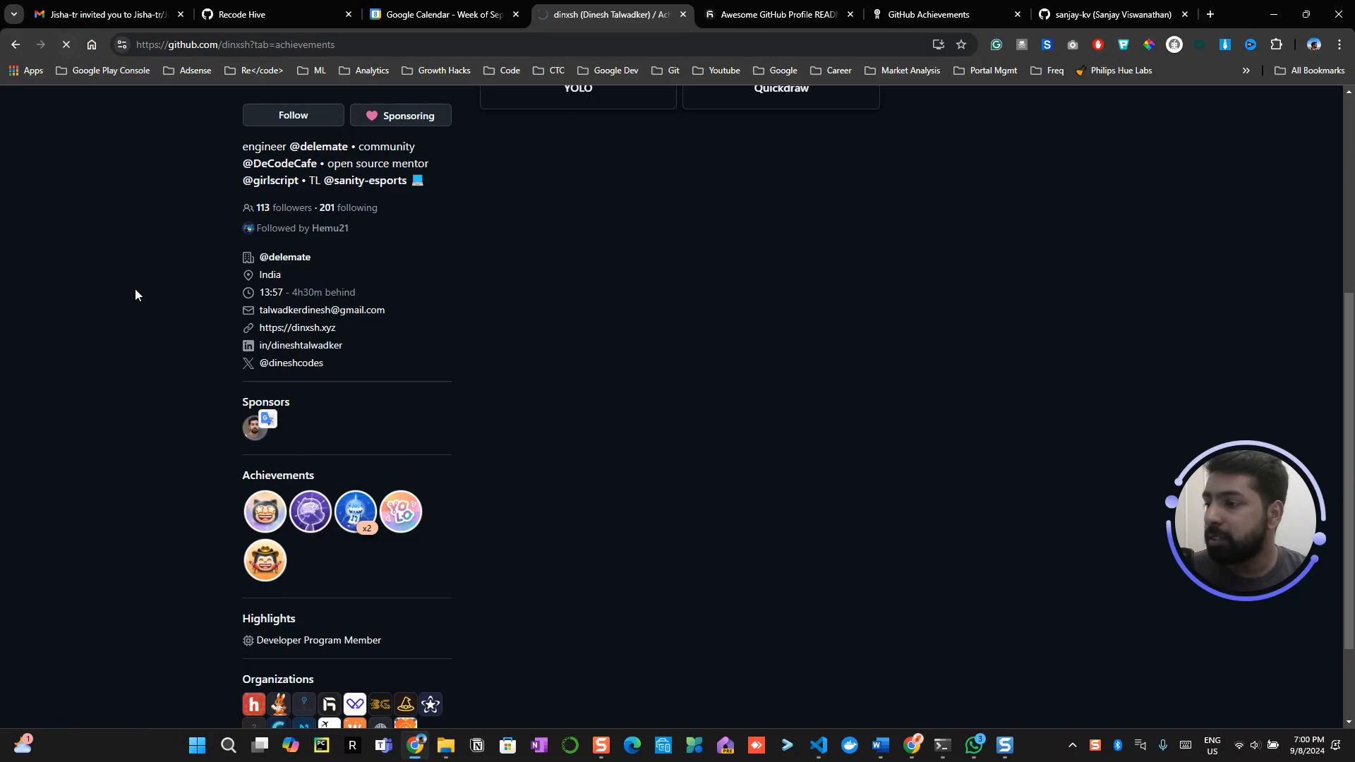
mouse_move(239, 398)
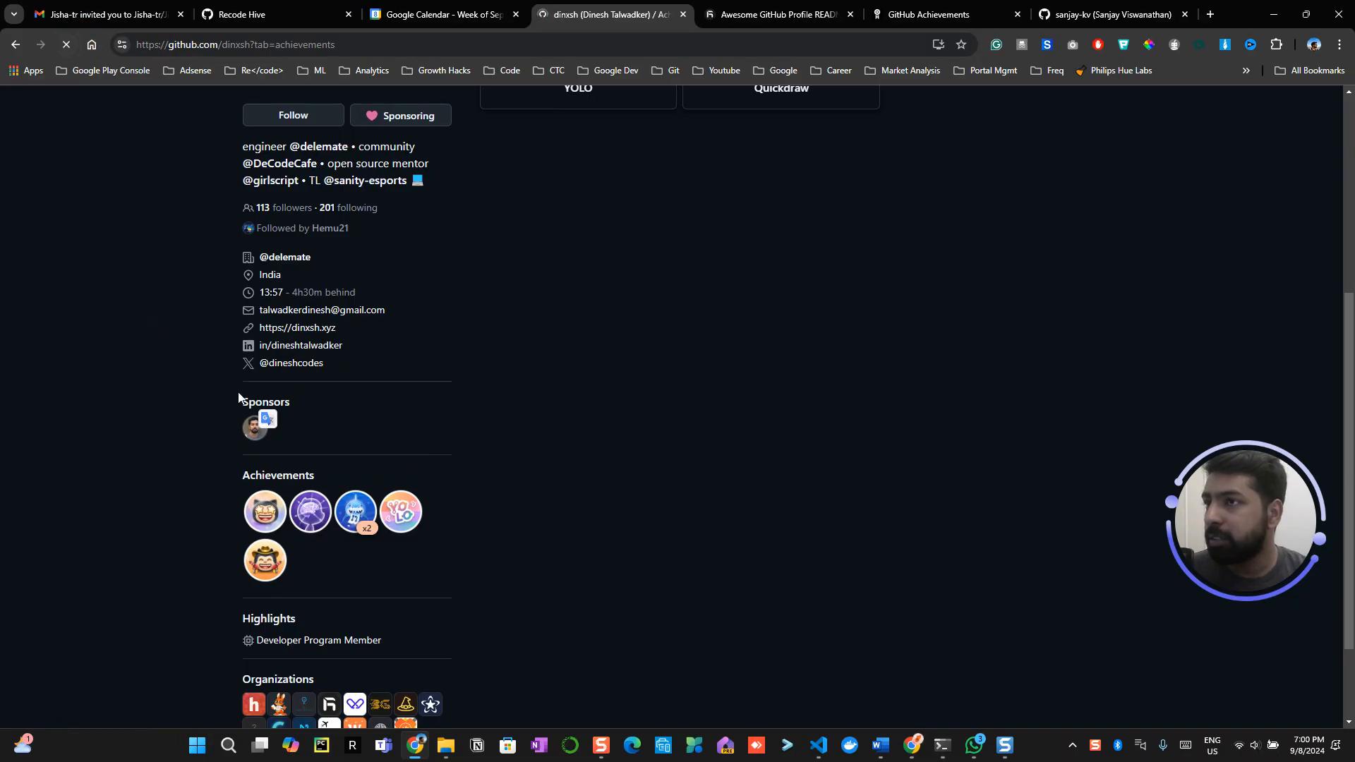
scroll("down", 3)
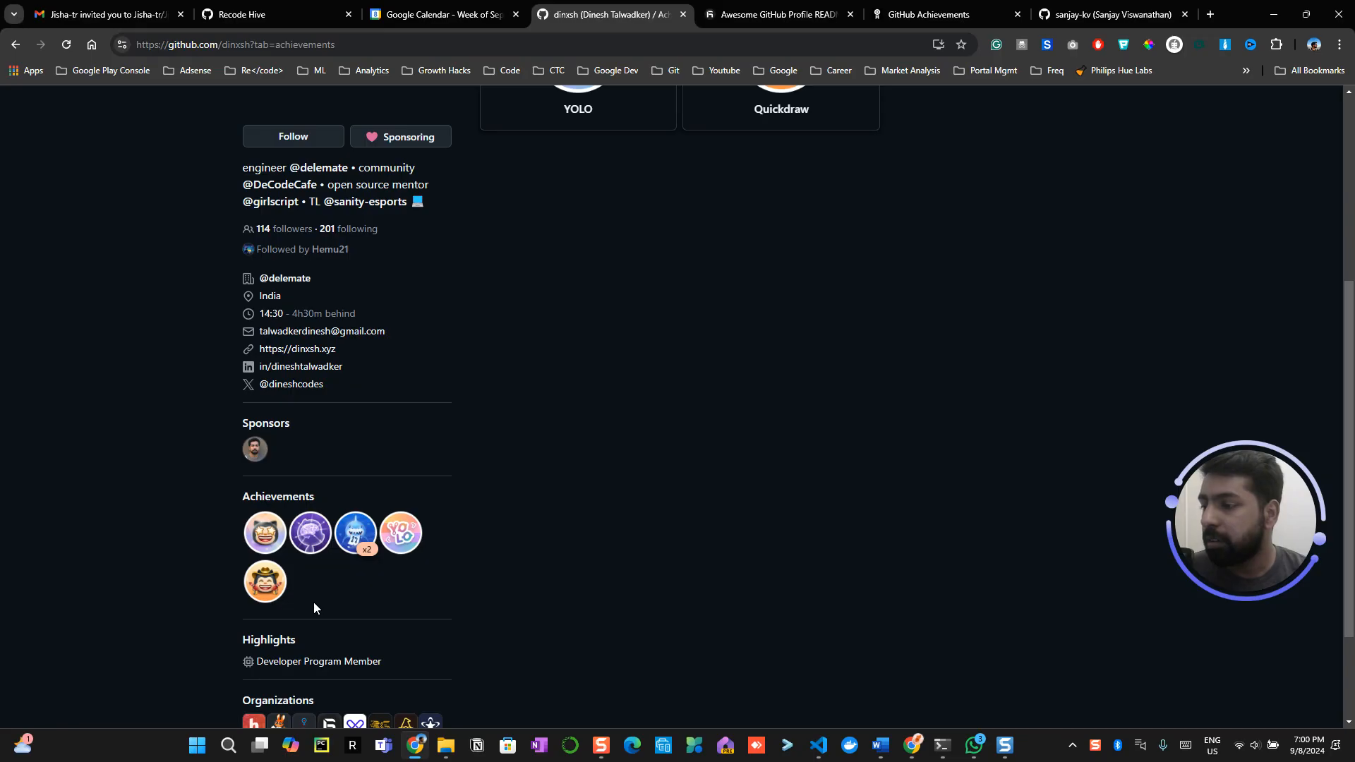
scroll("down", 3)
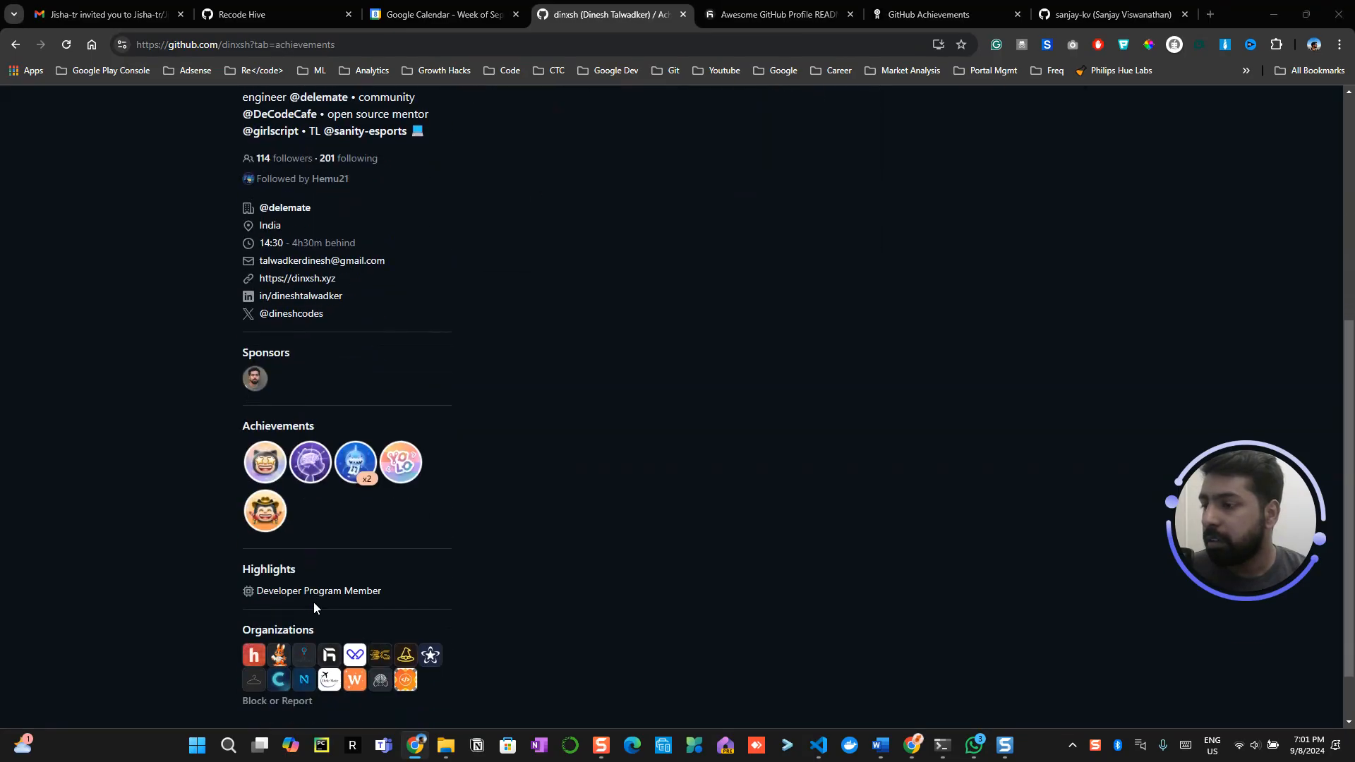
left_click(100, 14)
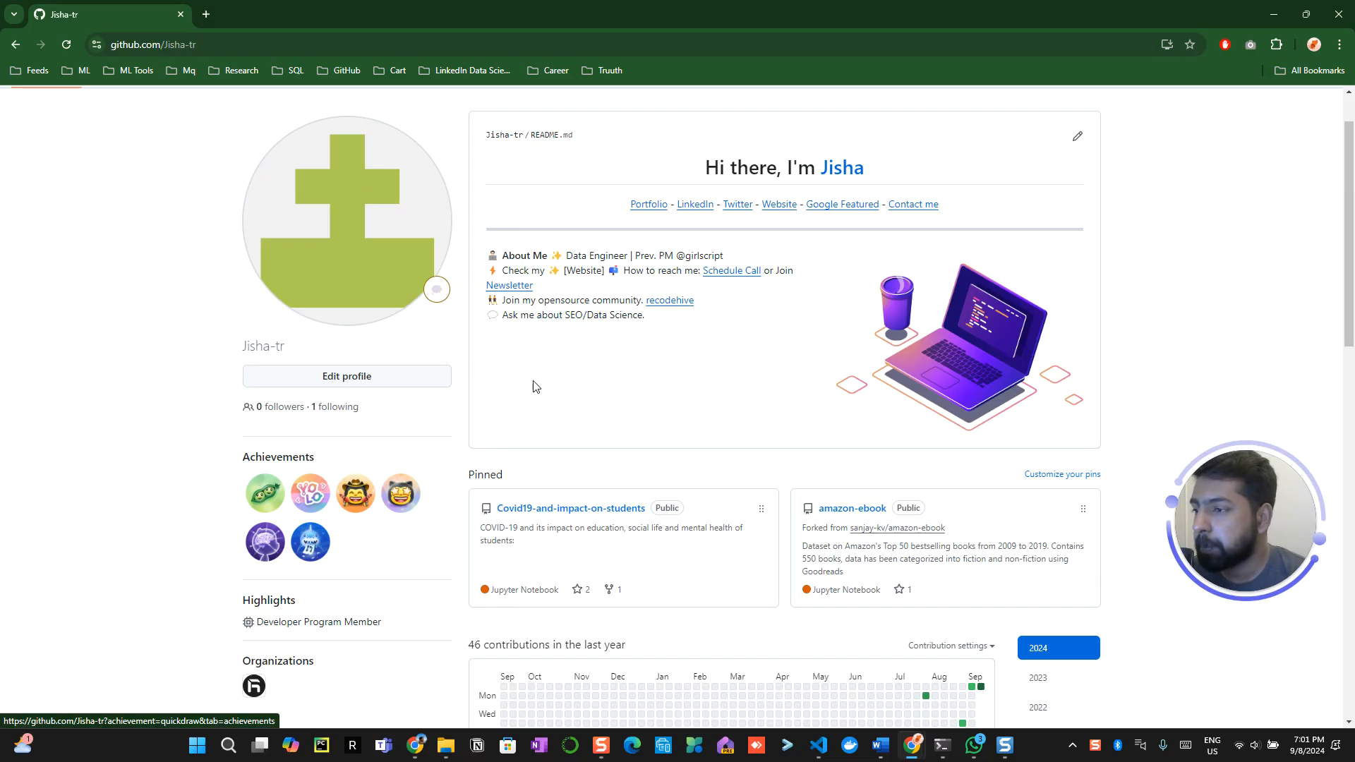
mouse_move(472, 438)
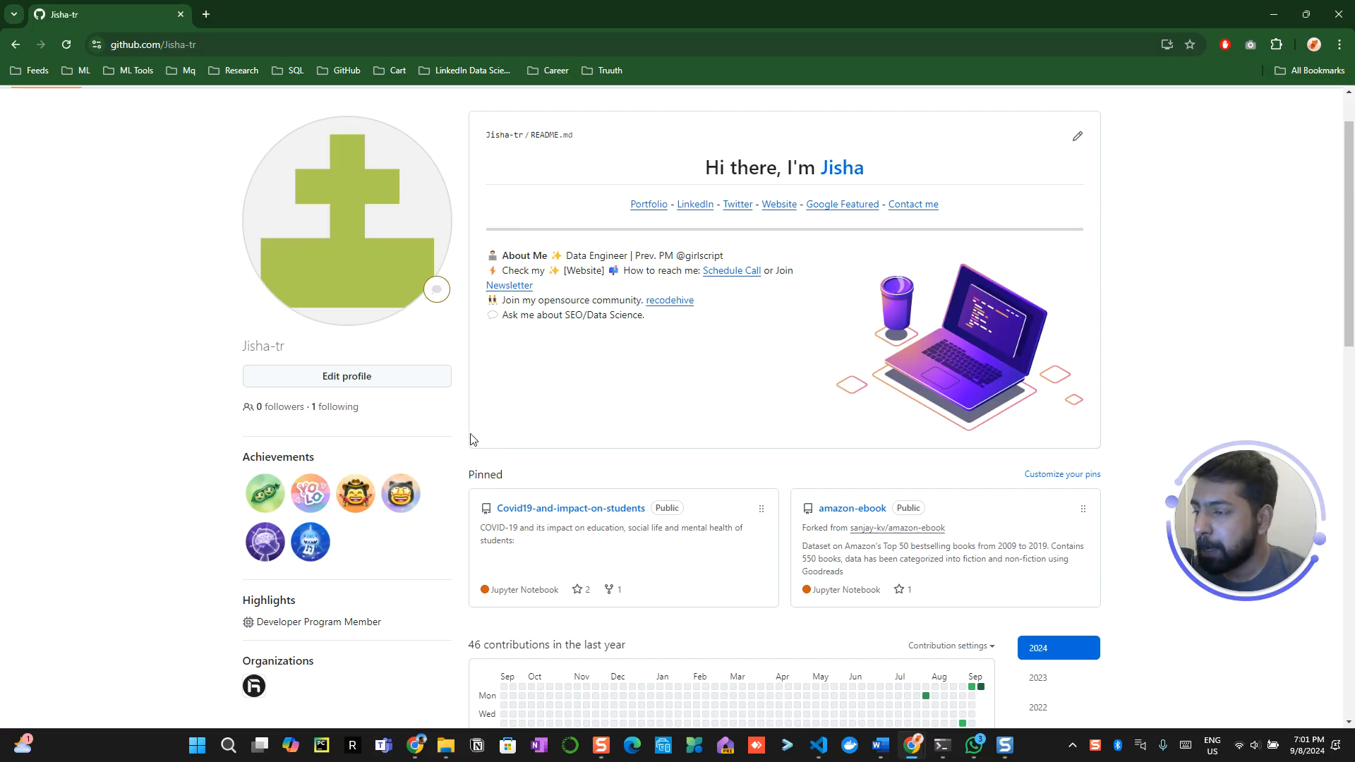
mouse_move(730, 261)
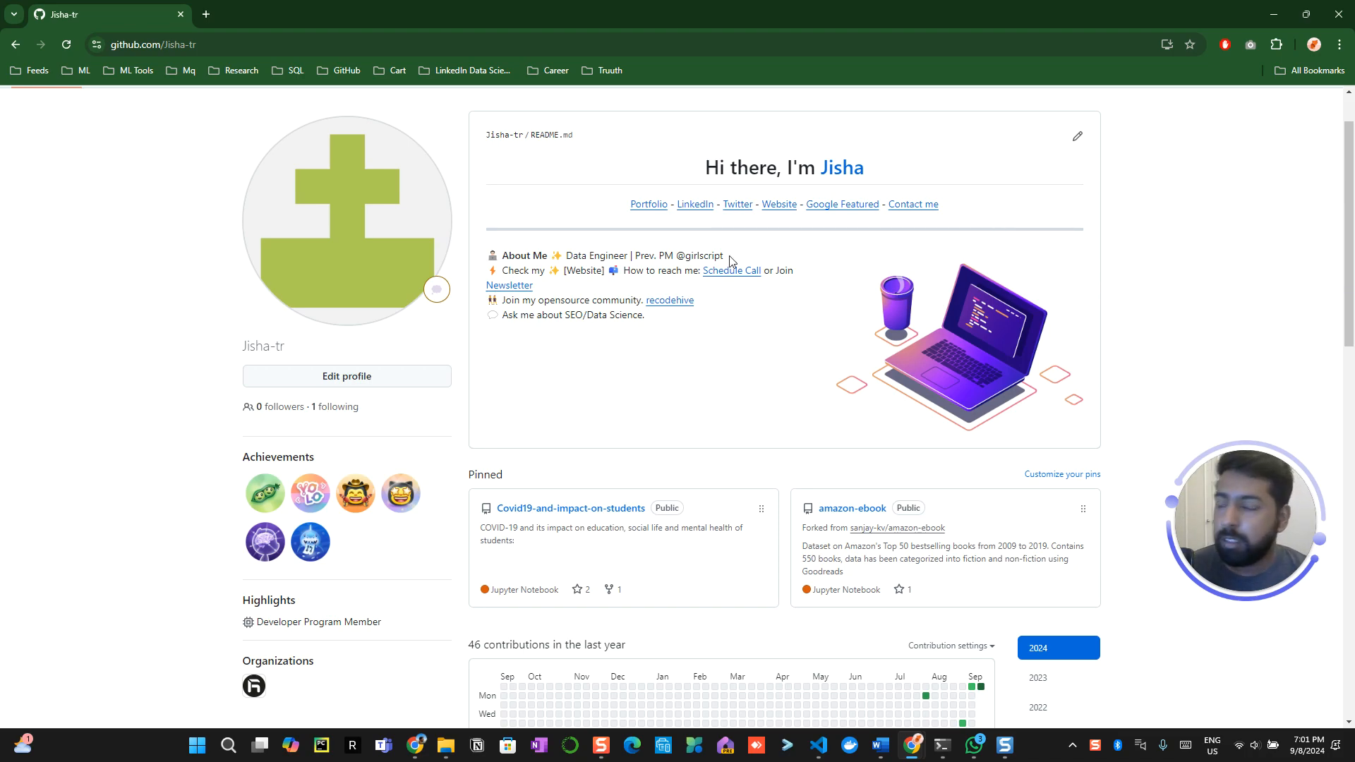
mouse_move(1300, 181)
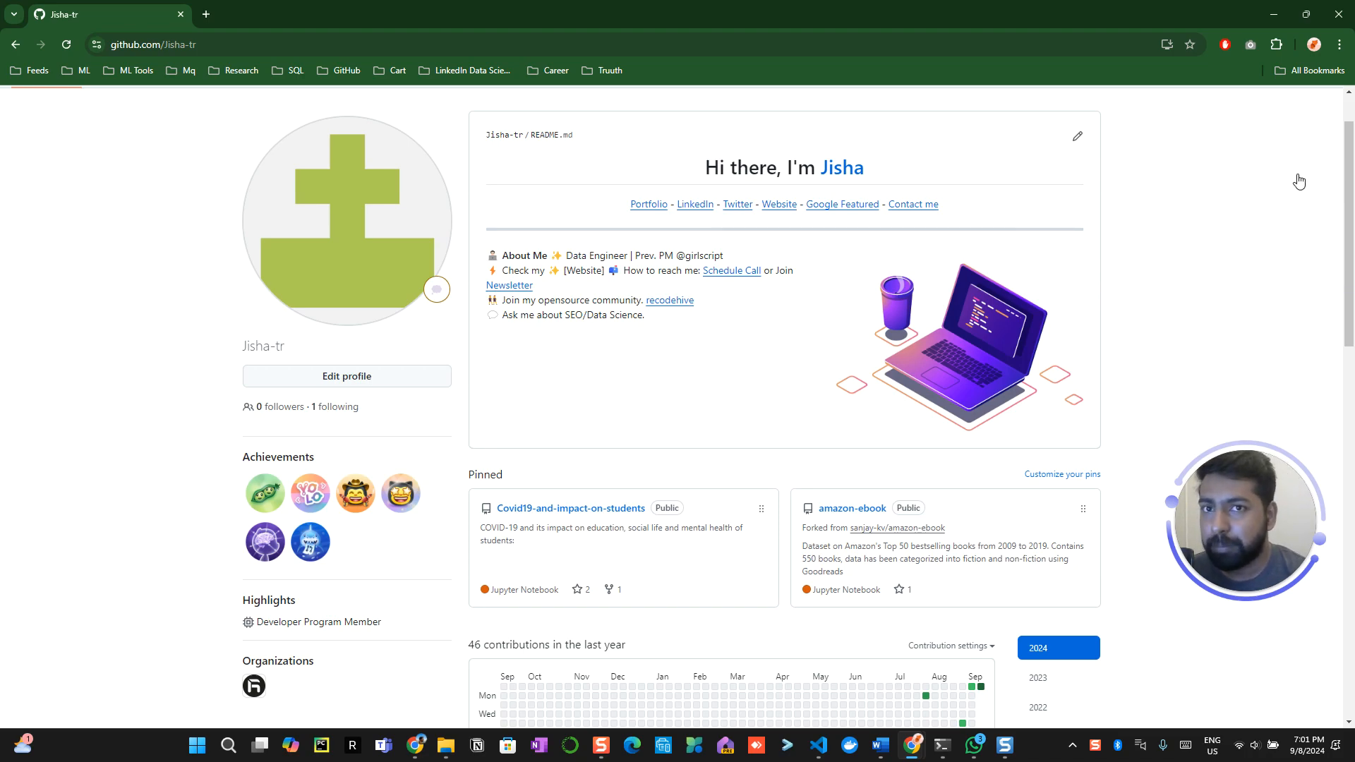